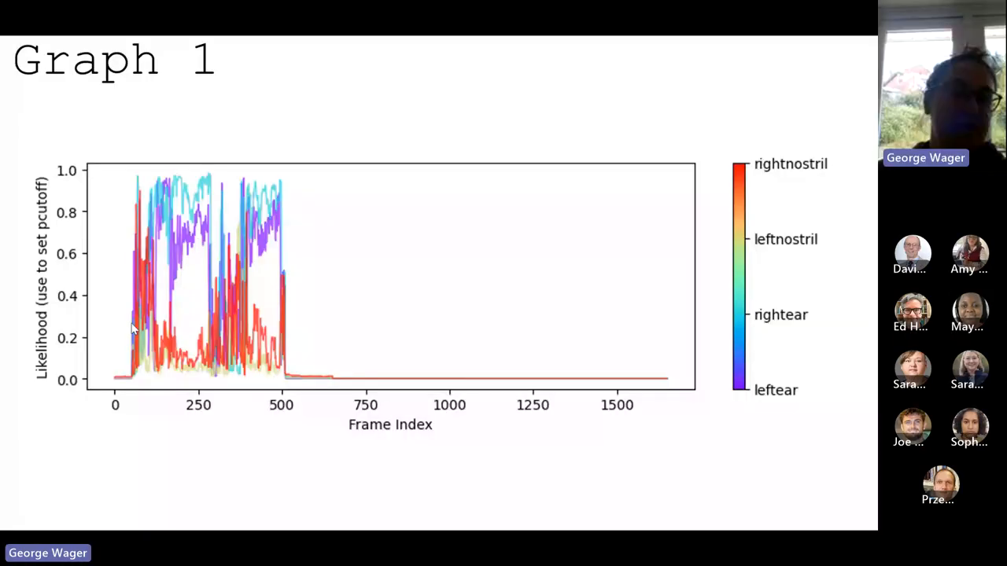
mouse_move(203, 390)
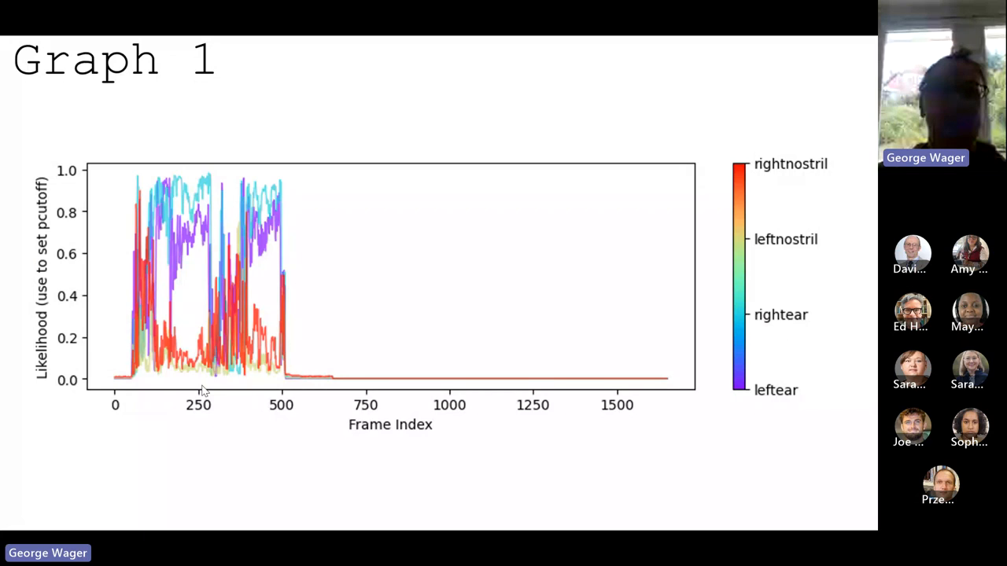
mouse_move(452, 293)
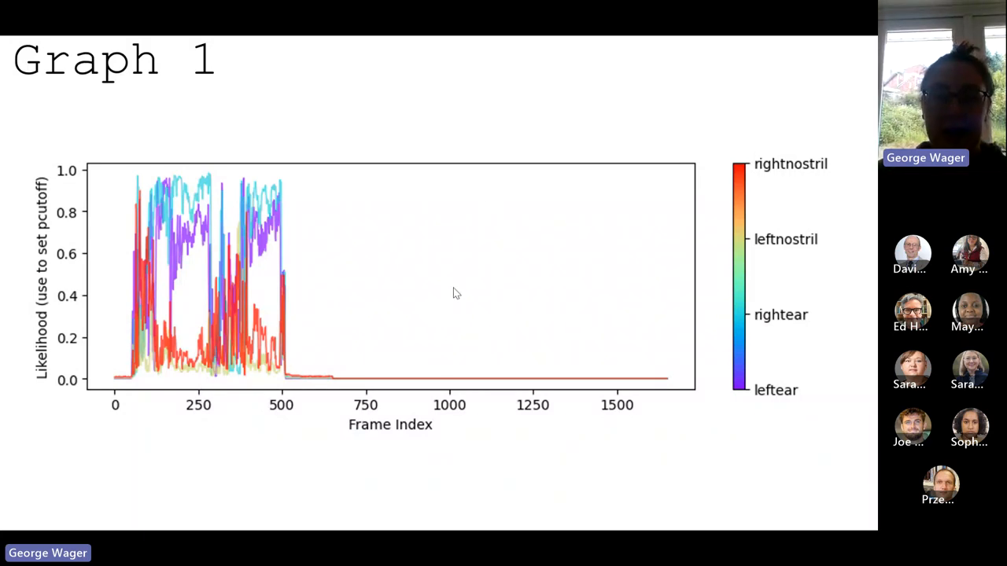
mouse_move(356, 394)
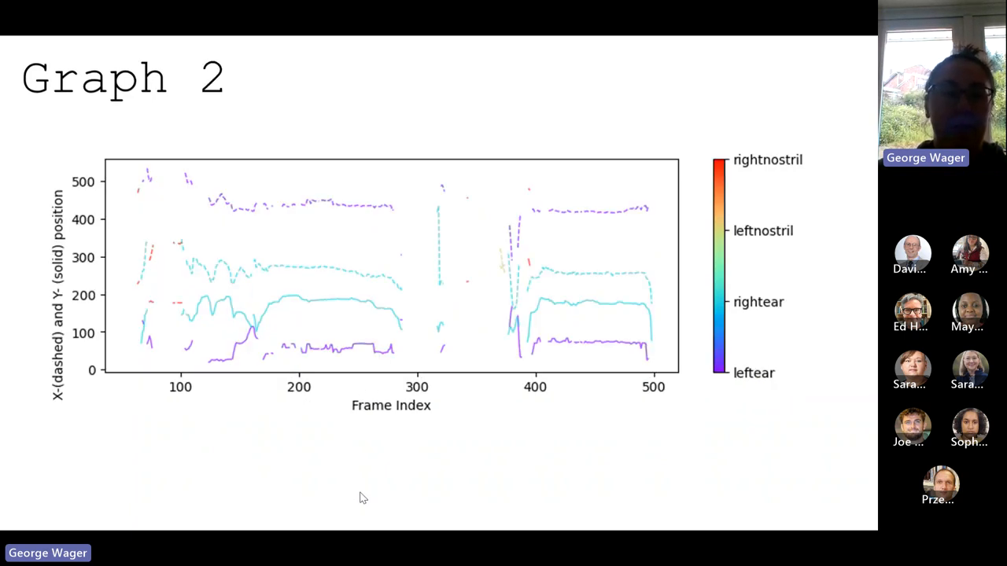
mouse_move(128, 349)
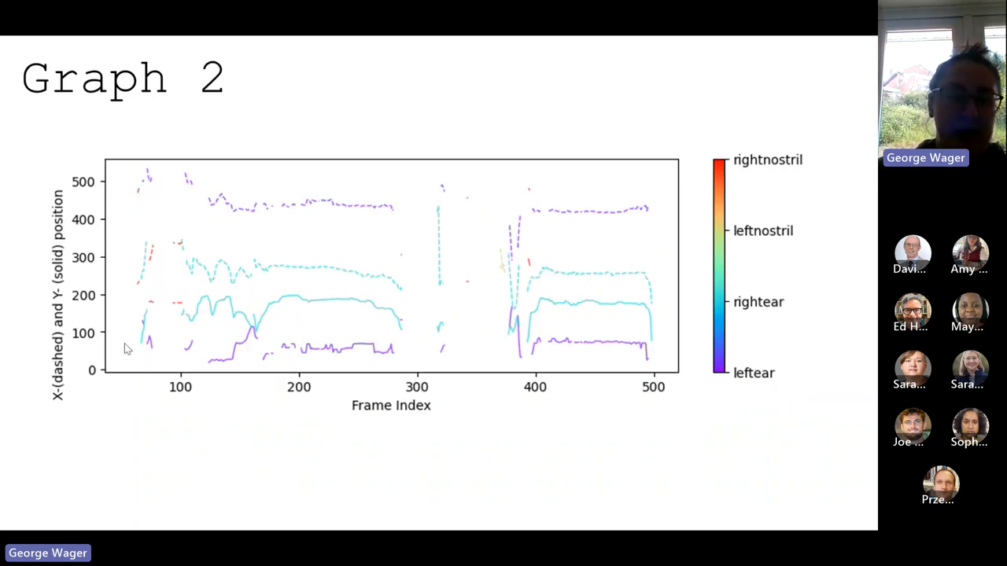
mouse_move(65, 273)
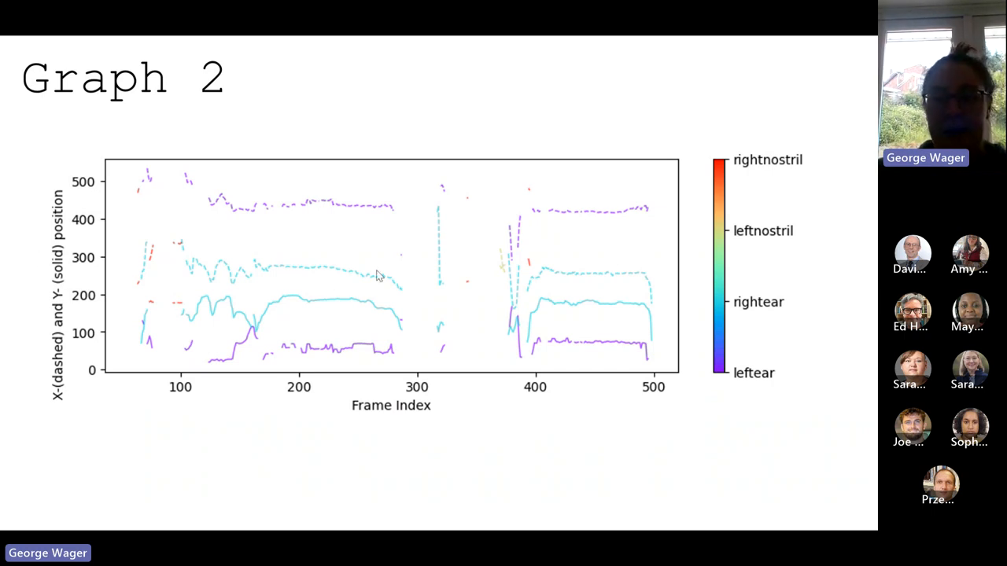
mouse_move(372, 499)
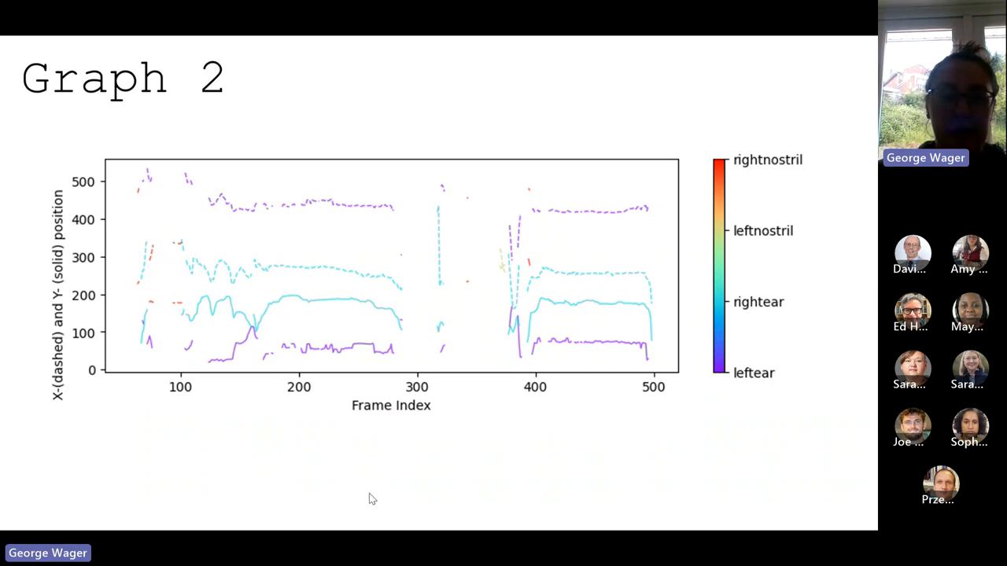
Step: Advance the shared slideshow two slides toward the Part 4: DeepLabCut slide
key("right")
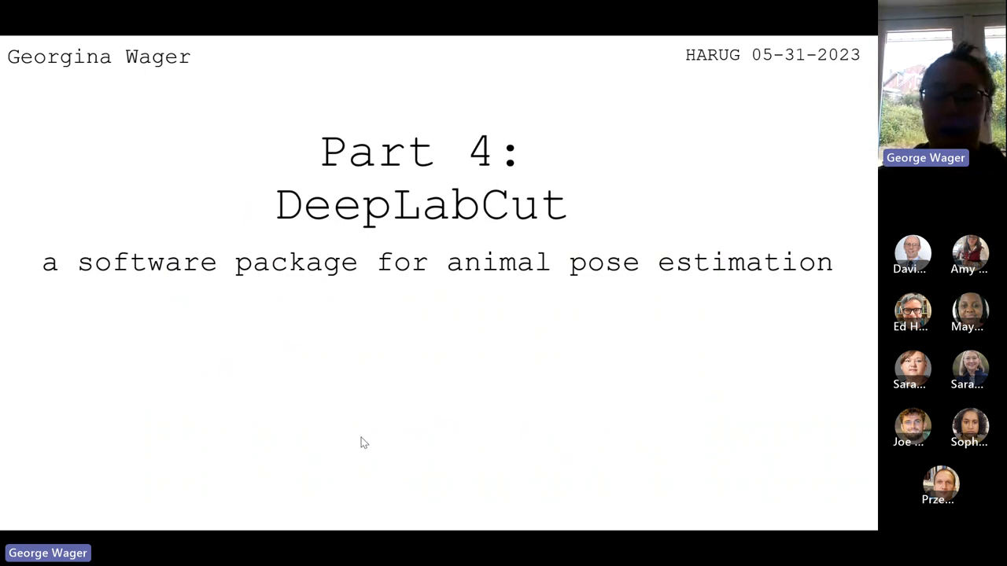
key("Right")
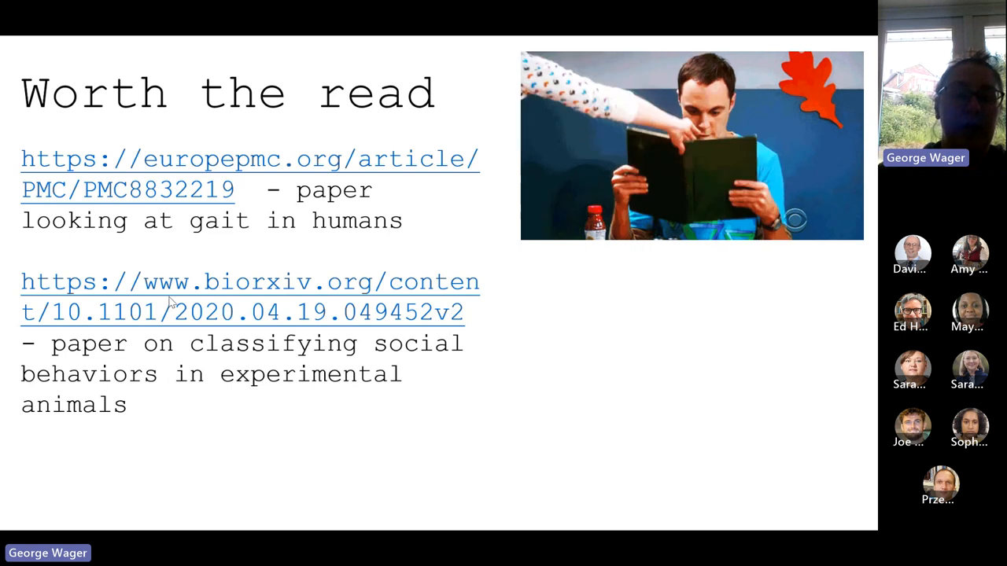
mouse_move(292, 369)
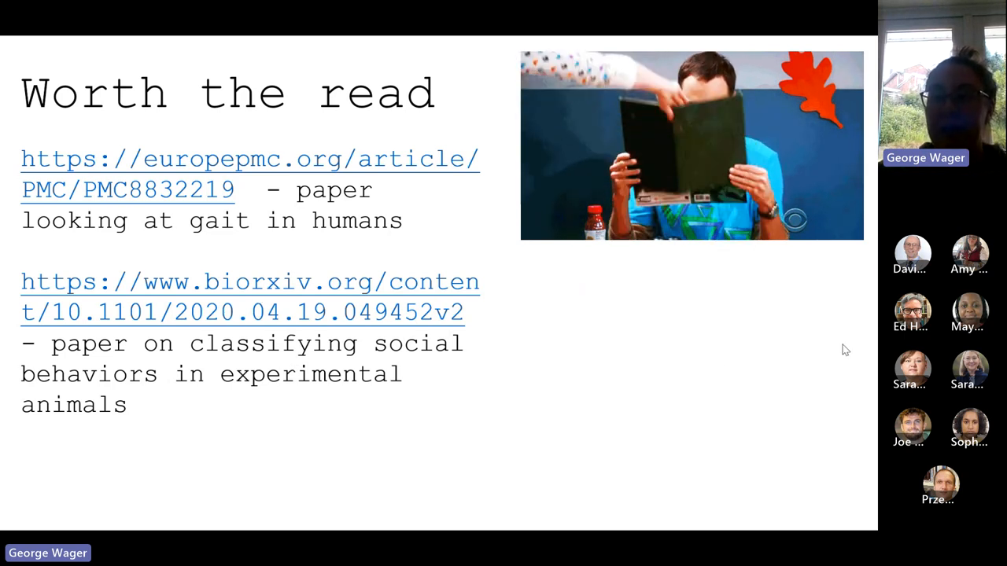
mouse_move(739, 362)
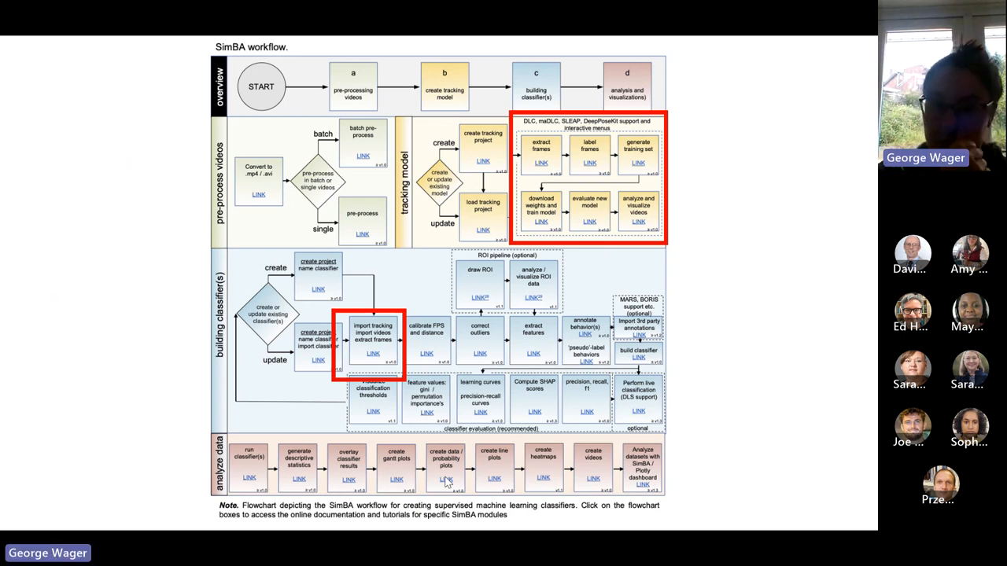
mouse_move(188, 224)
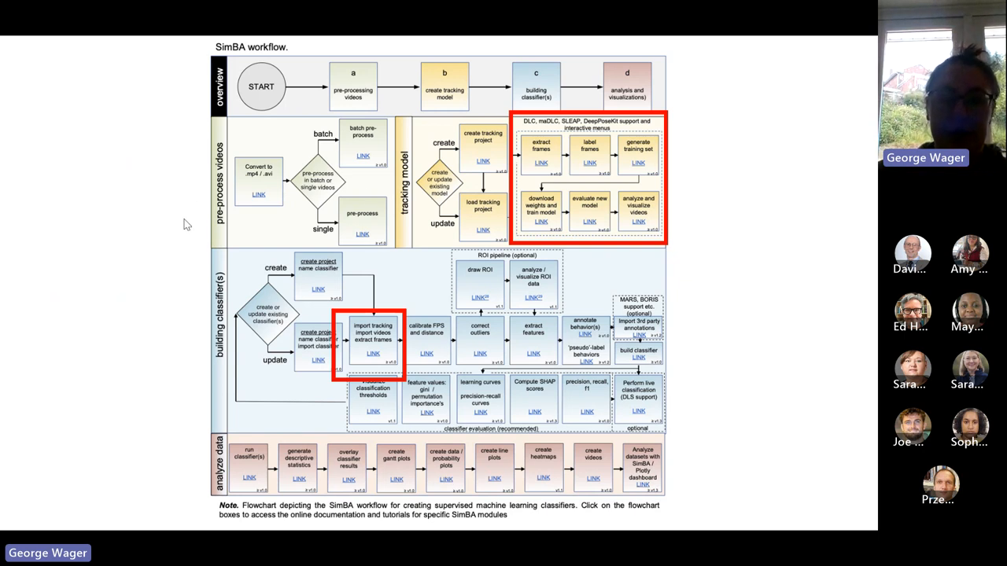
mouse_move(158, 332)
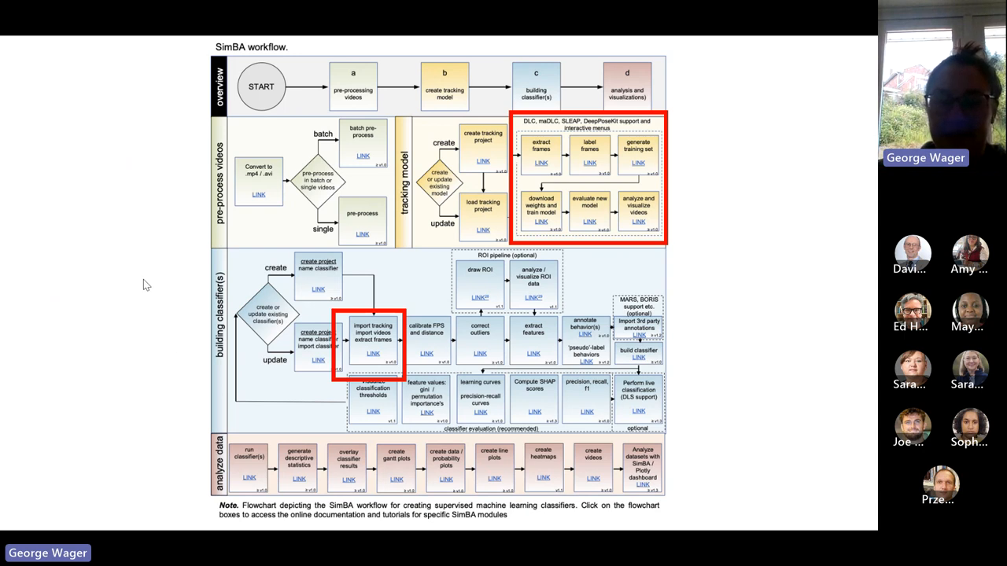
mouse_move(156, 377)
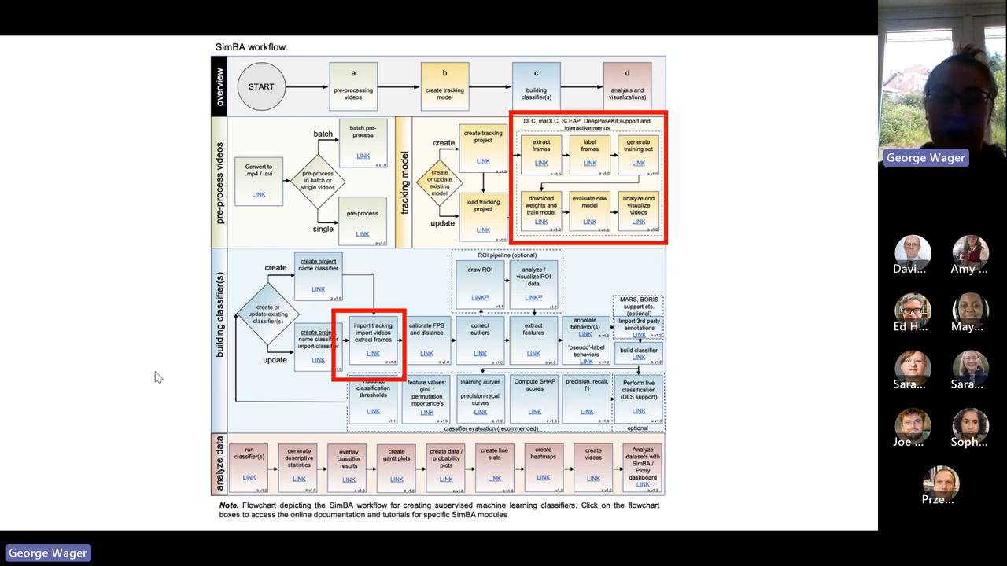
mouse_move(474, 346)
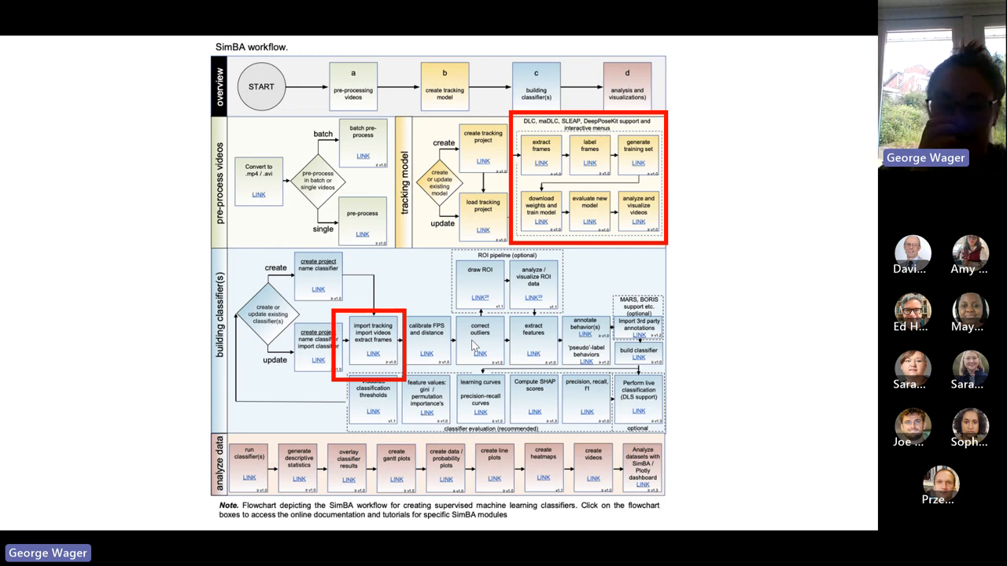
mouse_move(372, 281)
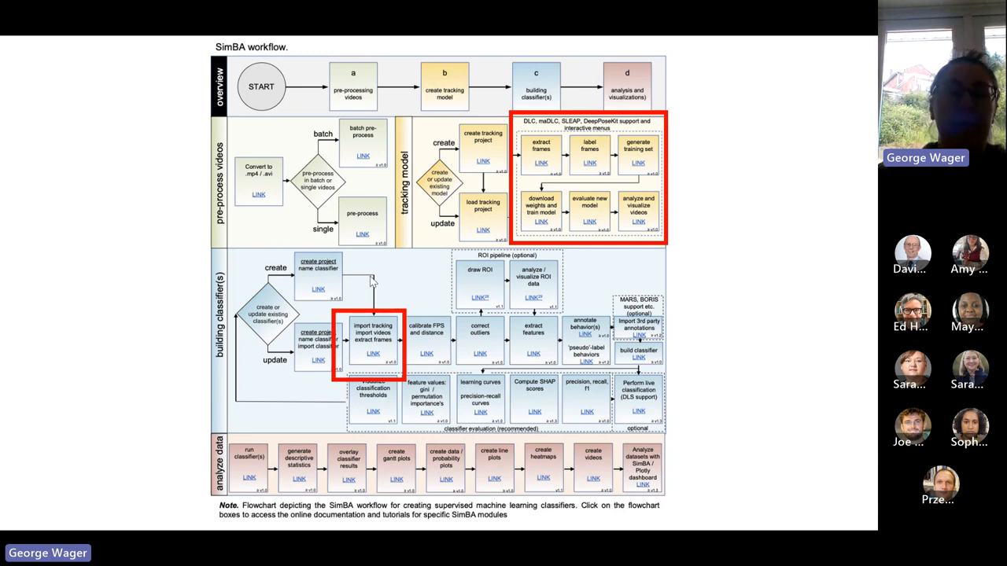
mouse_move(369, 264)
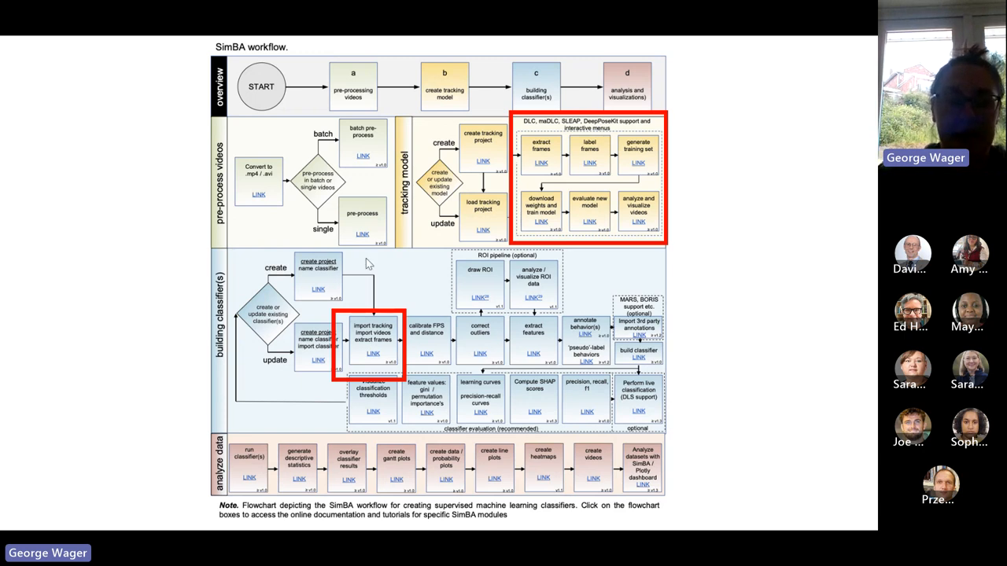
mouse_move(311, 279)
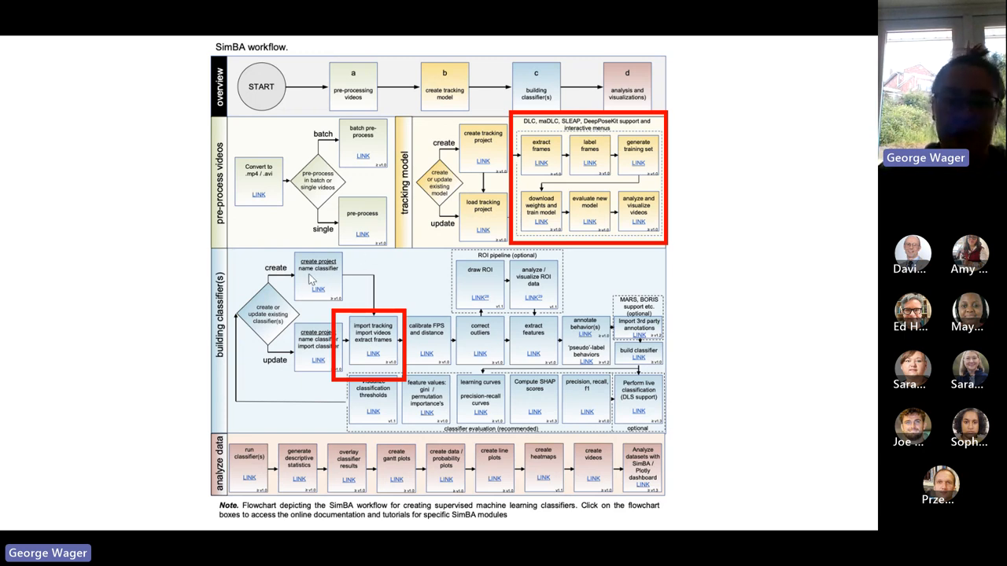
mouse_move(364, 246)
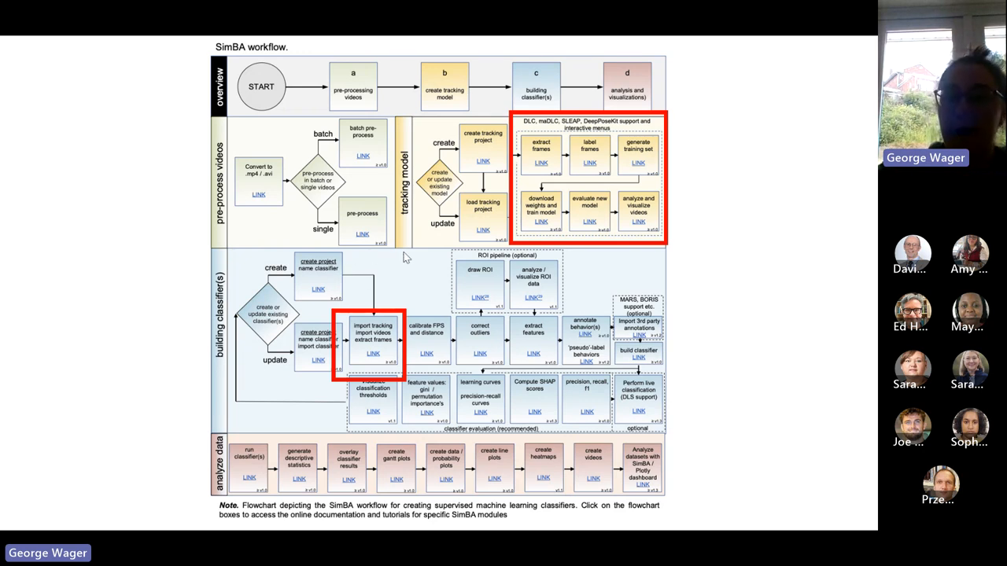
mouse_move(362, 291)
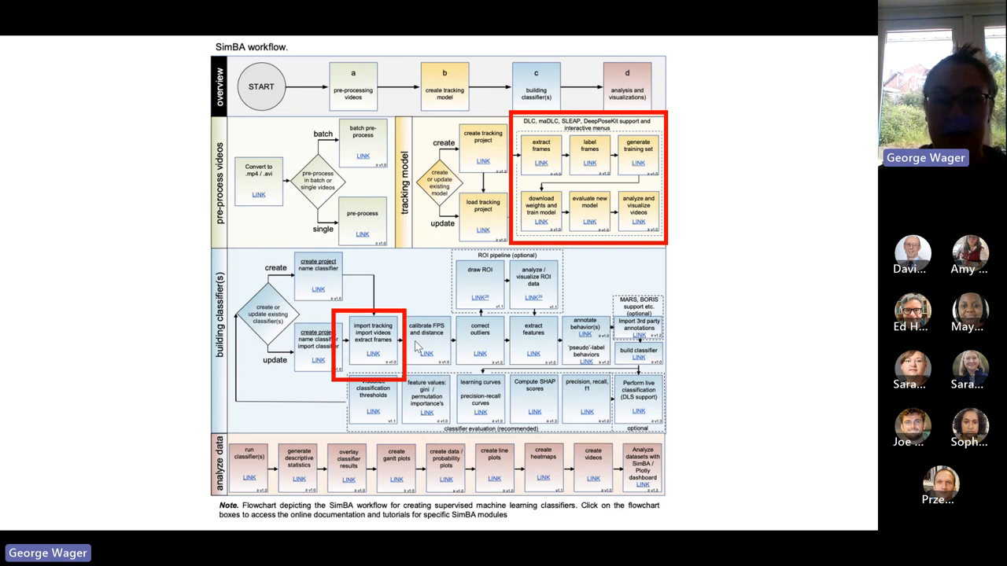
mouse_move(385, 485)
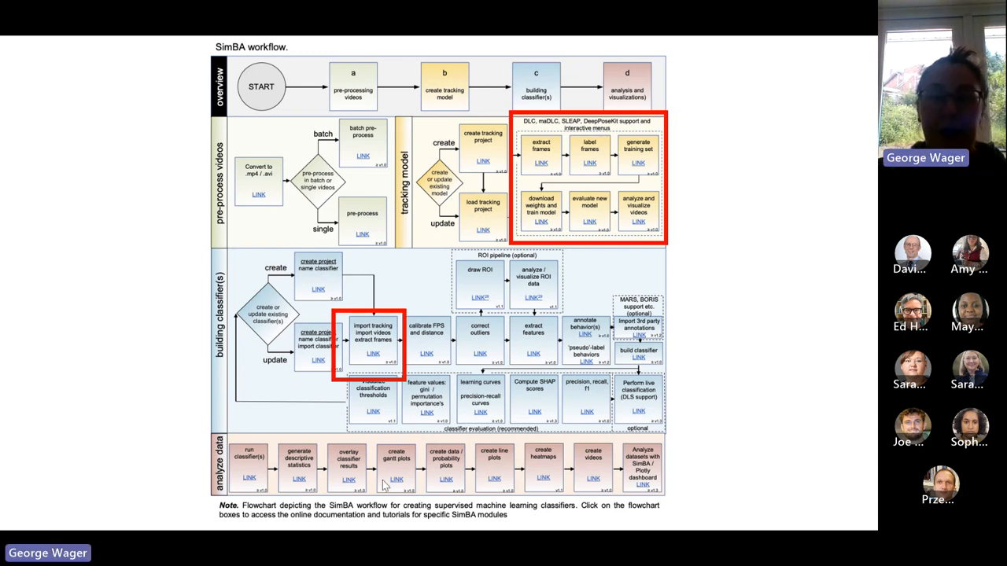
mouse_move(381, 492)
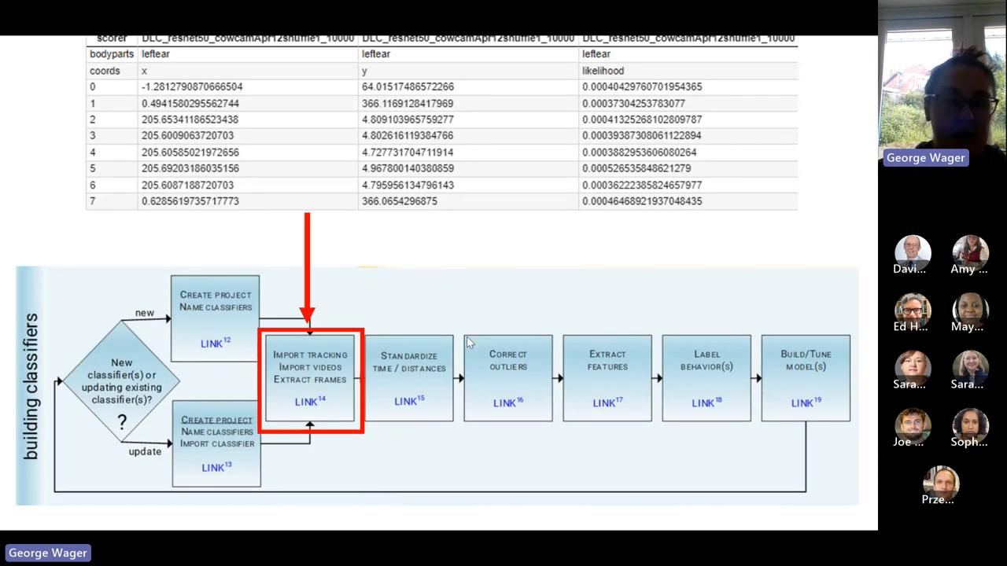
mouse_move(375, 308)
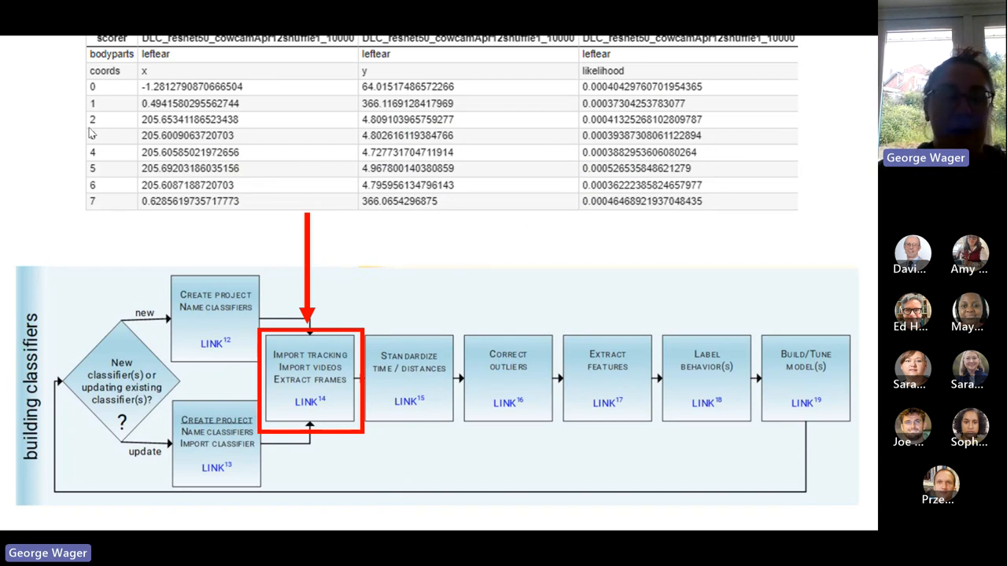
mouse_move(285, 185)
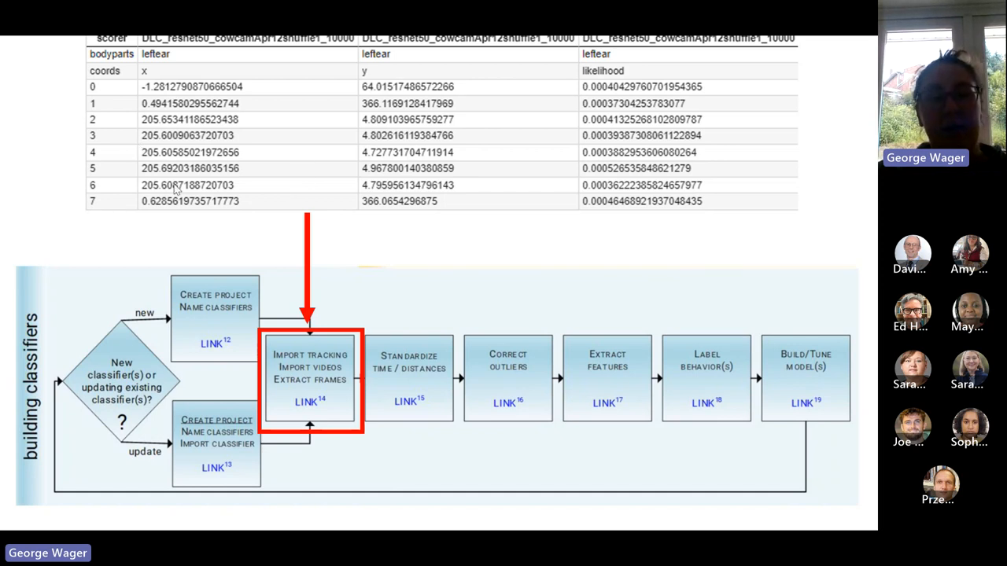
mouse_move(273, 163)
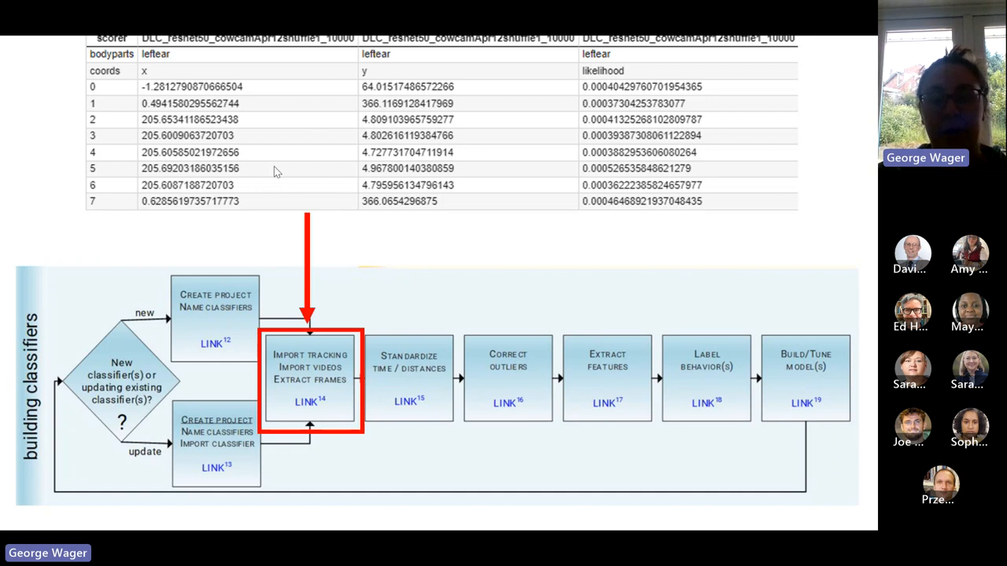
mouse_move(360, 285)
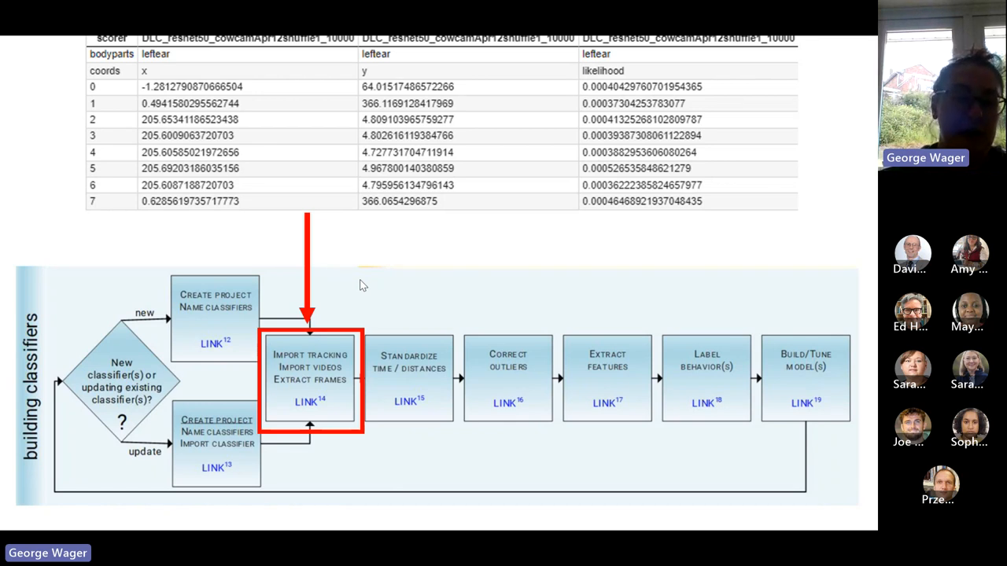
mouse_move(183, 278)
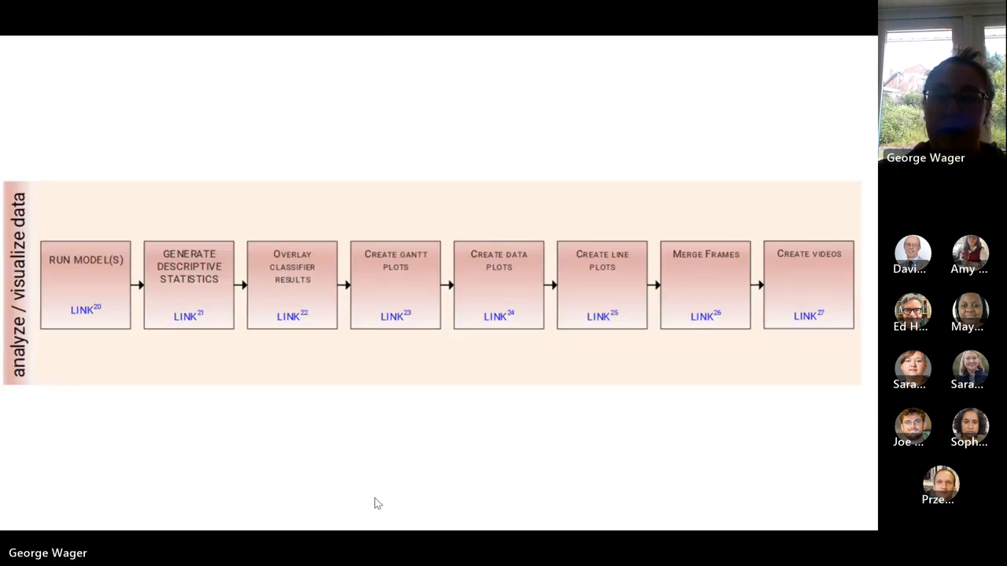
mouse_move(64, 182)
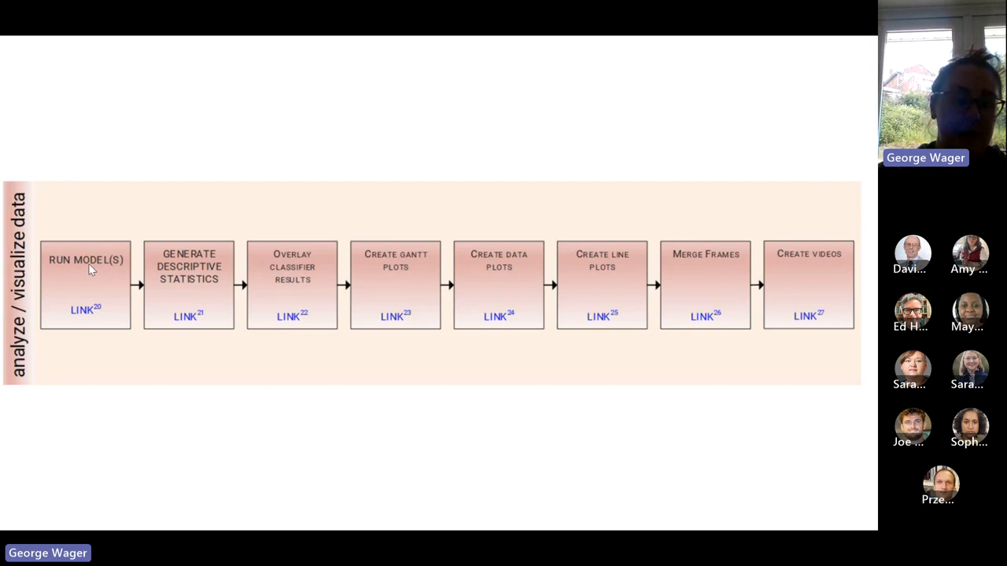
mouse_move(144, 289)
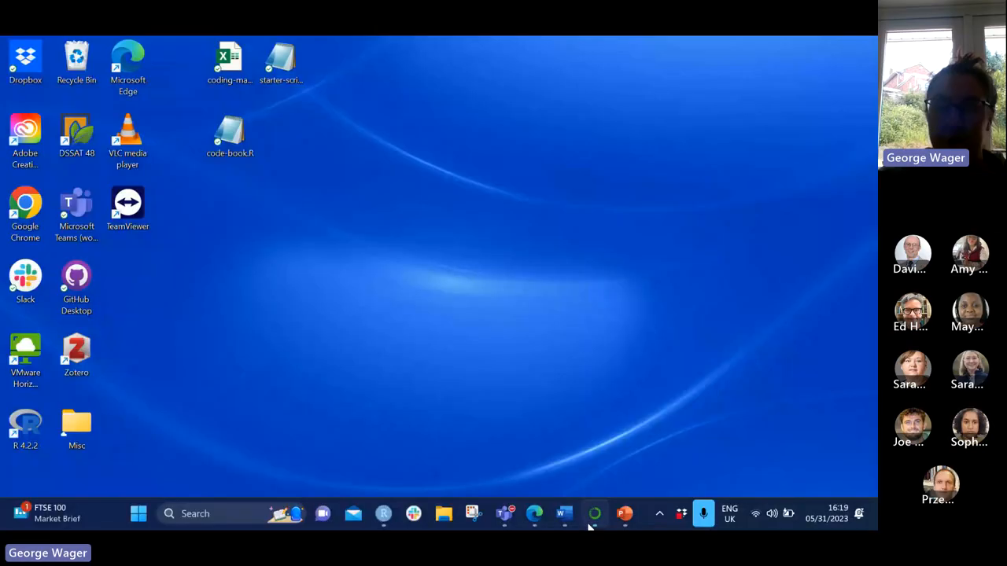
Step: Open a terminal in Anaconda Navigator's testing environment and run 'simba'
left_click(594, 513)
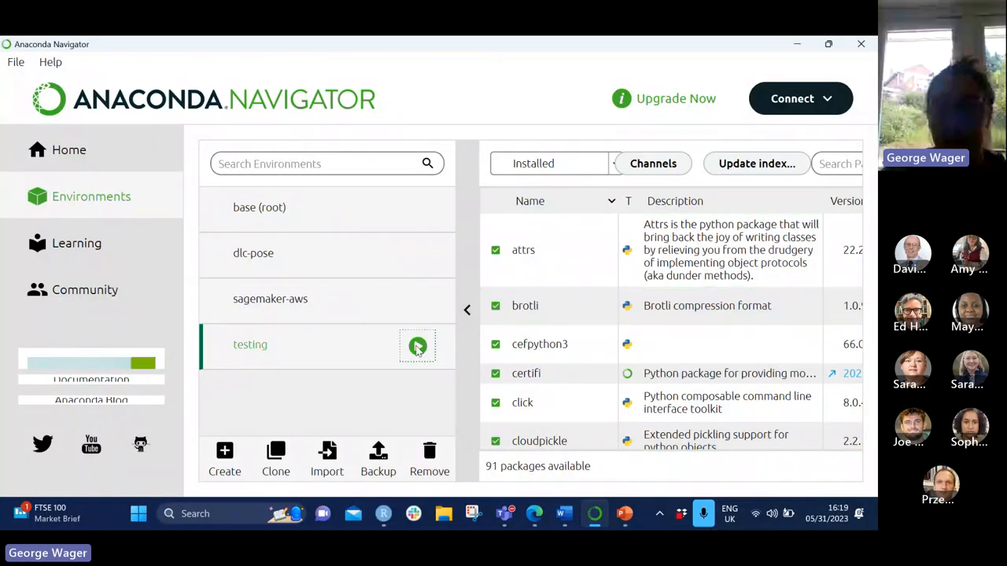
left_click(417, 346)
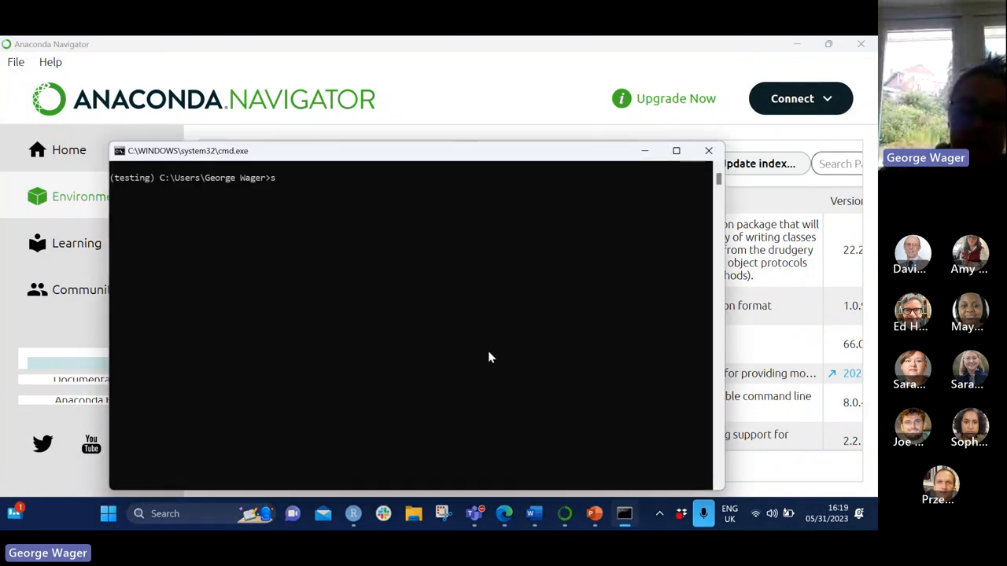
type("simba")
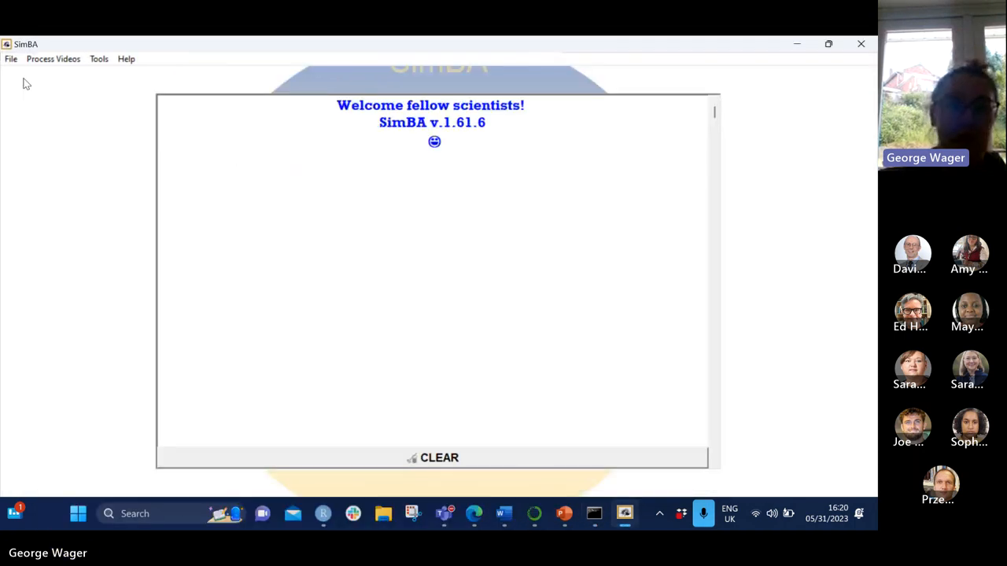
Step: Bring up and minimize the Anaconda Navigator window behind SimBA
left_click(12, 59)
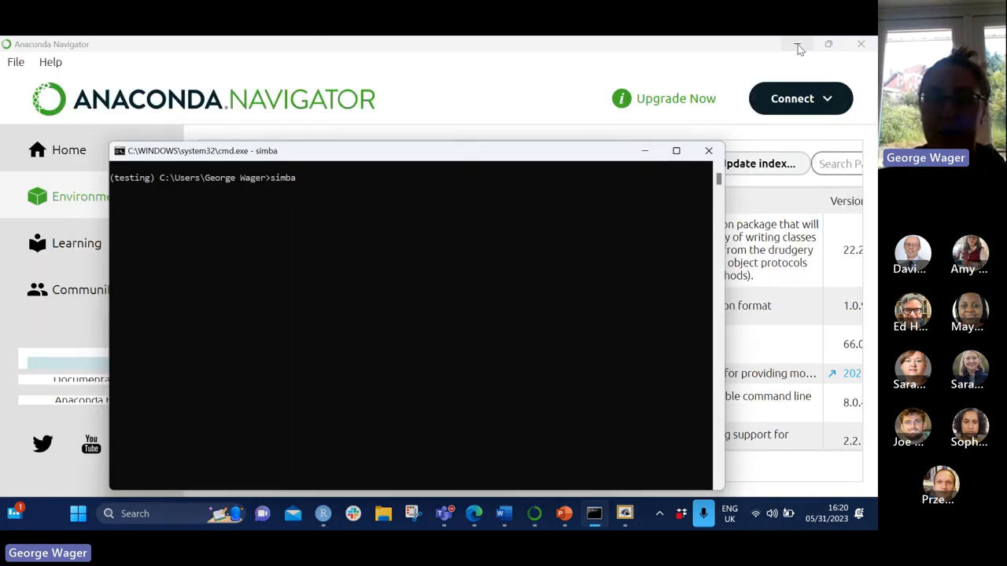
left_click(707, 151)
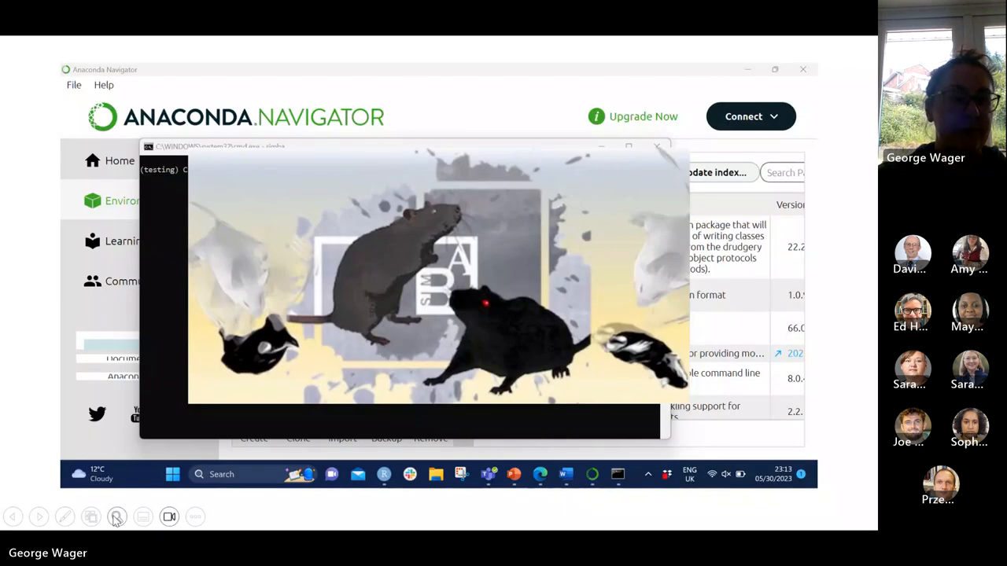
left_click(194, 516)
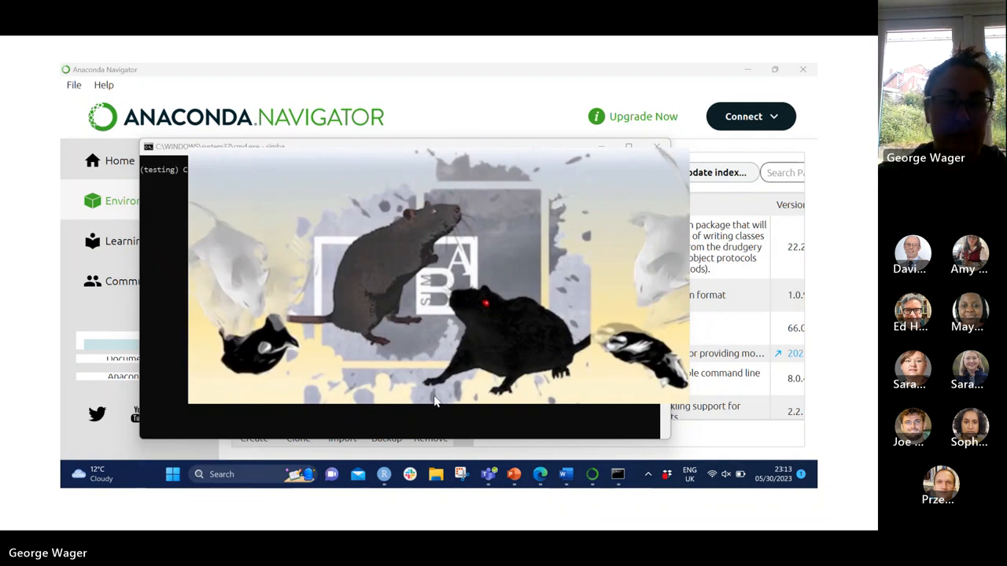
mouse_move(691, 278)
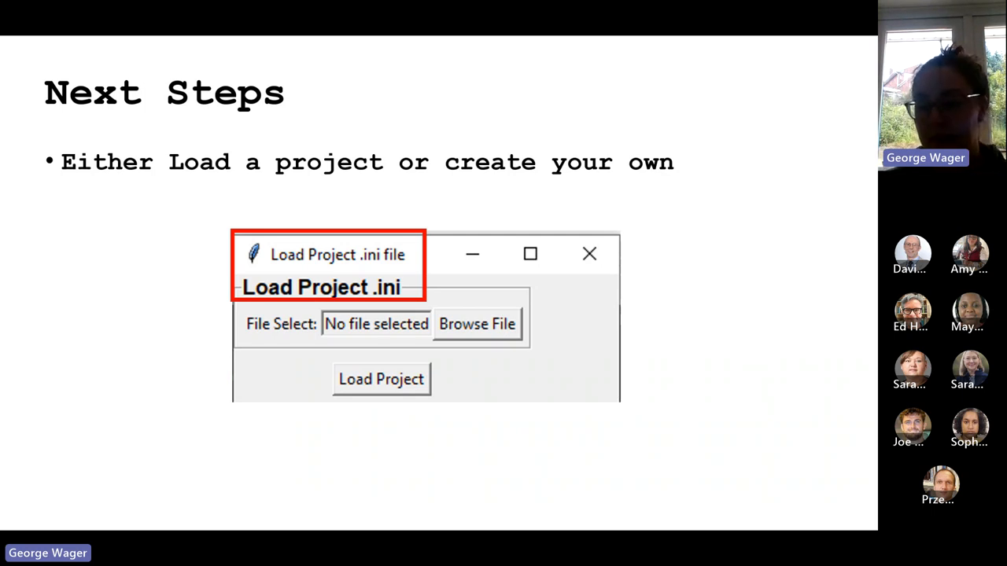
left_click(381, 379)
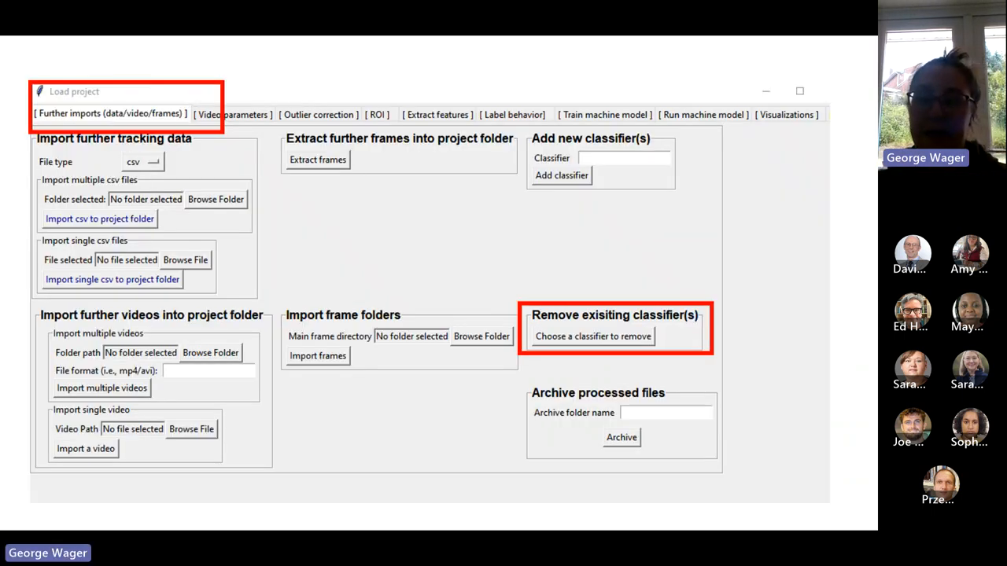
mouse_move(730, 412)
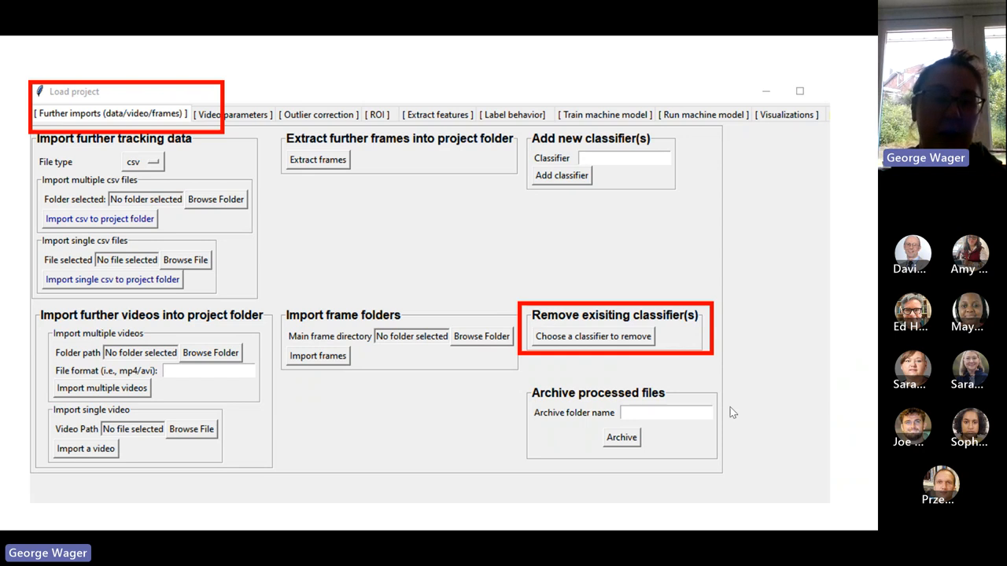
mouse_move(130, 151)
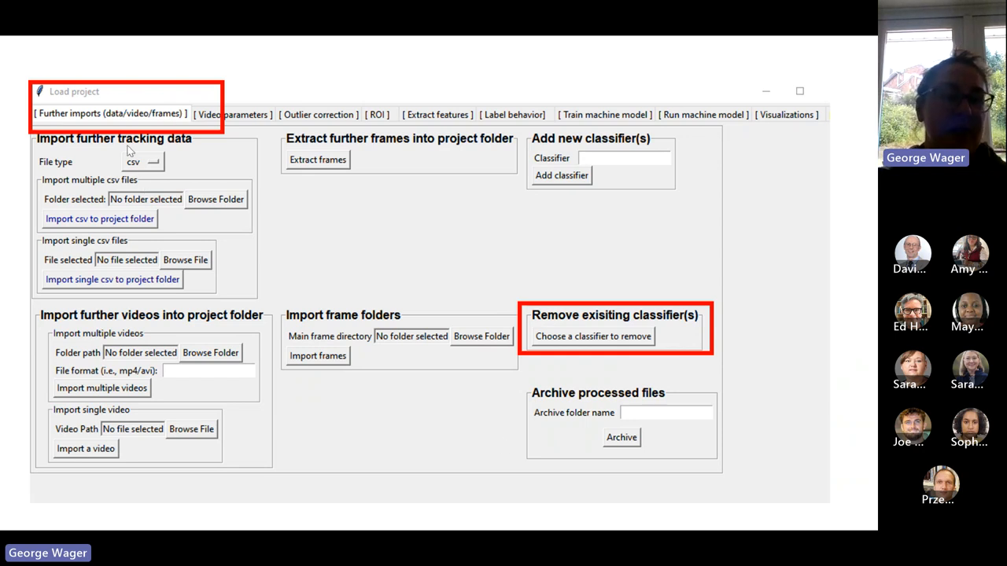
mouse_move(91, 197)
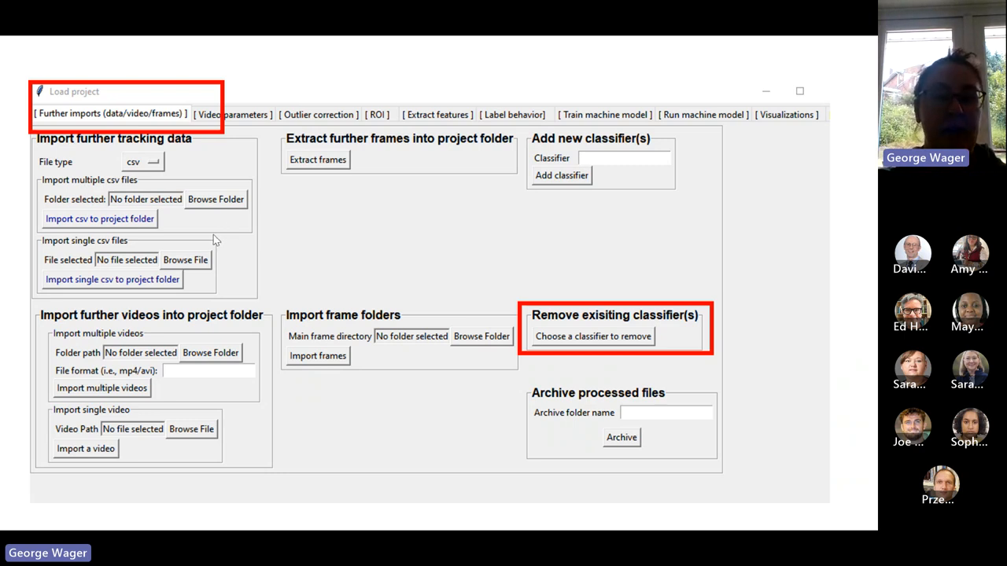
mouse_move(248, 267)
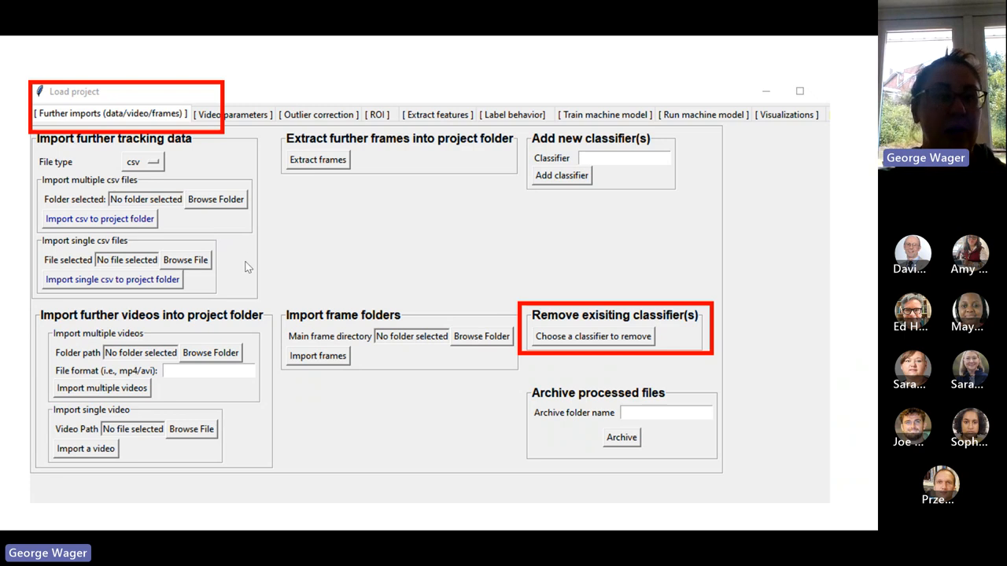
mouse_move(489, 330)
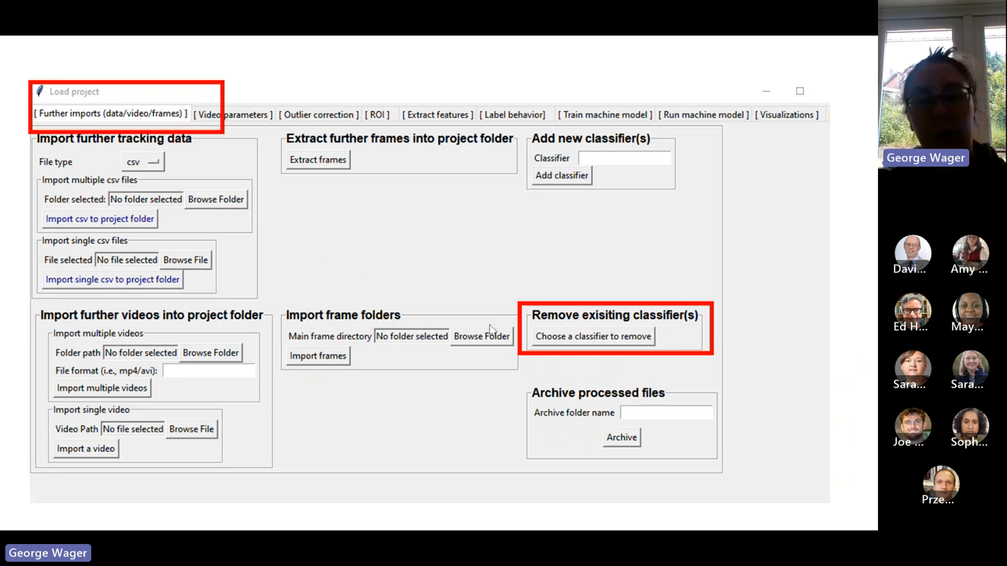
mouse_move(503, 342)
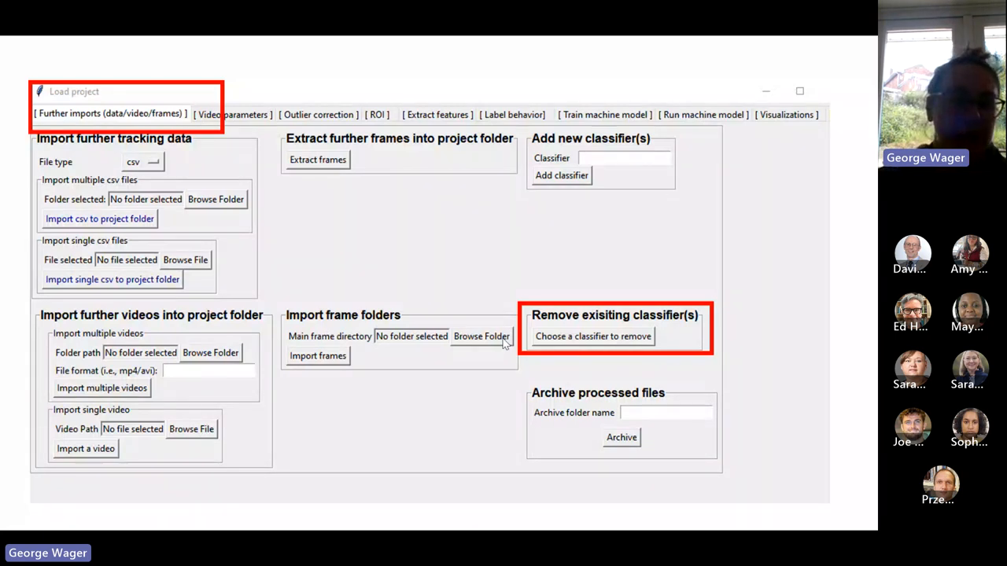
mouse_move(135, 326)
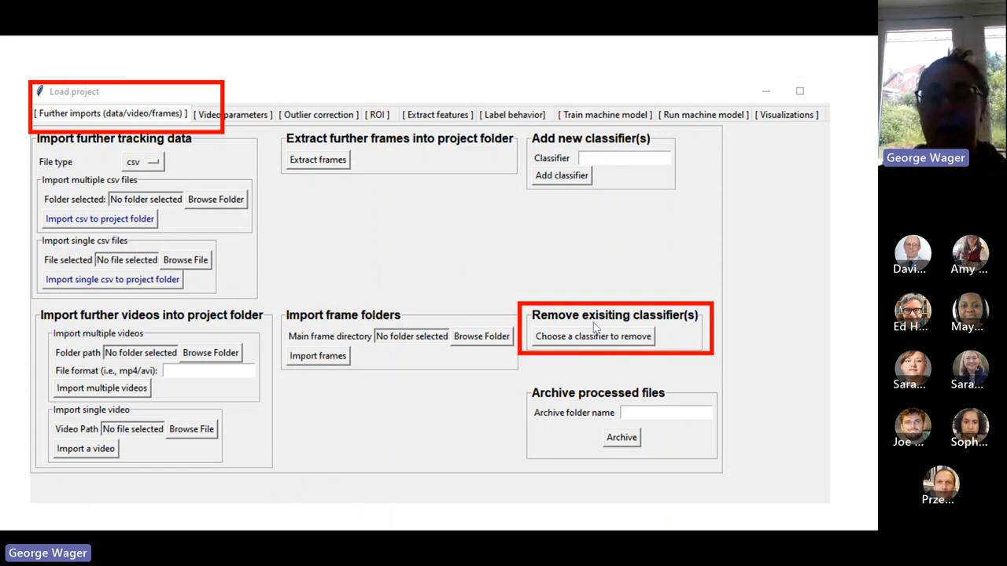
mouse_move(188, 246)
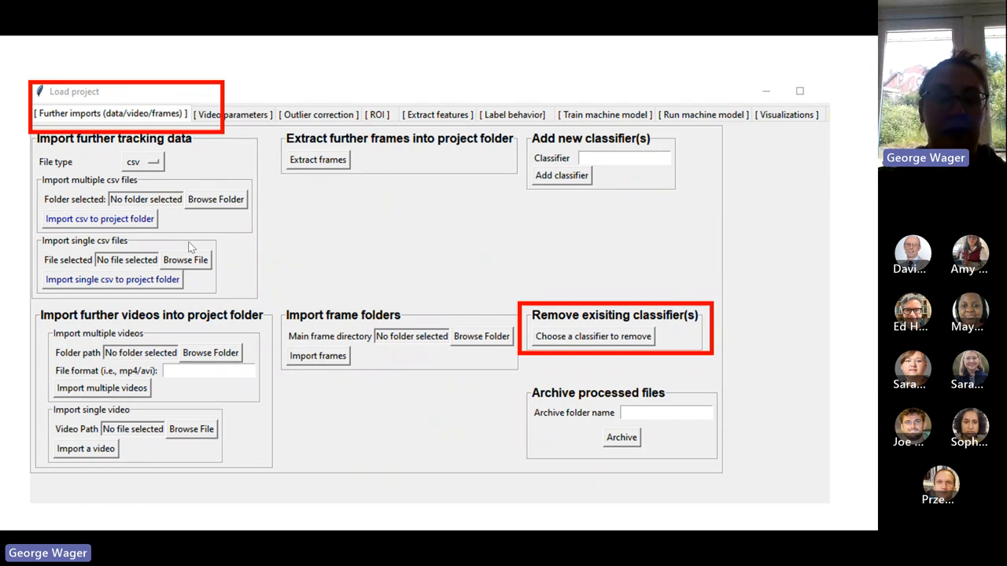
mouse_move(117, 346)
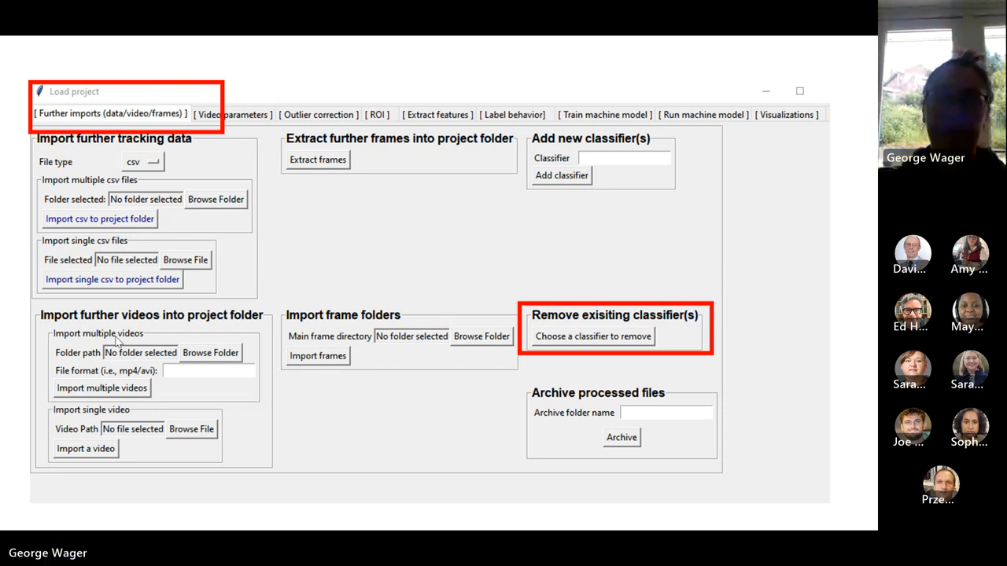
mouse_move(436, 305)
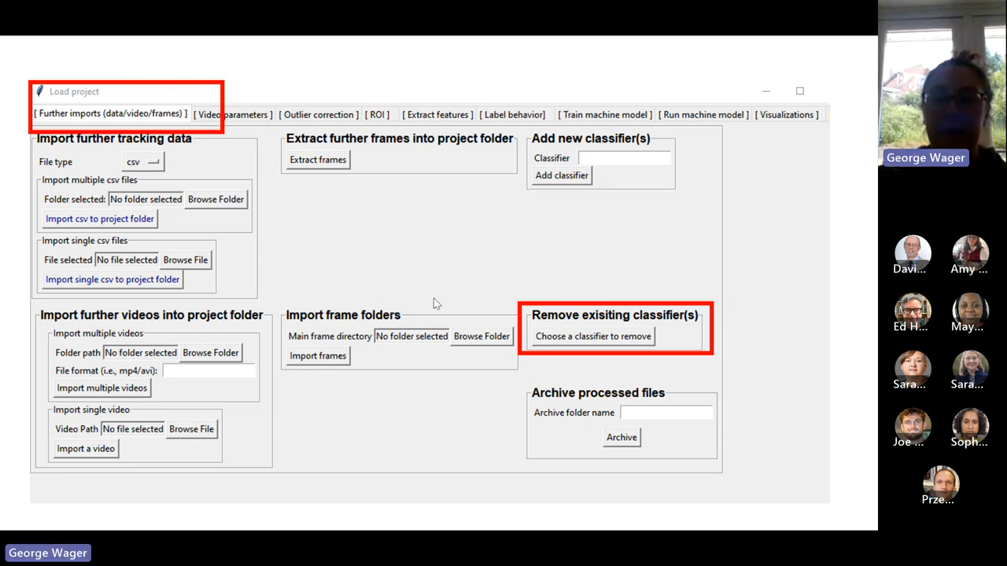
mouse_move(373, 301)
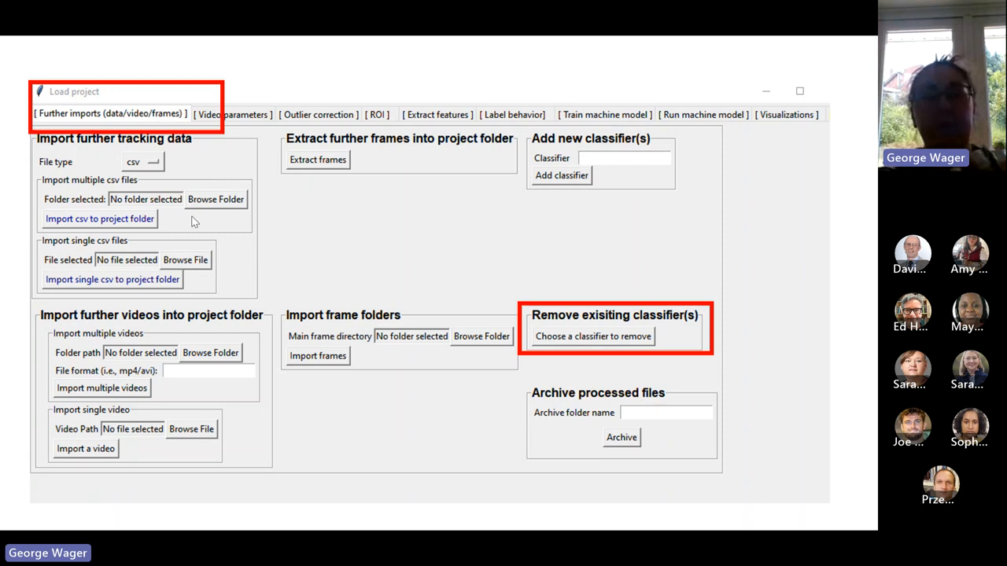
mouse_move(350, 364)
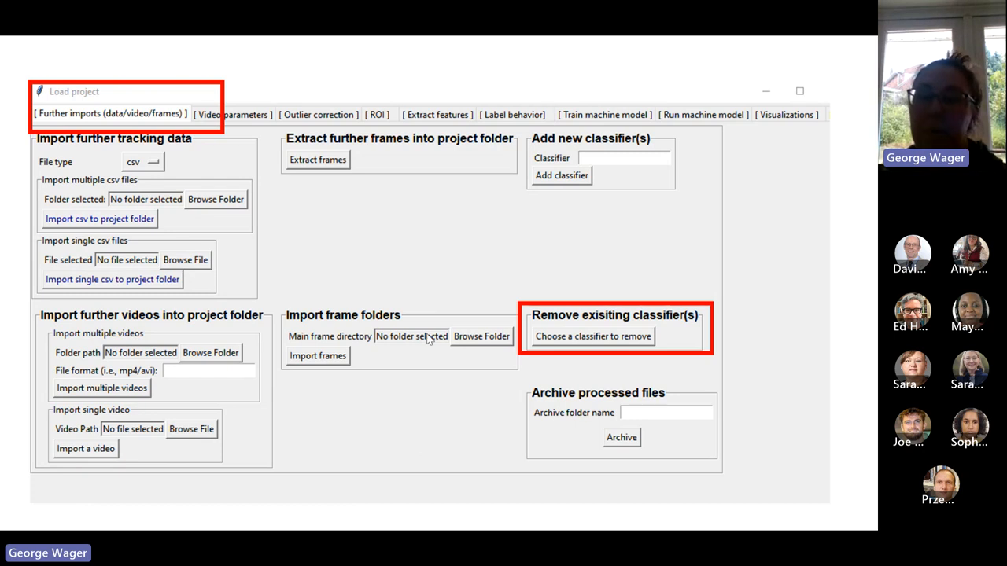
mouse_move(309, 349)
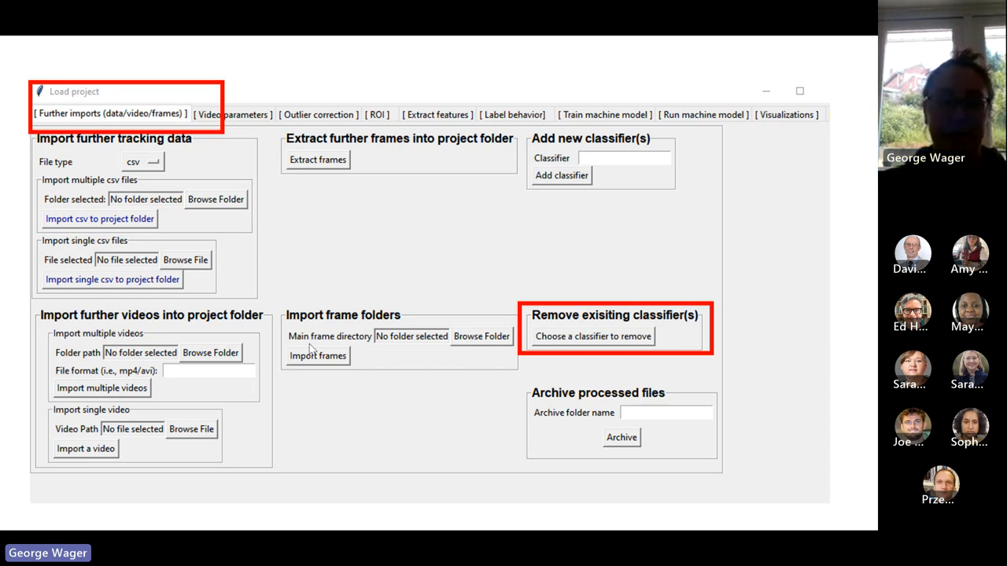
mouse_move(372, 494)
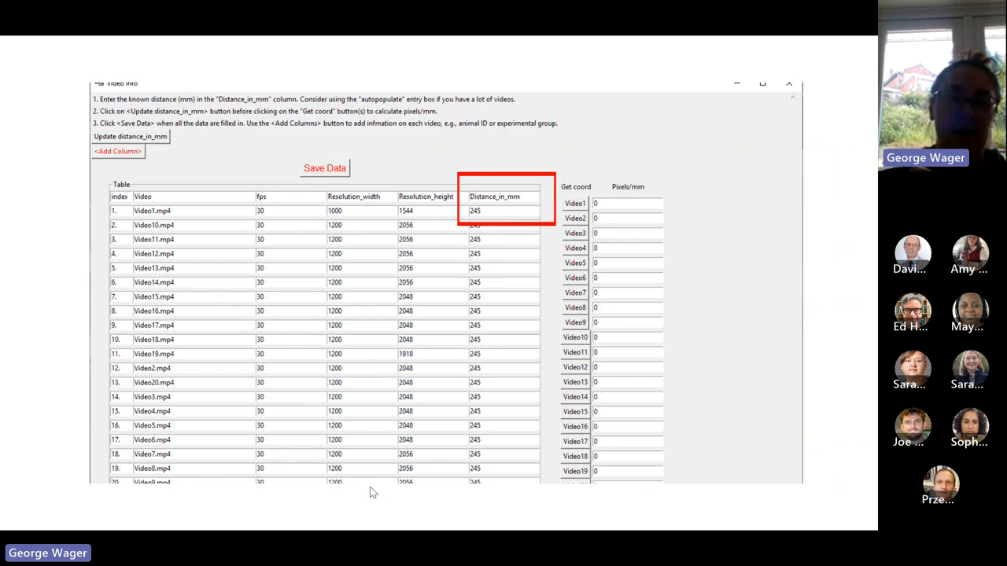
left_click(574, 203)
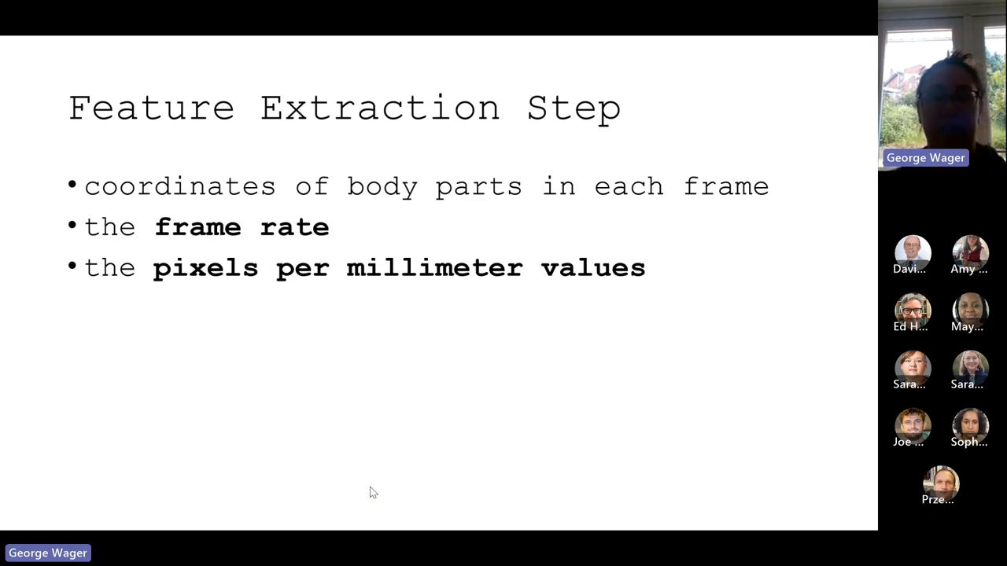
Step: Advance the slideshow to the Feature Extraction Step slide
key("Right")
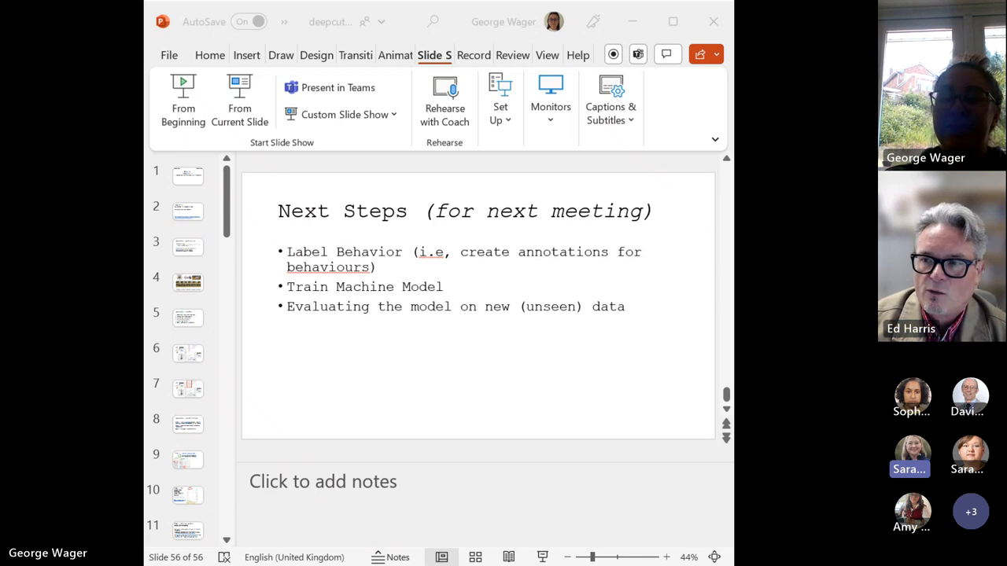
Step: Jump through thumbnails 4, 43 and 44 to slide 46, the analyze/visualize data slide
left_click(188, 282)
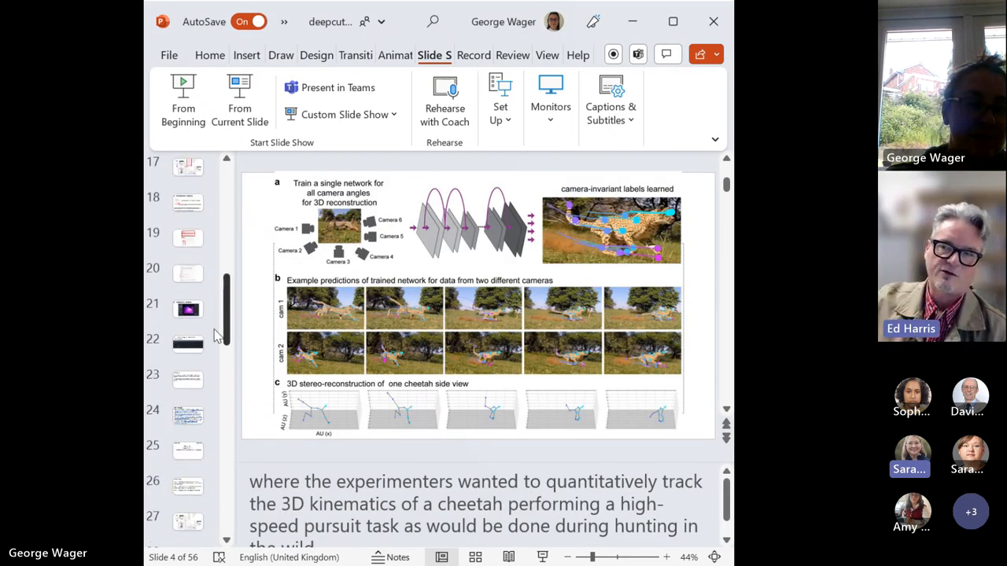
scroll("down", 3)
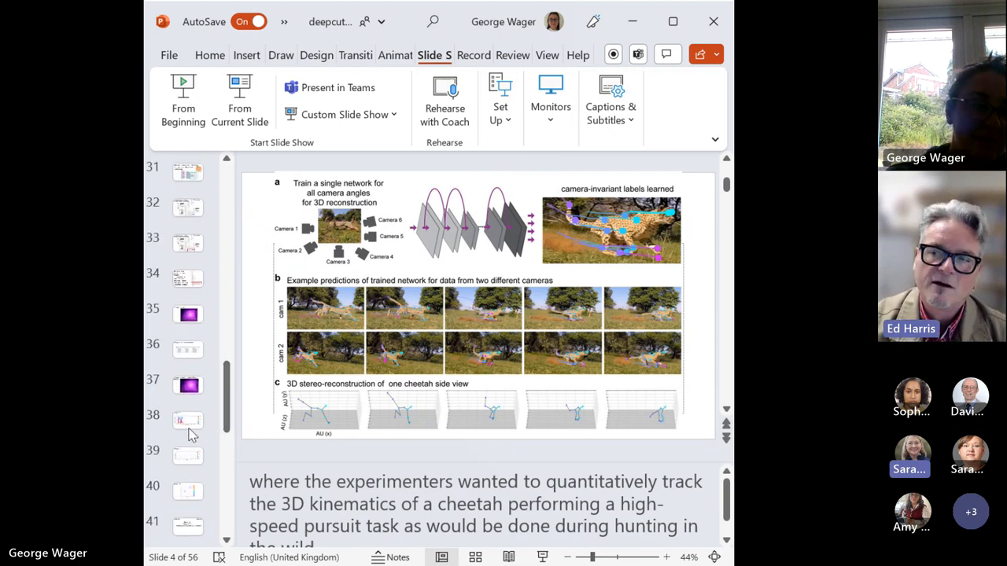
left_click(187, 415)
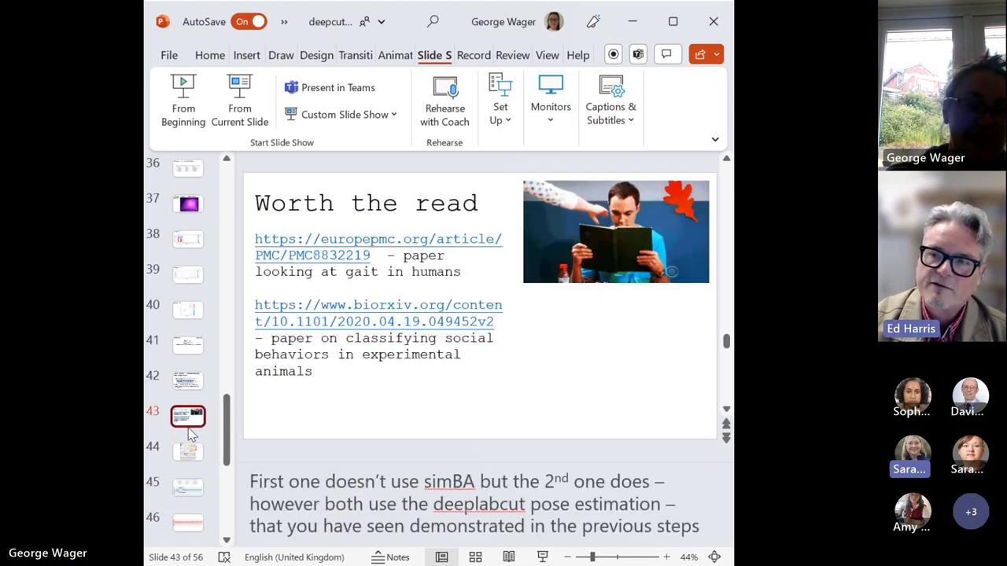
left_click(187, 451)
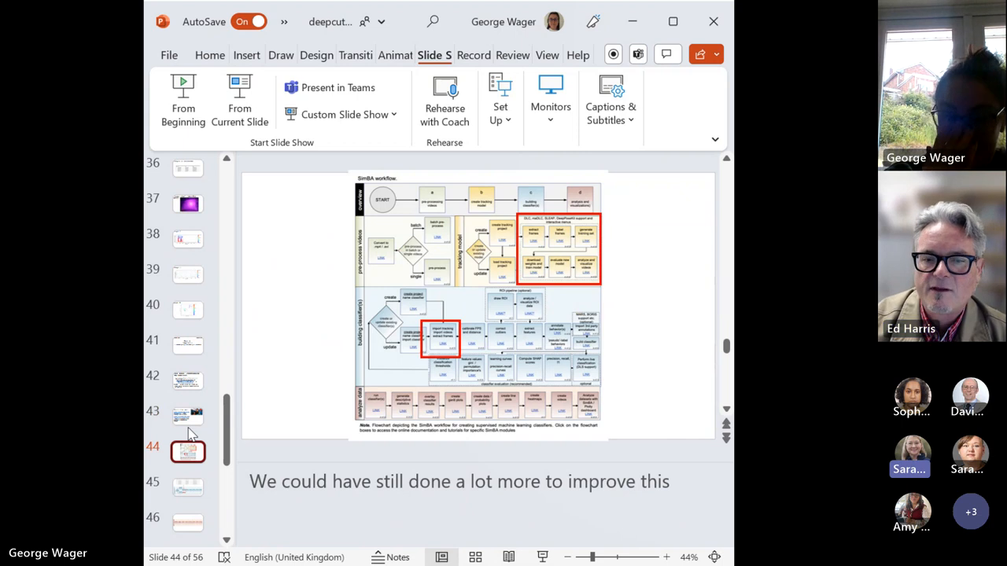
left_click(188, 523)
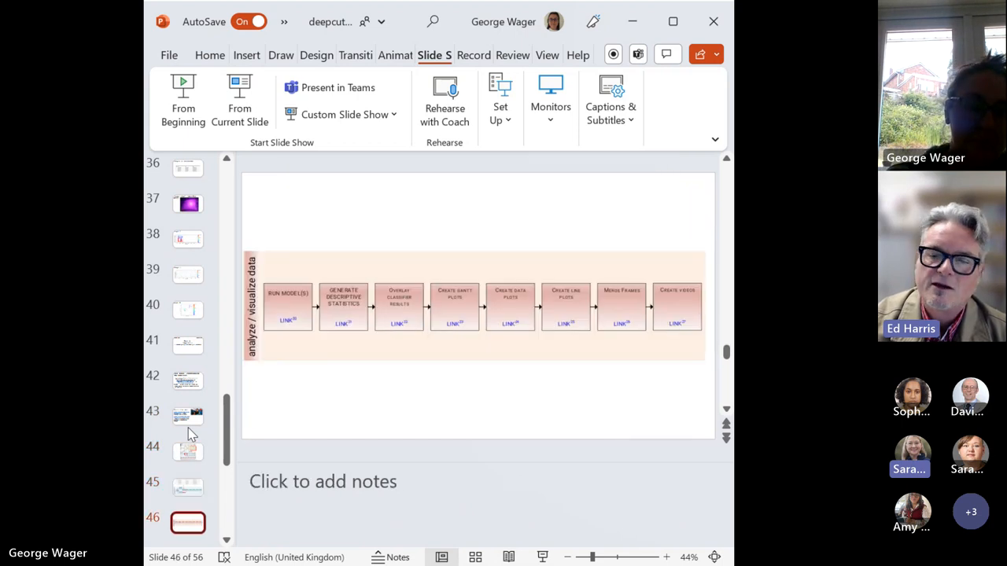
scroll("down", 3)
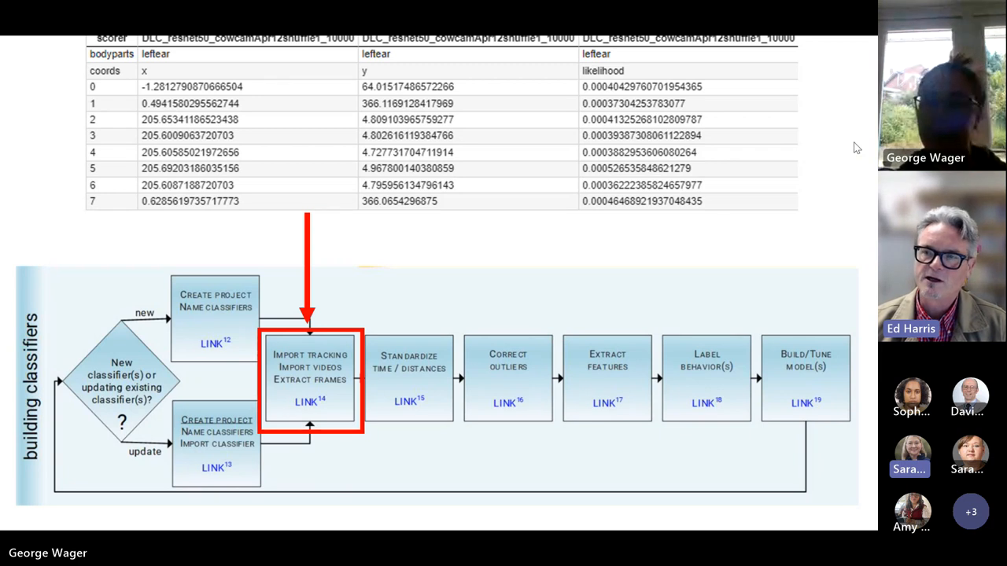
mouse_move(869, 439)
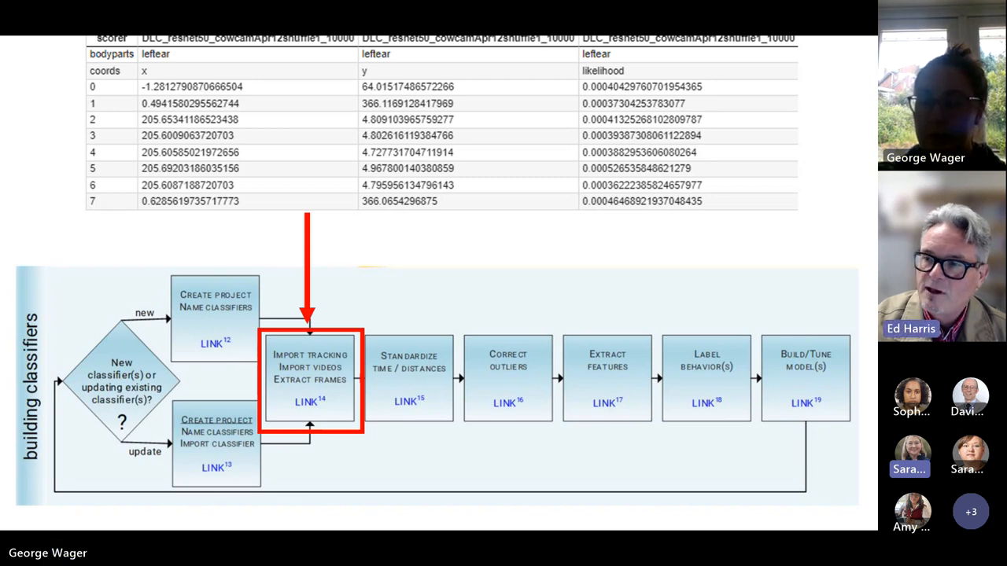
mouse_move(584, 267)
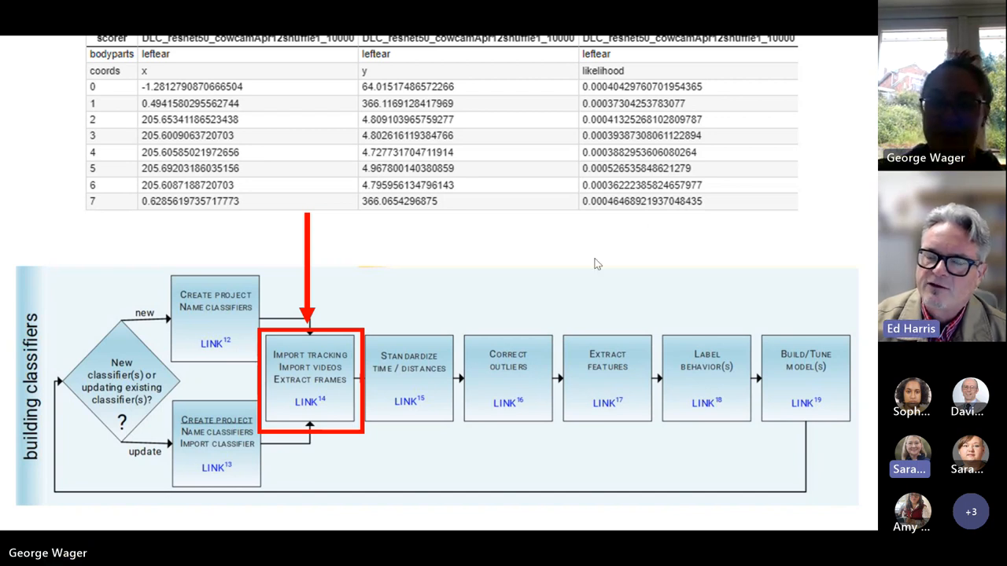
mouse_move(586, 270)
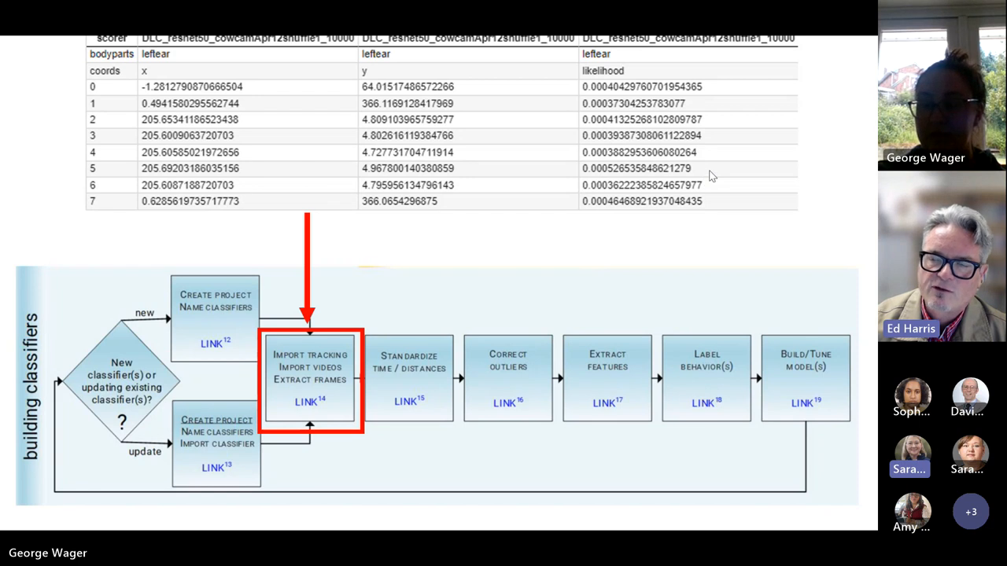
mouse_move(549, 214)
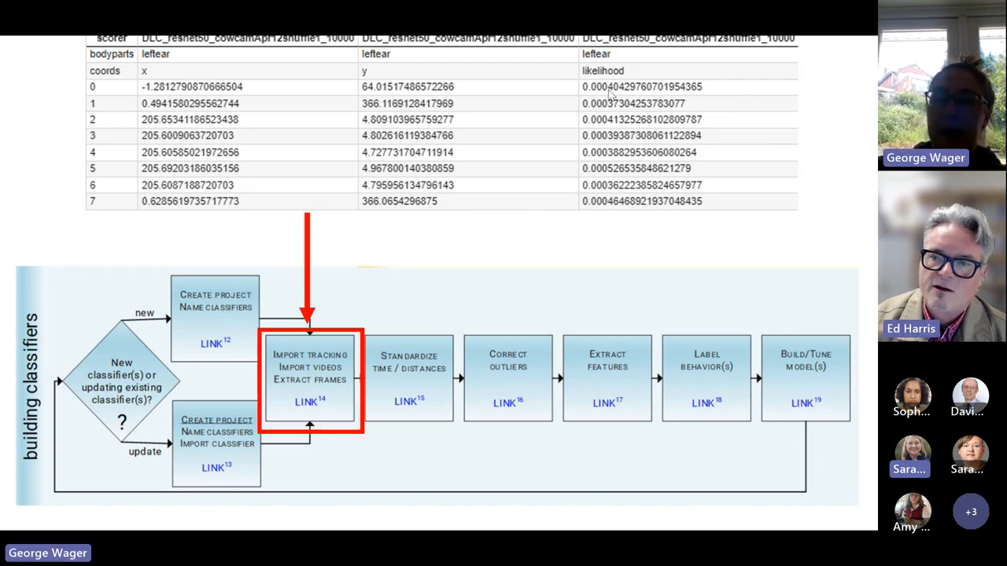
mouse_move(114, 103)
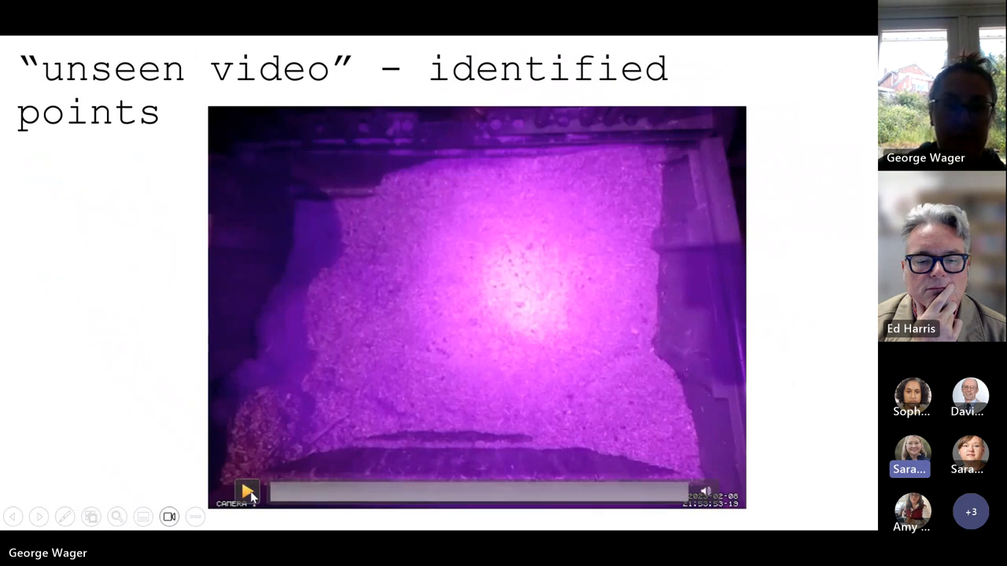
Step: Play the embedded unseen enclosure video showing the tracked point on the animal
left_click(247, 491)
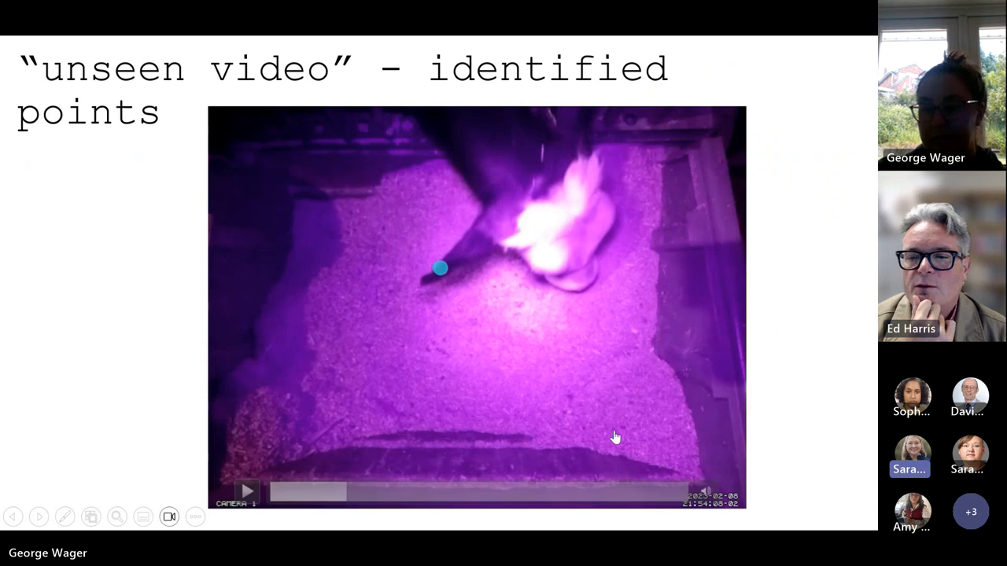
mouse_move(336, 489)
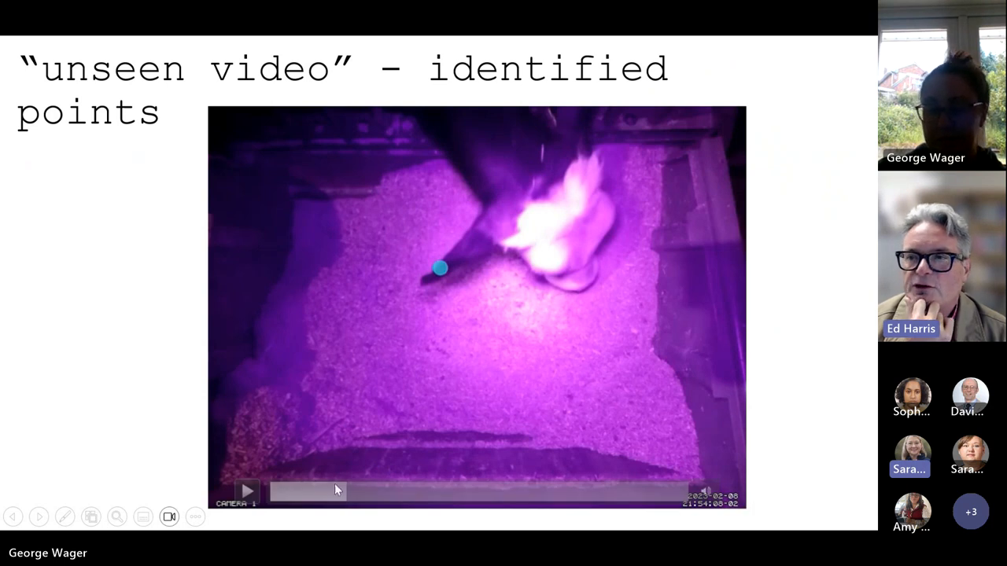
mouse_move(115, 423)
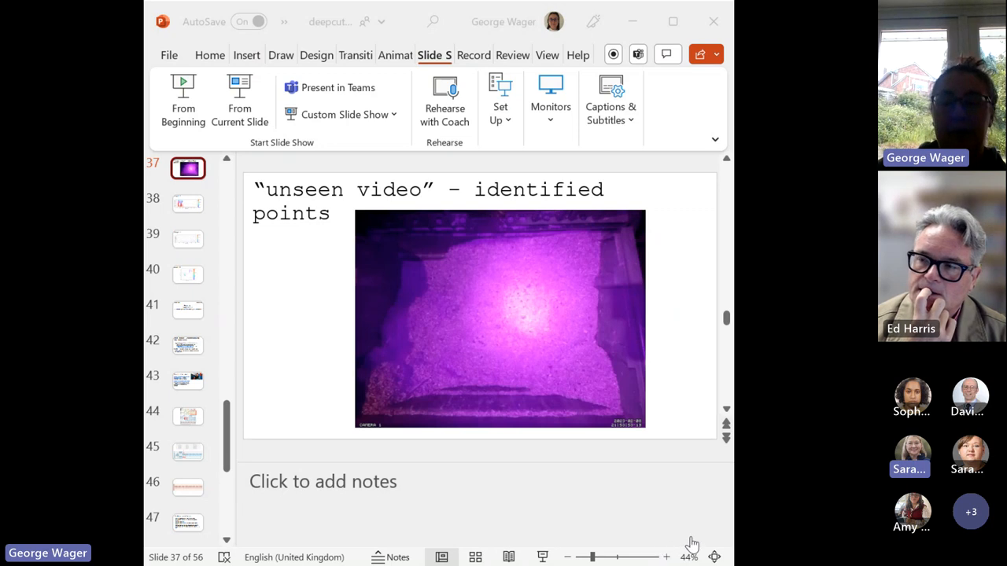
mouse_move(556, 351)
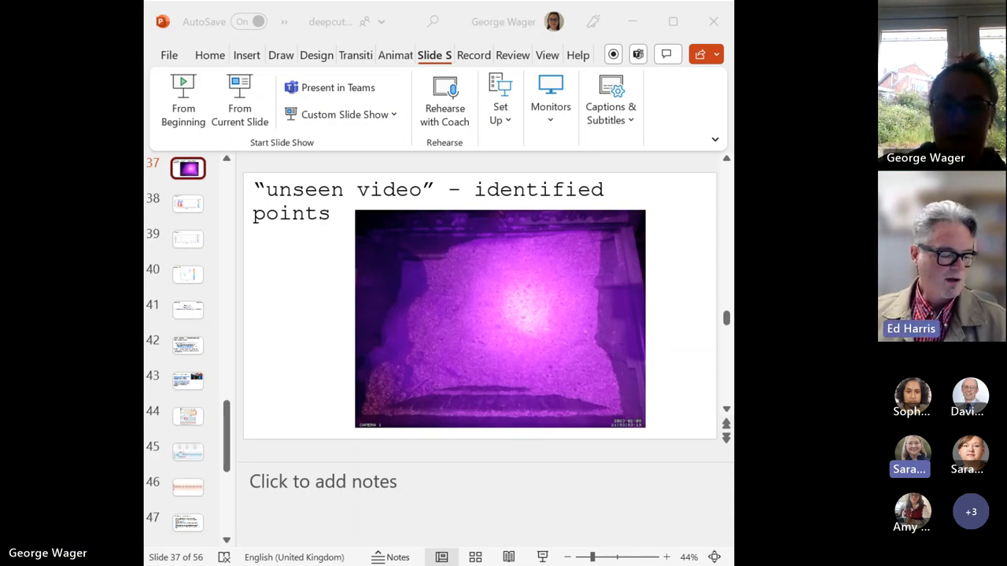
mouse_move(352, 293)
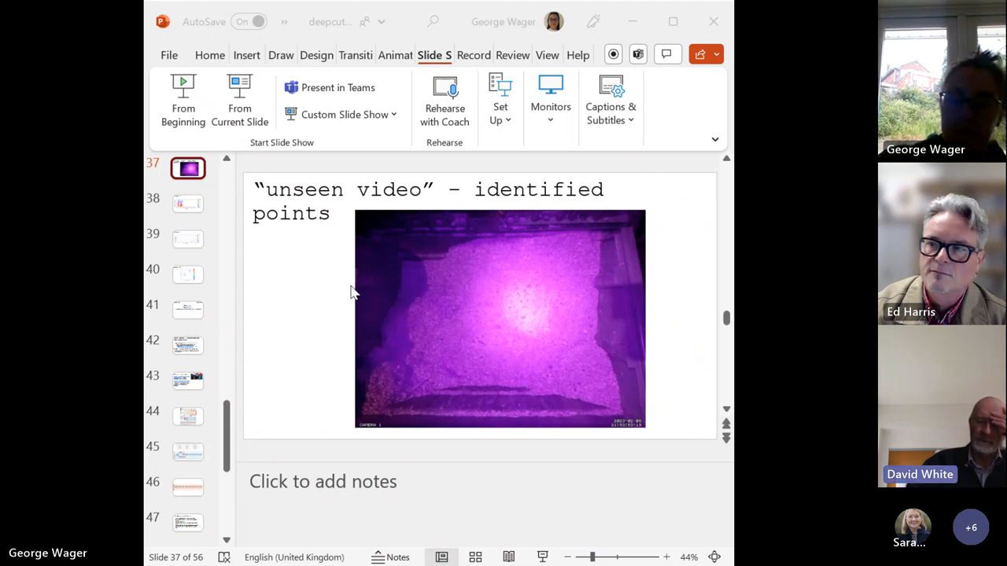
mouse_move(598, 340)
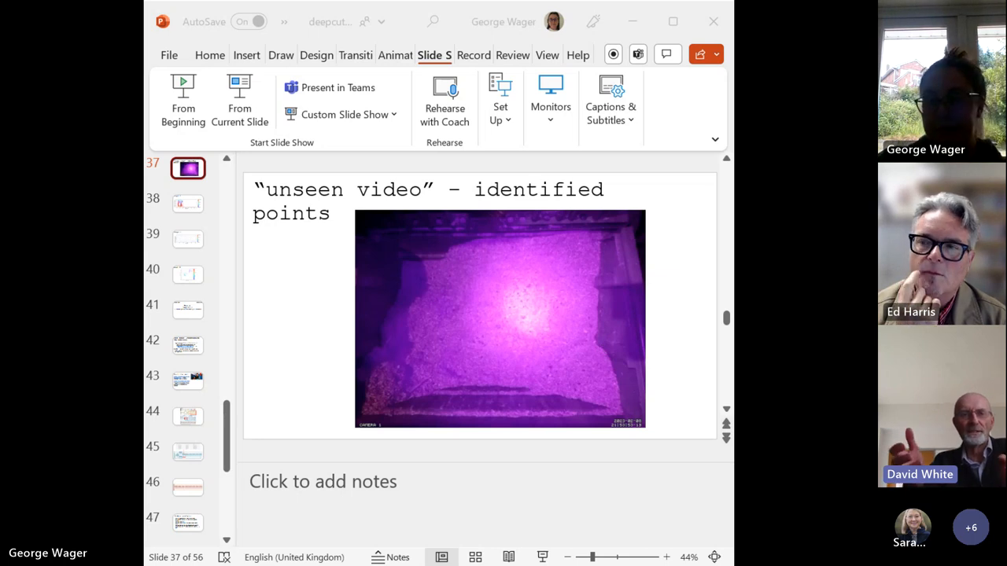
mouse_move(652, 475)
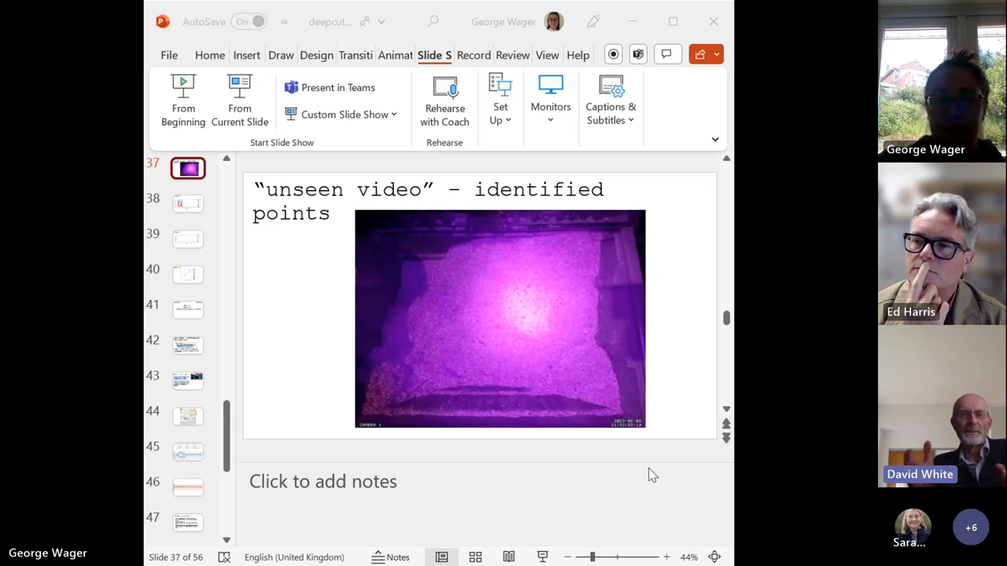
mouse_move(519, 297)
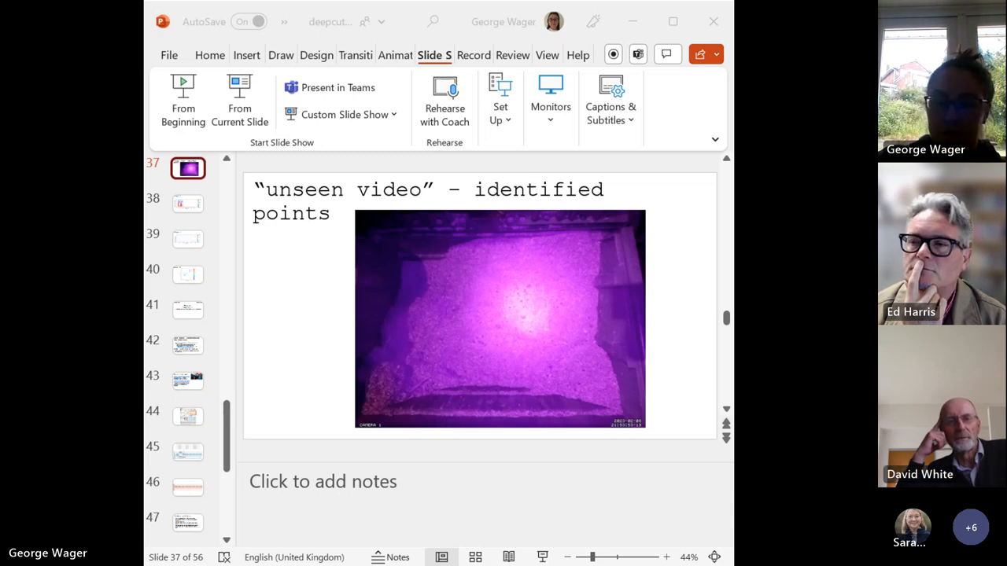
mouse_move(492, 500)
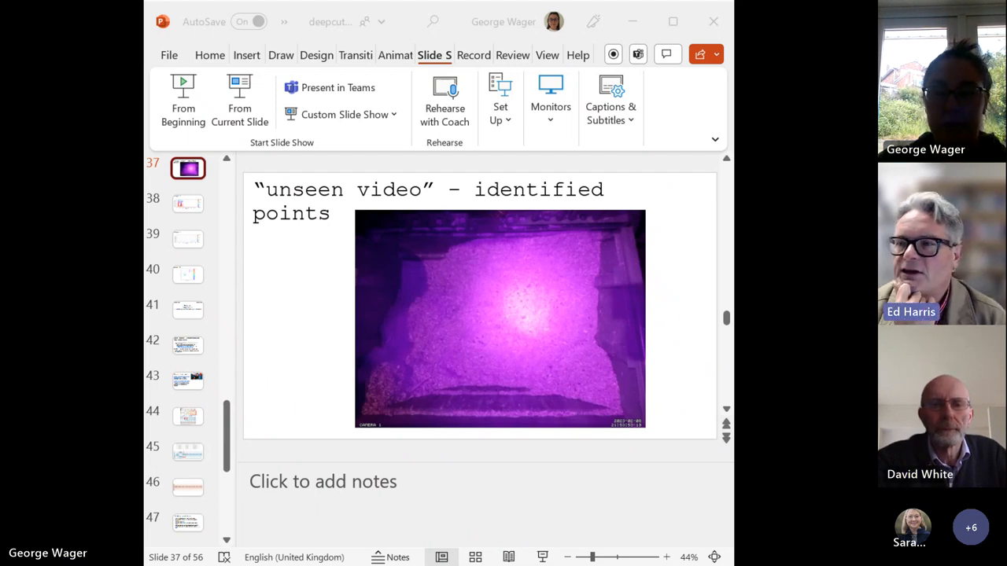
mouse_move(613, 173)
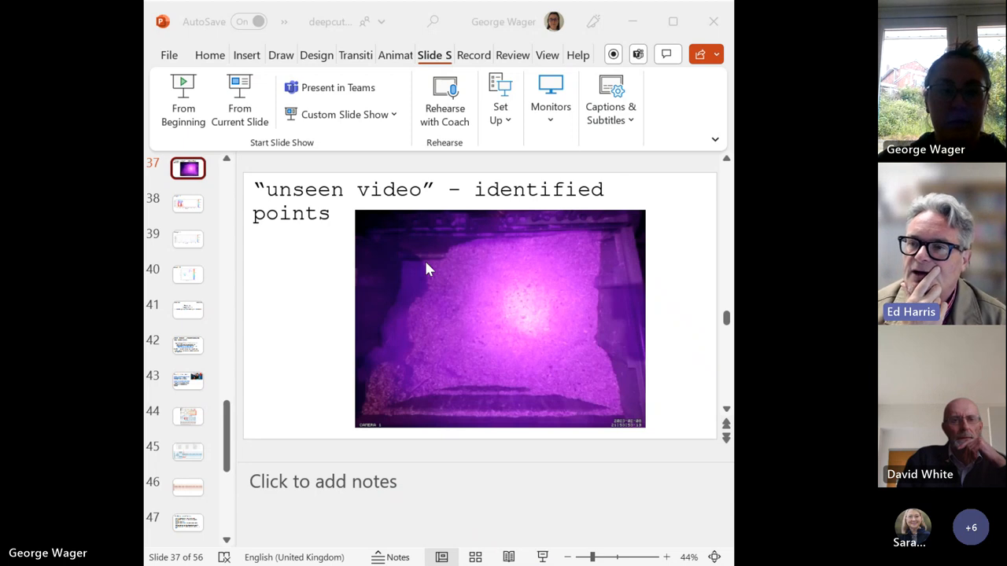
mouse_move(563, 255)
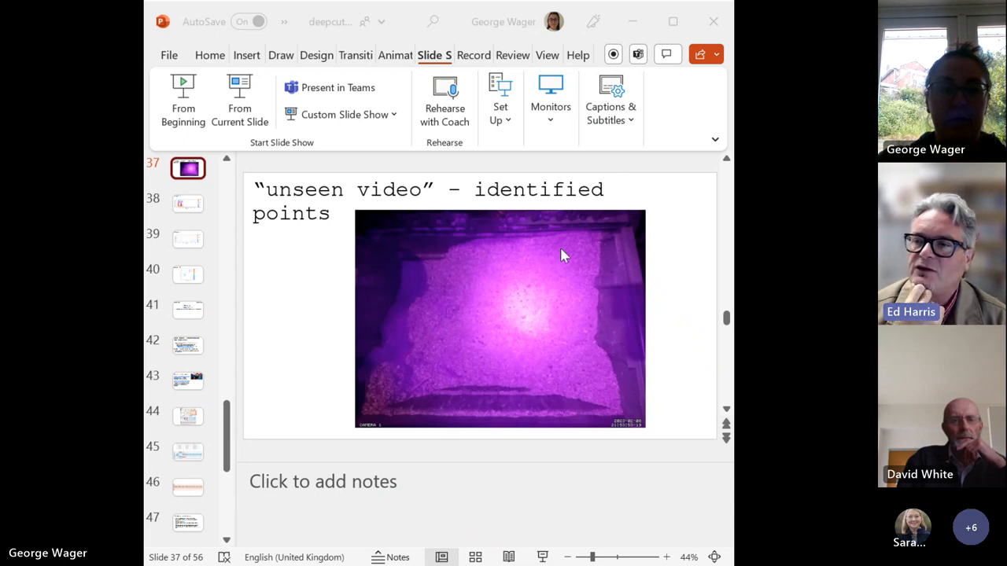
mouse_move(441, 266)
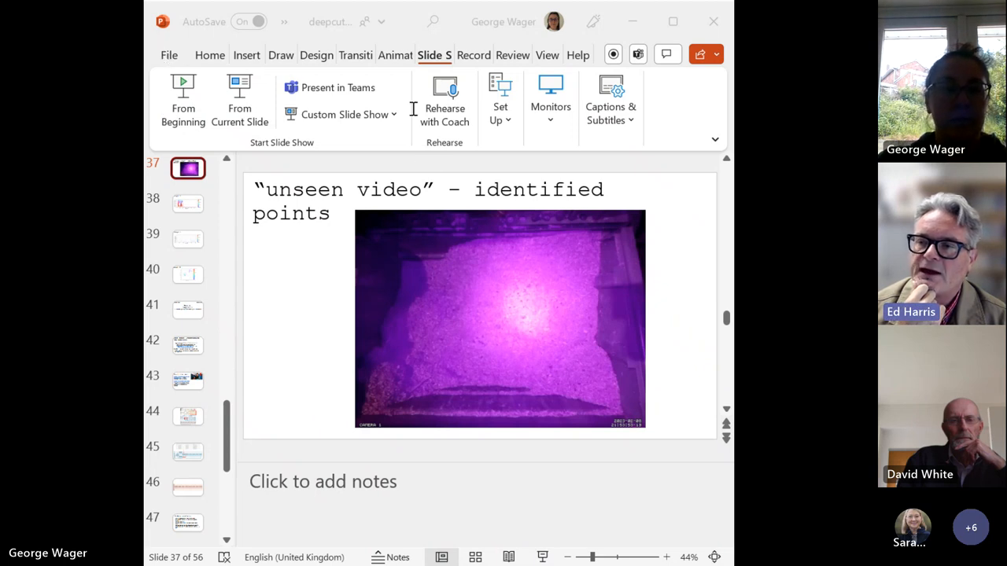
mouse_move(630, 157)
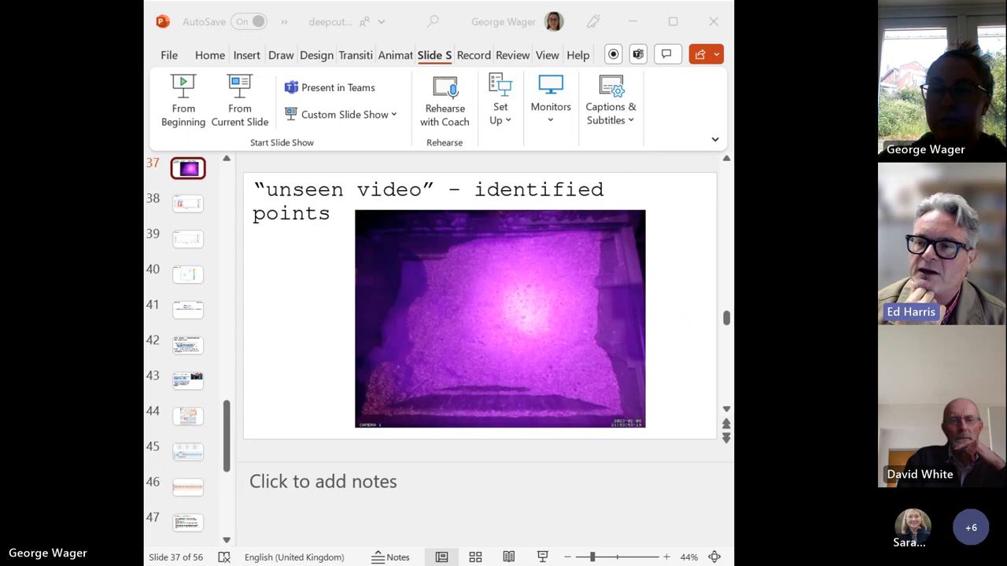
mouse_move(401, 275)
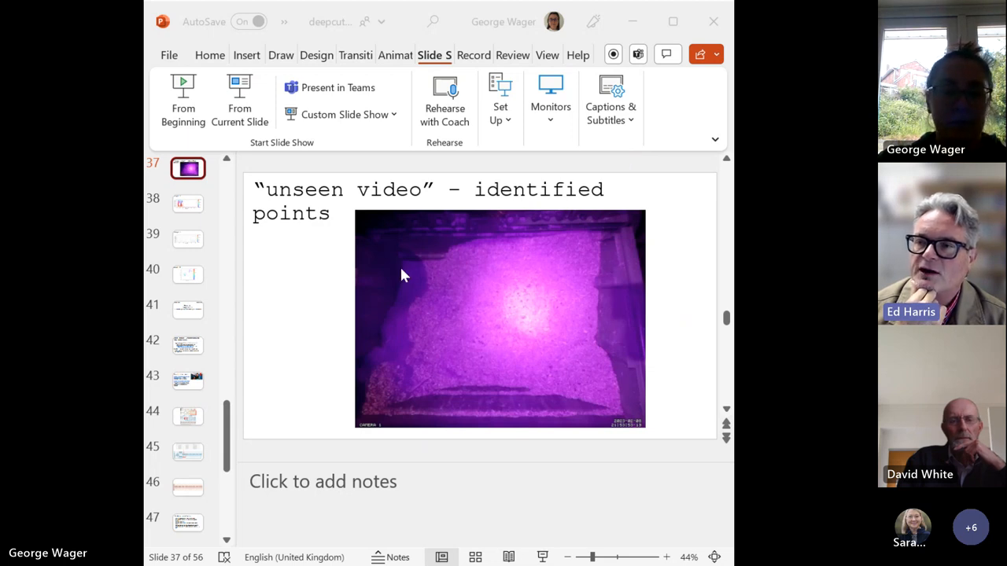
mouse_move(415, 270)
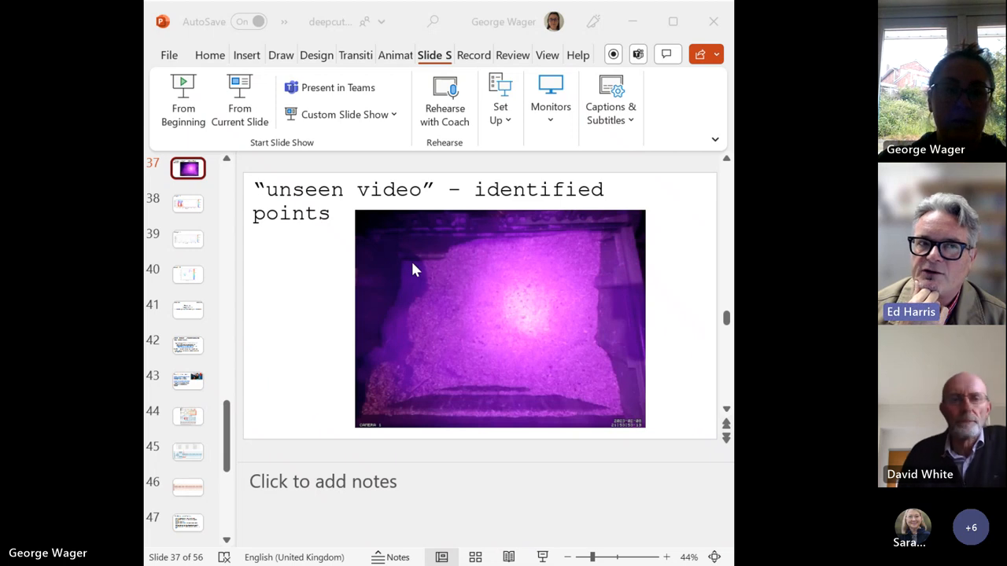
mouse_move(420, 266)
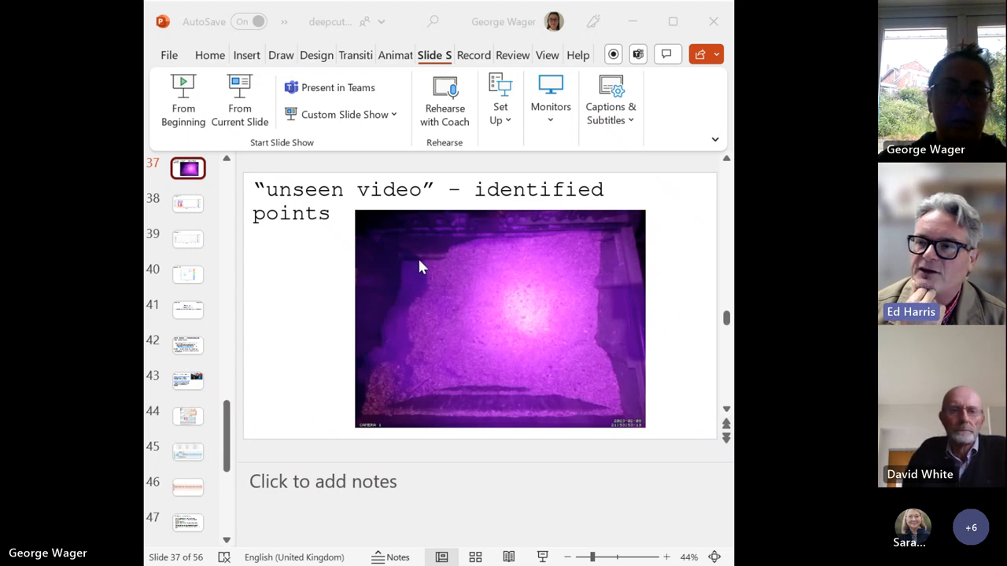
mouse_move(527, 284)
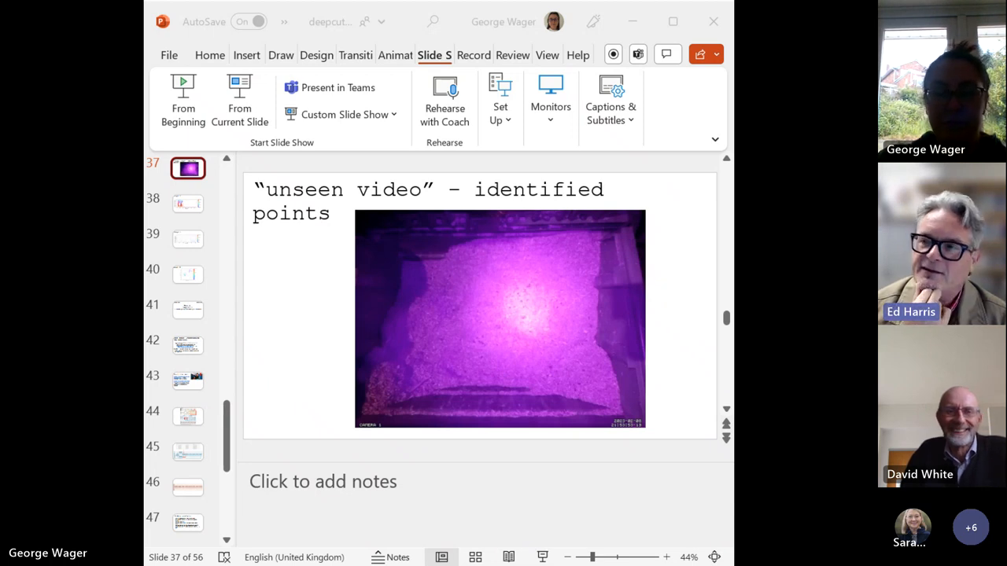
mouse_move(446, 273)
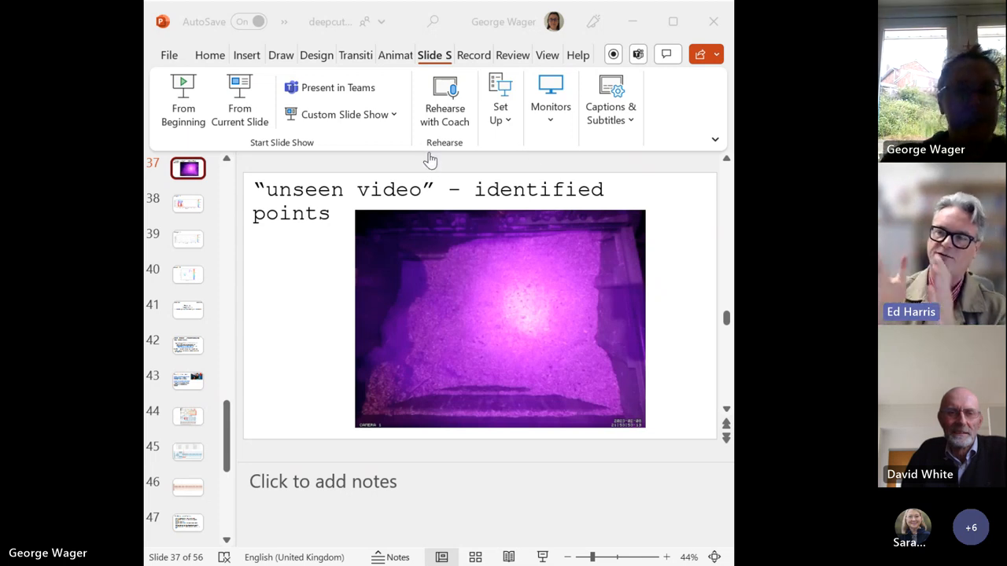
mouse_move(438, 303)
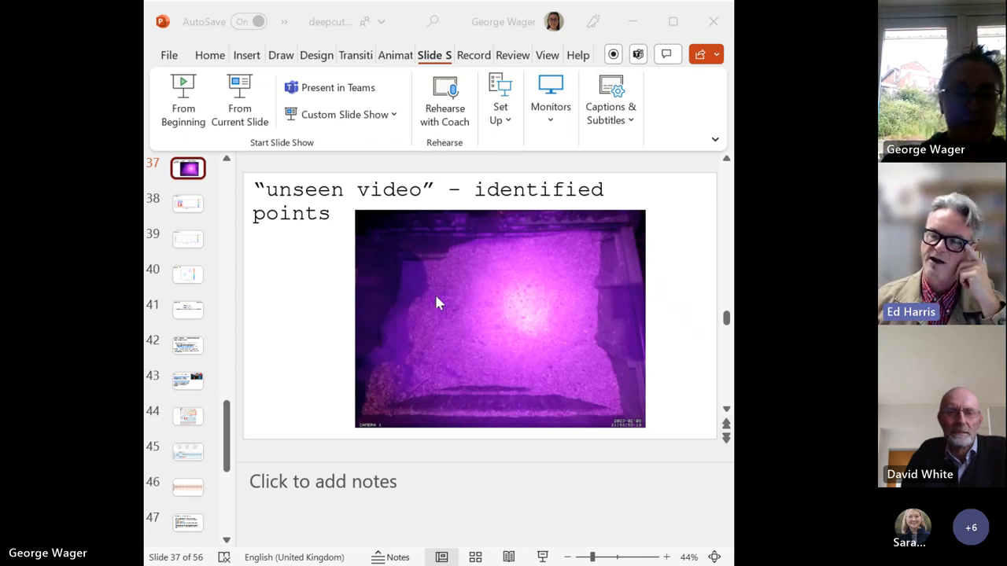
mouse_move(442, 323)
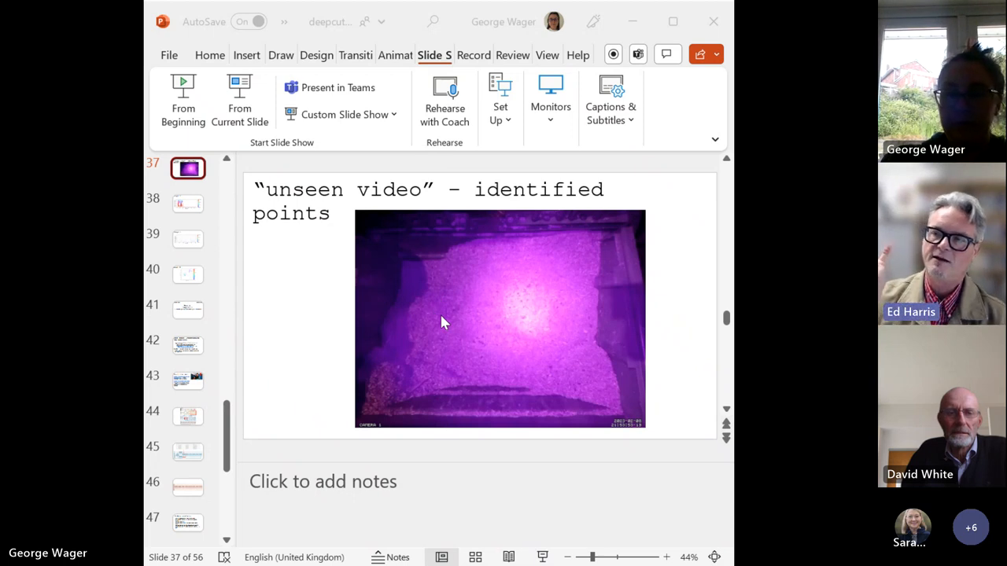
mouse_move(507, 267)
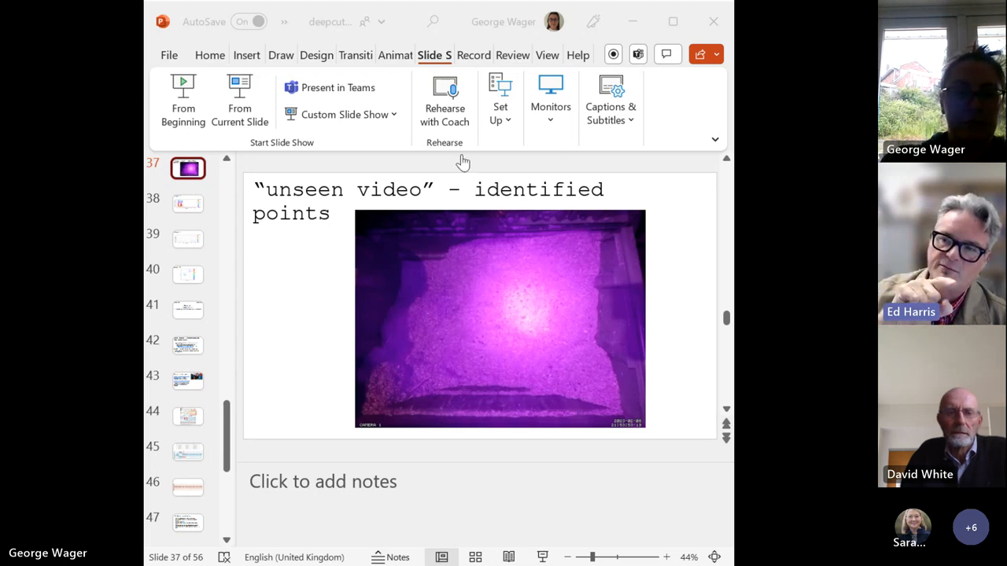
mouse_move(393, 160)
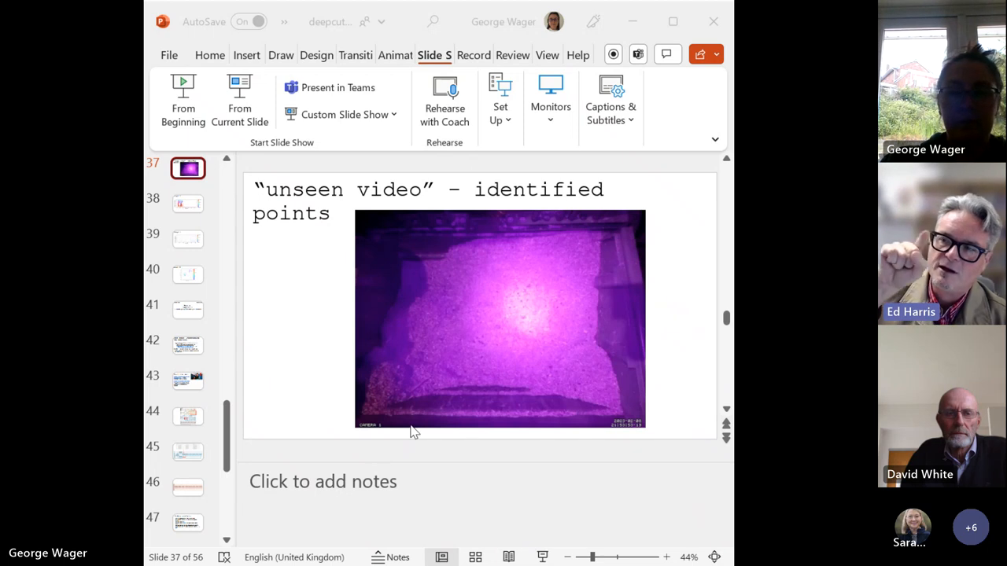
mouse_move(415, 276)
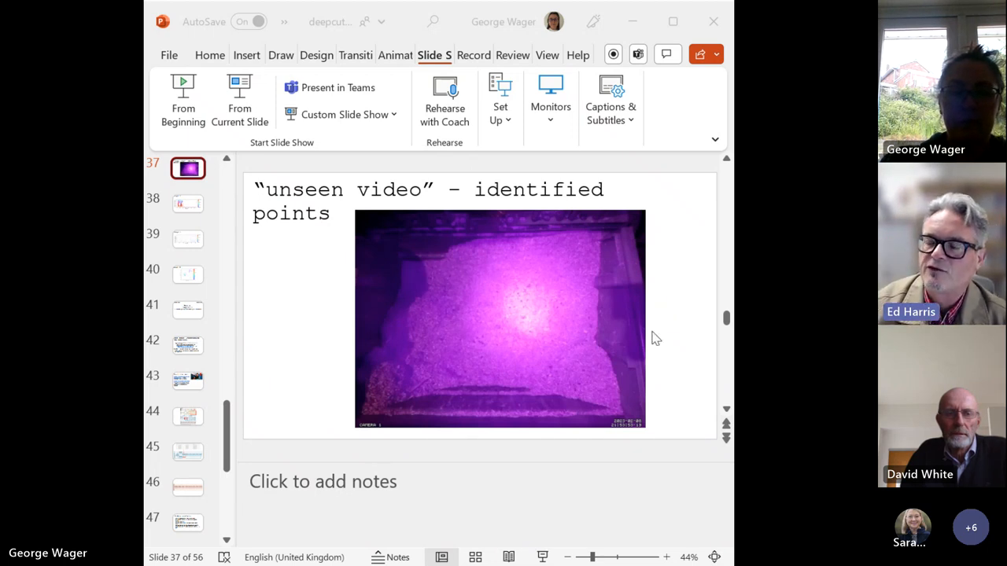
mouse_move(626, 231)
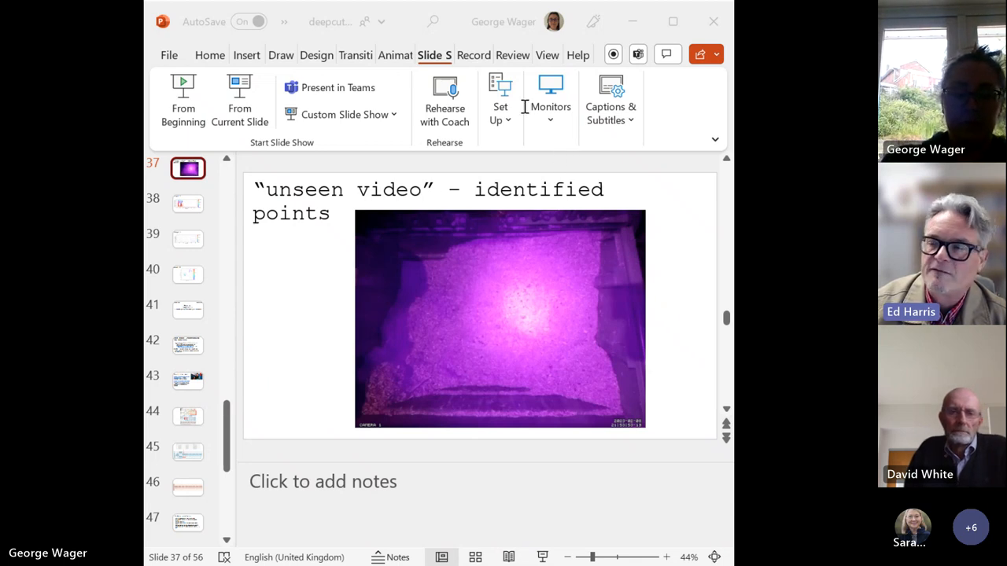
mouse_move(576, 309)
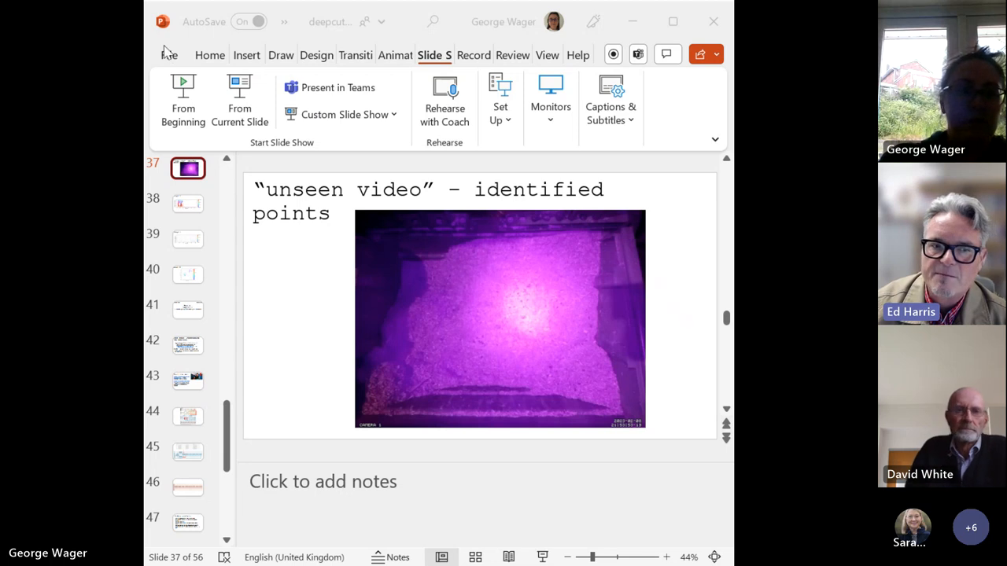
mouse_move(608, 273)
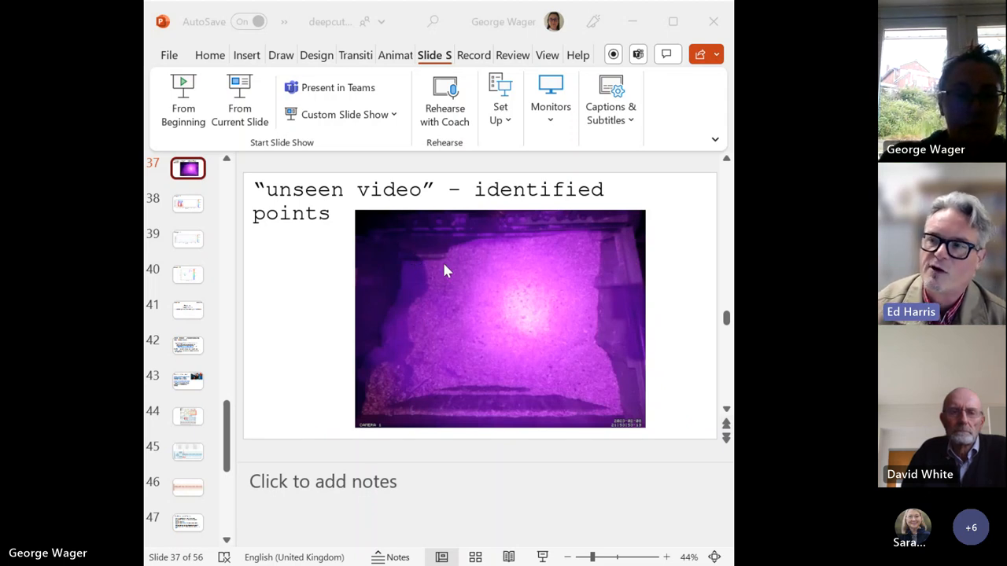
mouse_move(570, 342)
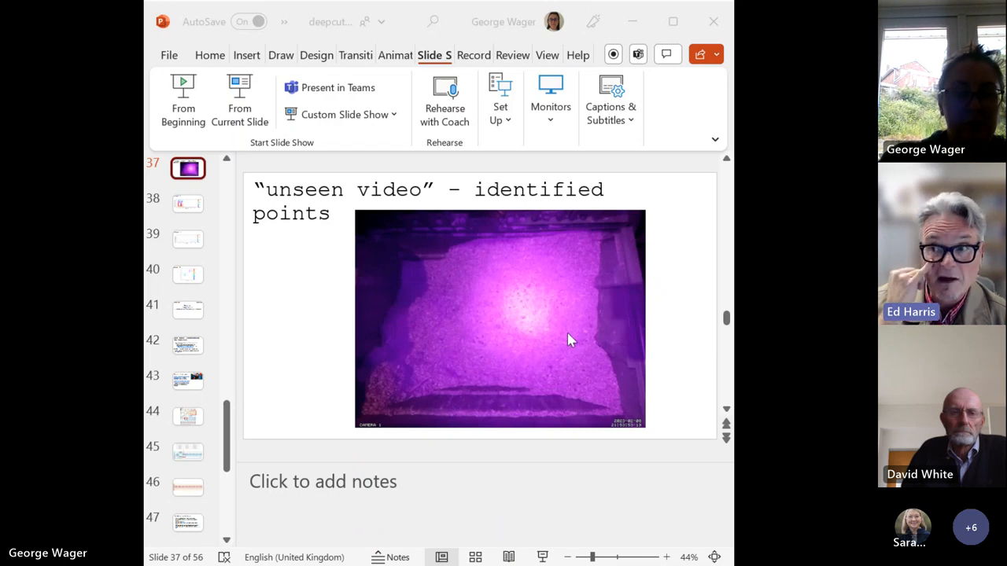
mouse_move(613, 139)
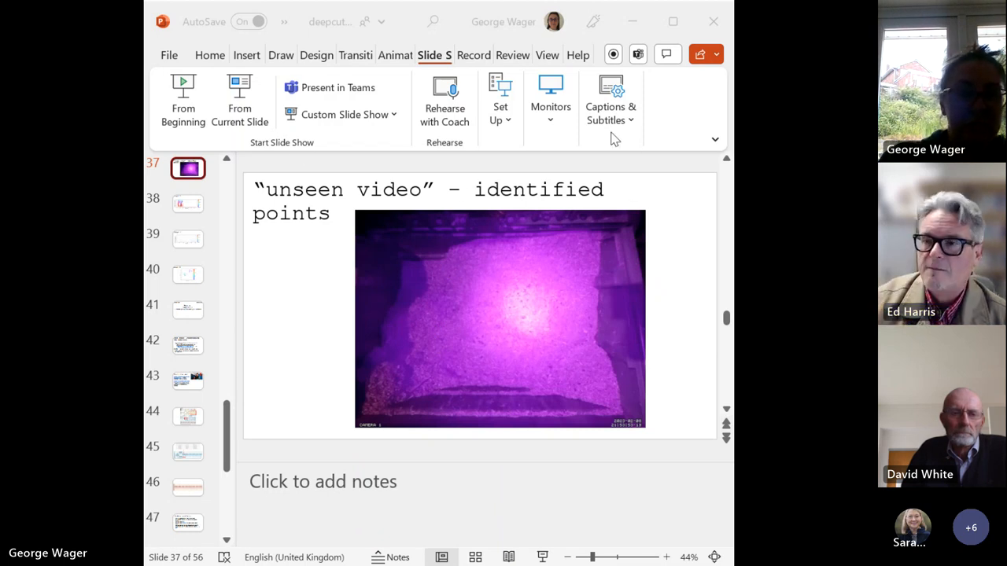
mouse_move(447, 351)
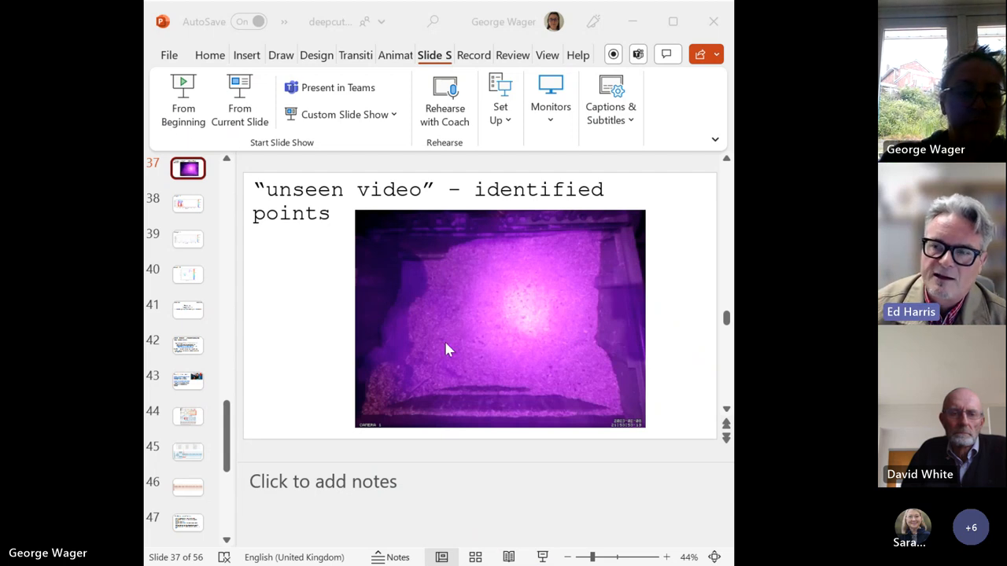
mouse_move(684, 146)
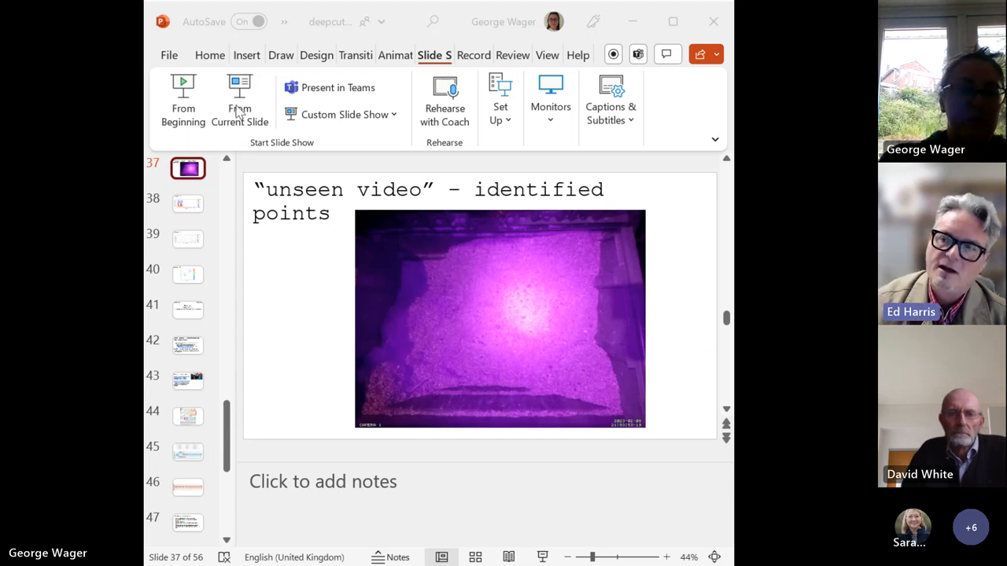
mouse_move(161, 53)
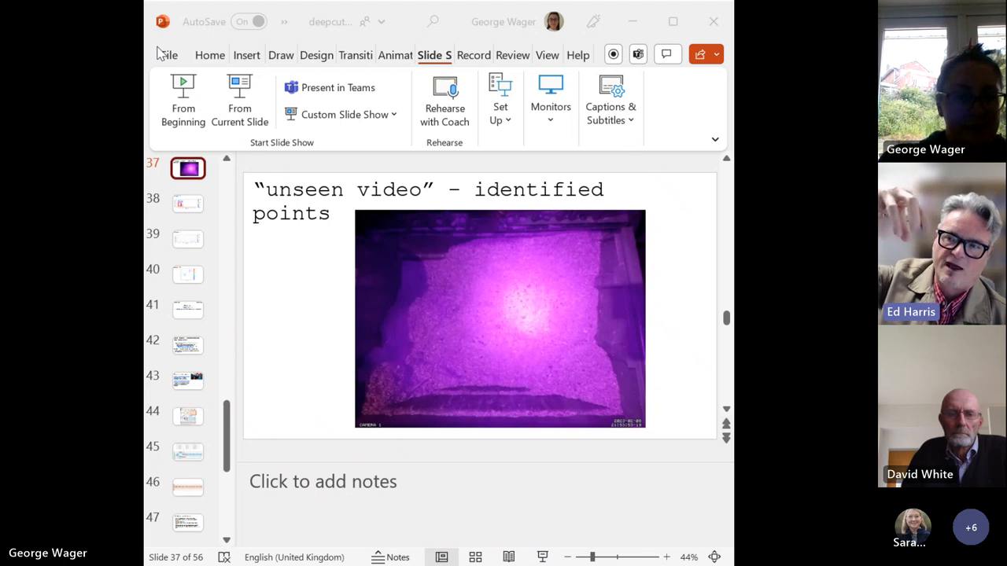
mouse_move(148, 155)
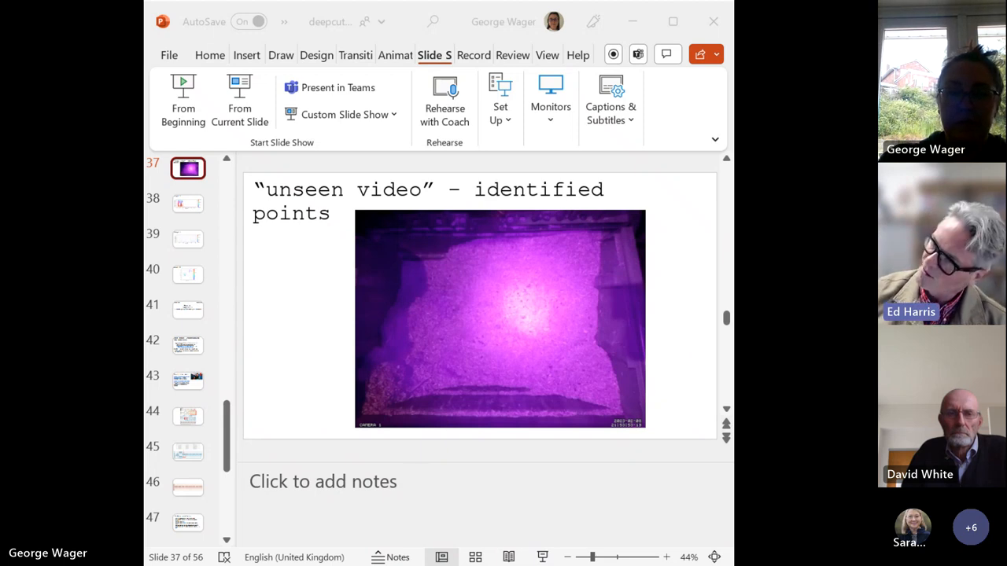
mouse_move(606, 165)
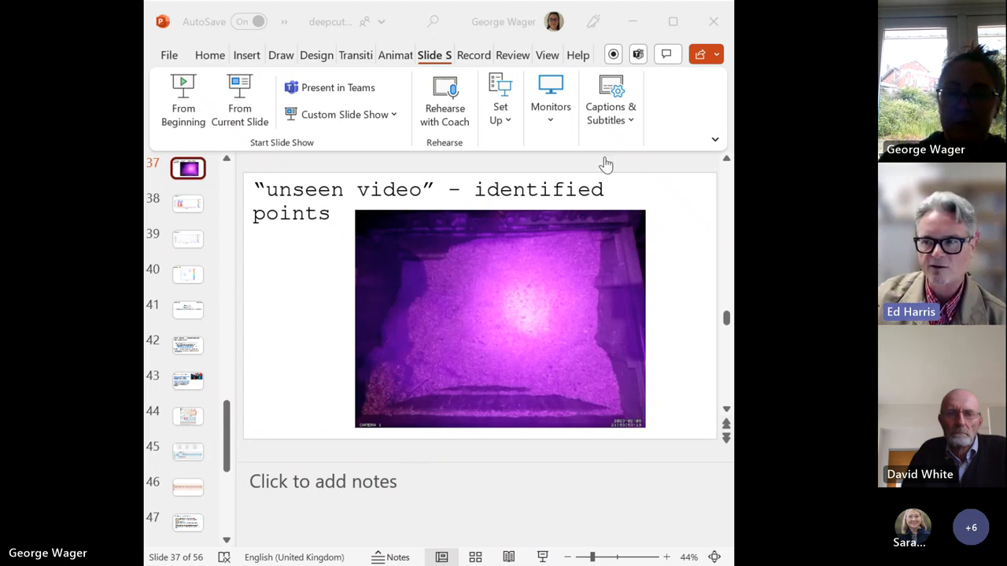
mouse_move(621, 271)
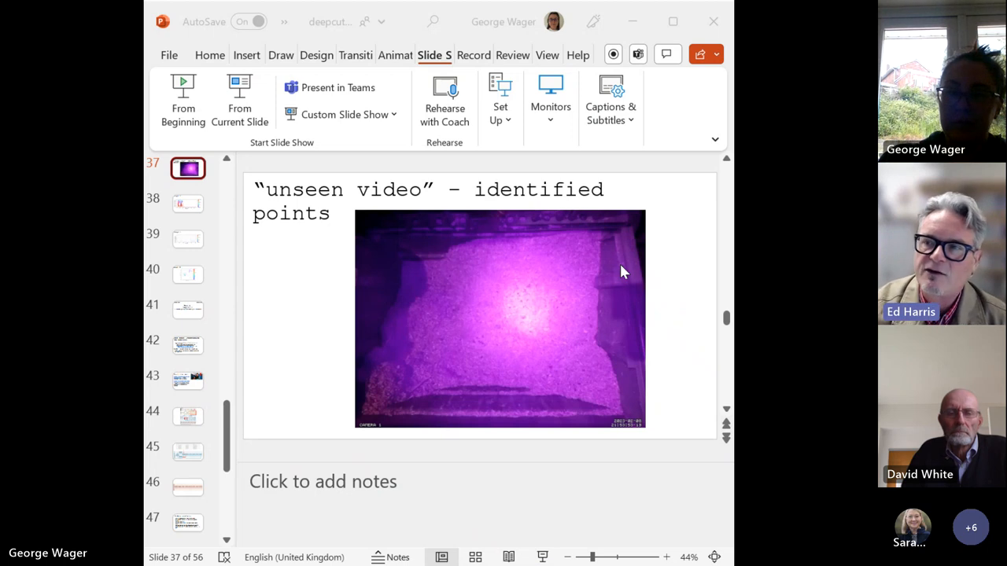
mouse_move(489, 327)
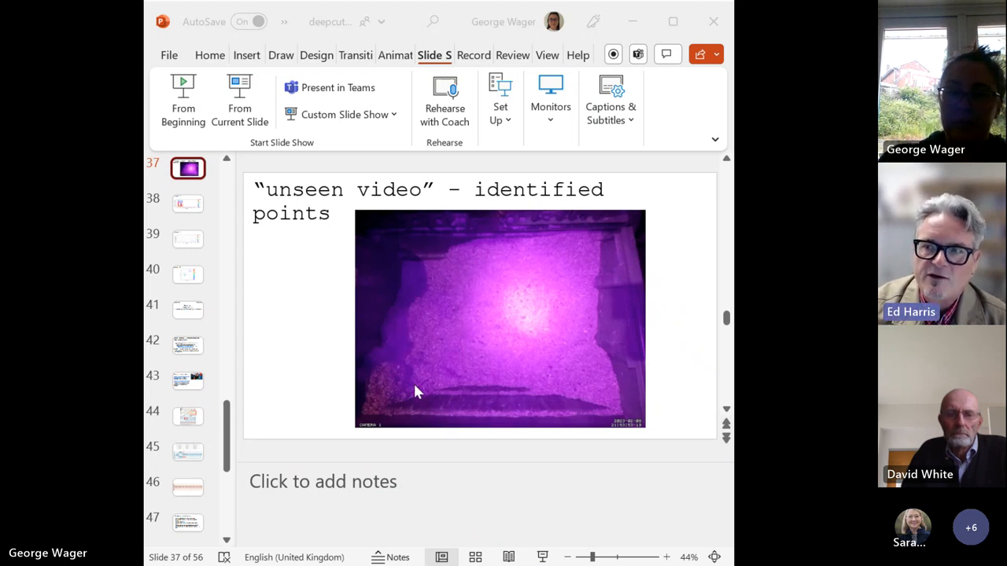
mouse_move(215, 189)
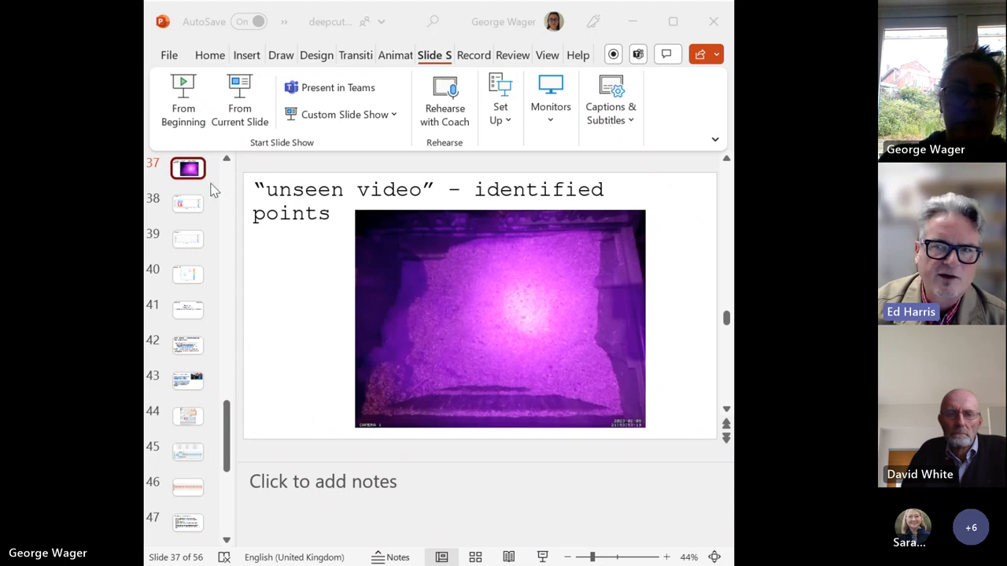
mouse_move(170, 110)
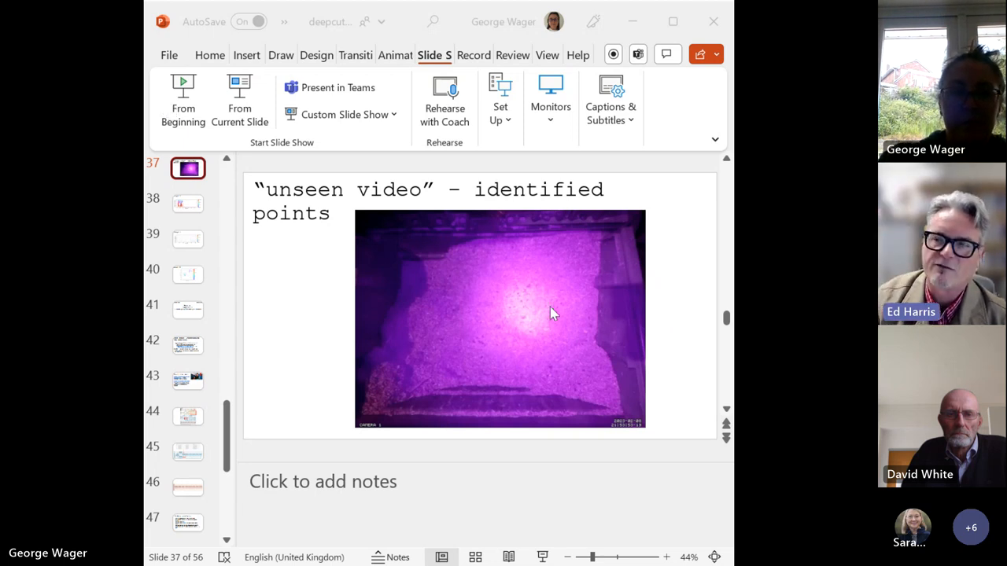
mouse_move(385, 183)
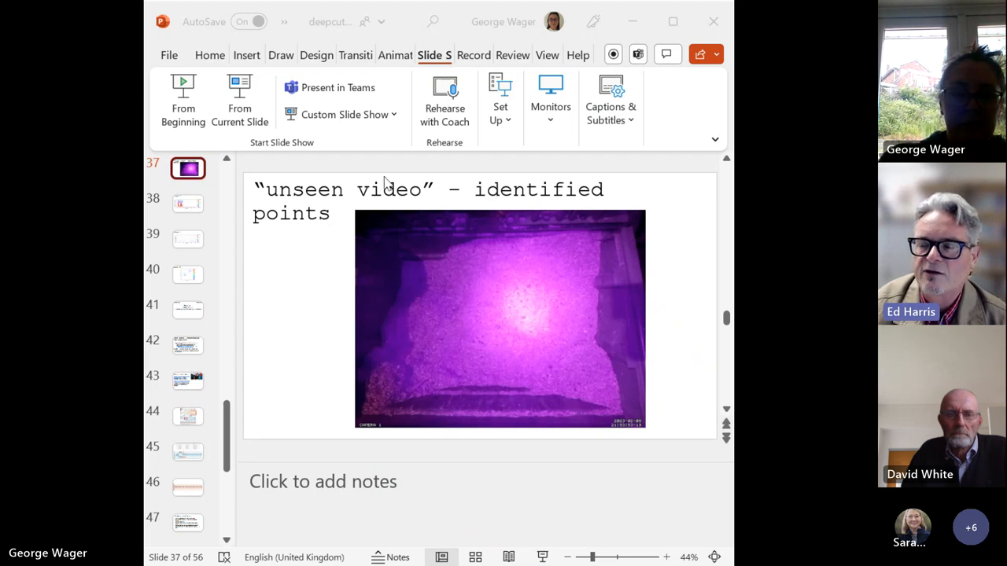
mouse_move(712, 319)
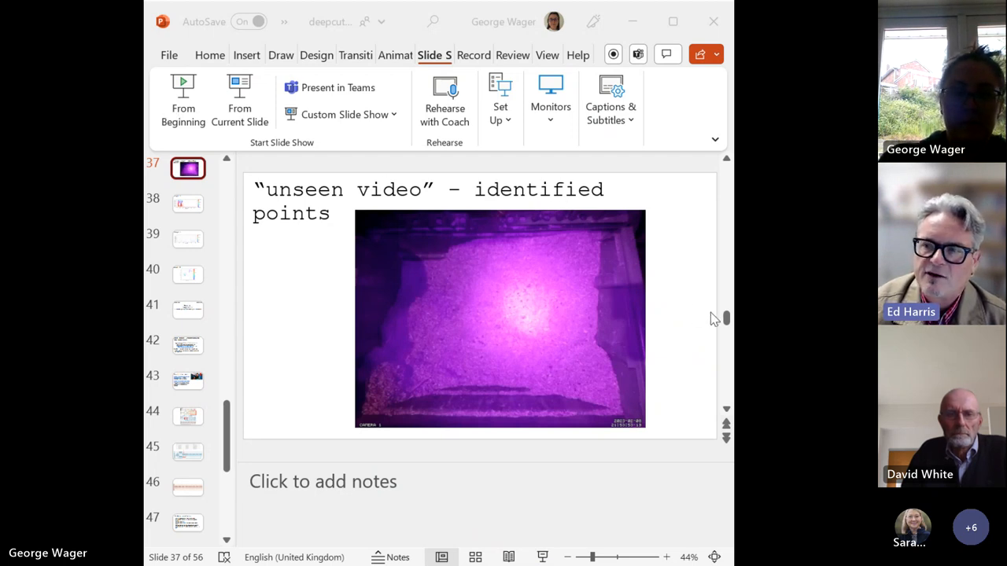
mouse_move(167, 57)
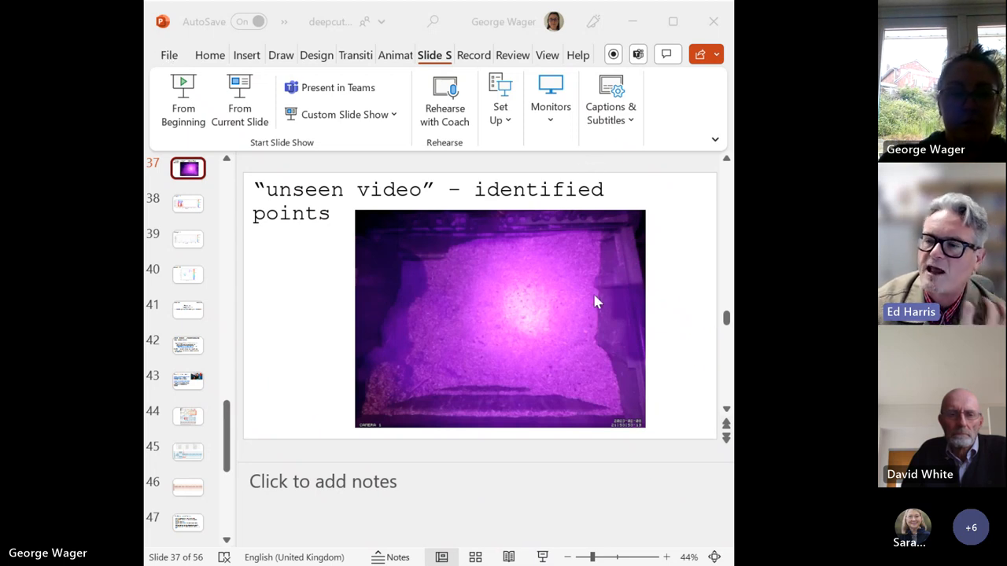
mouse_move(598, 230)
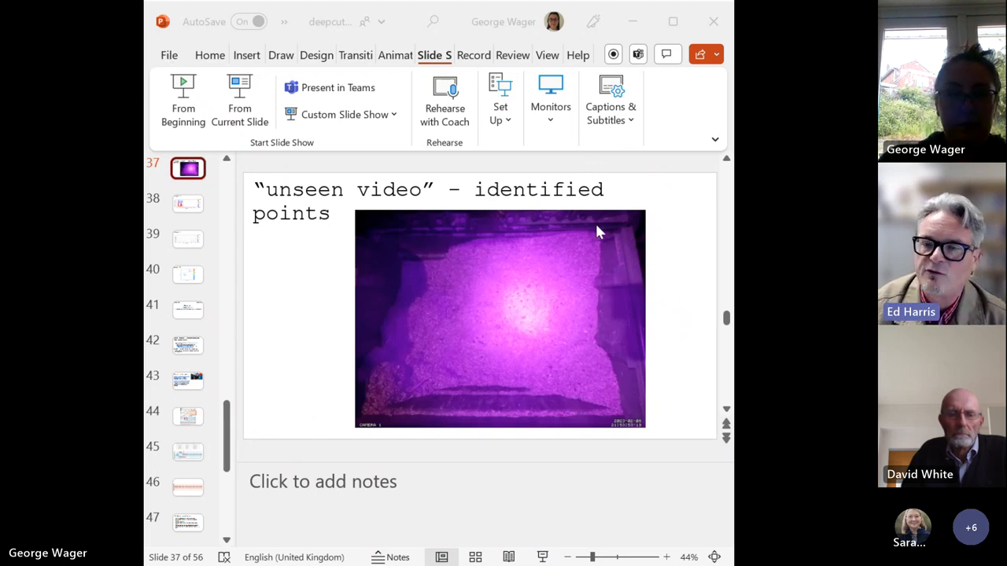
mouse_move(629, 273)
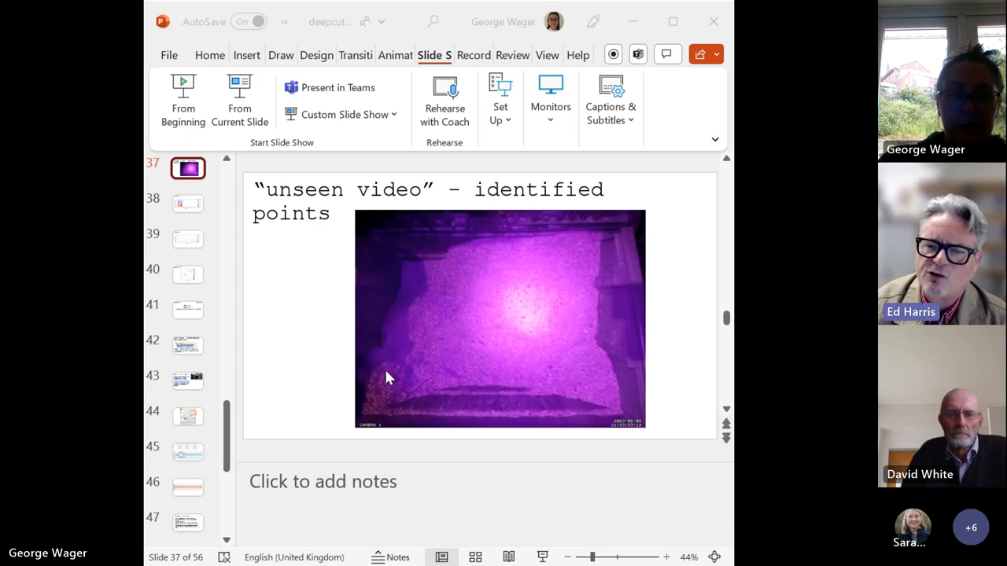
mouse_move(511, 189)
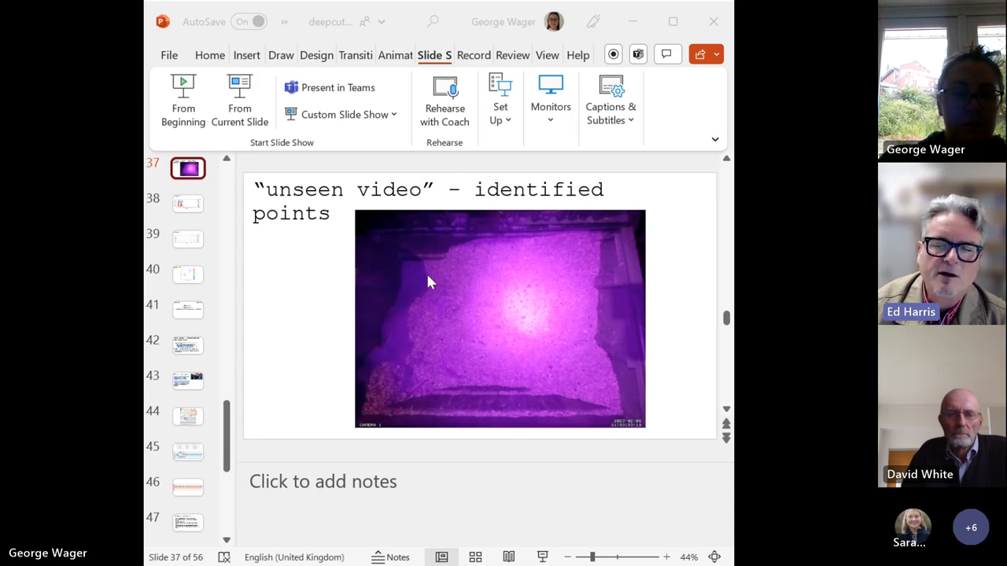
mouse_move(444, 280)
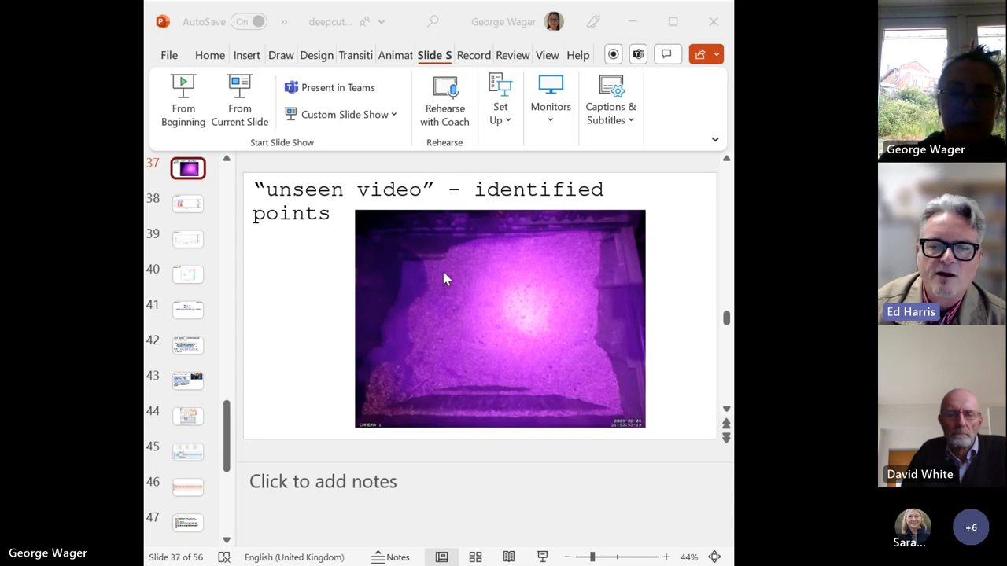
mouse_move(471, 331)
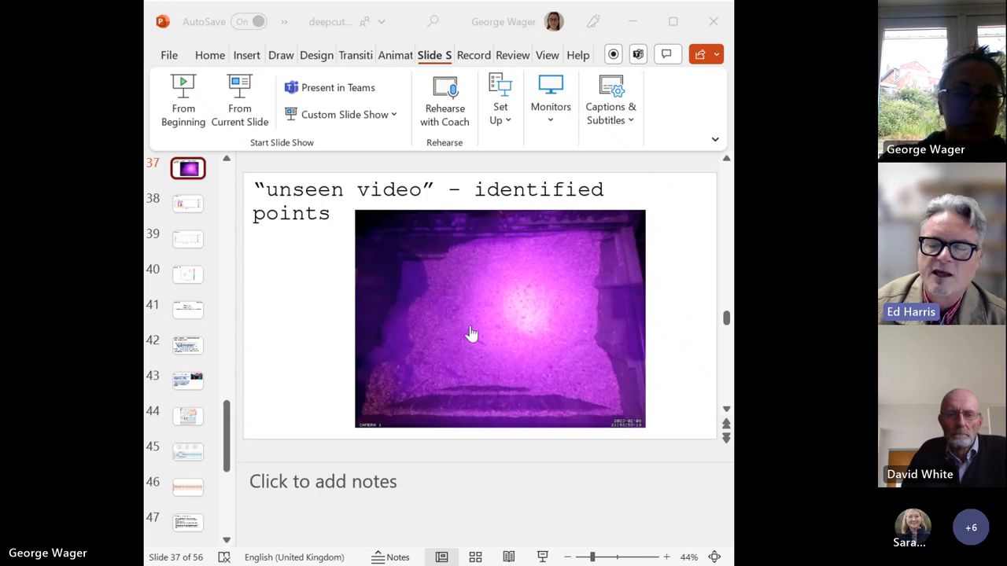
mouse_move(435, 340)
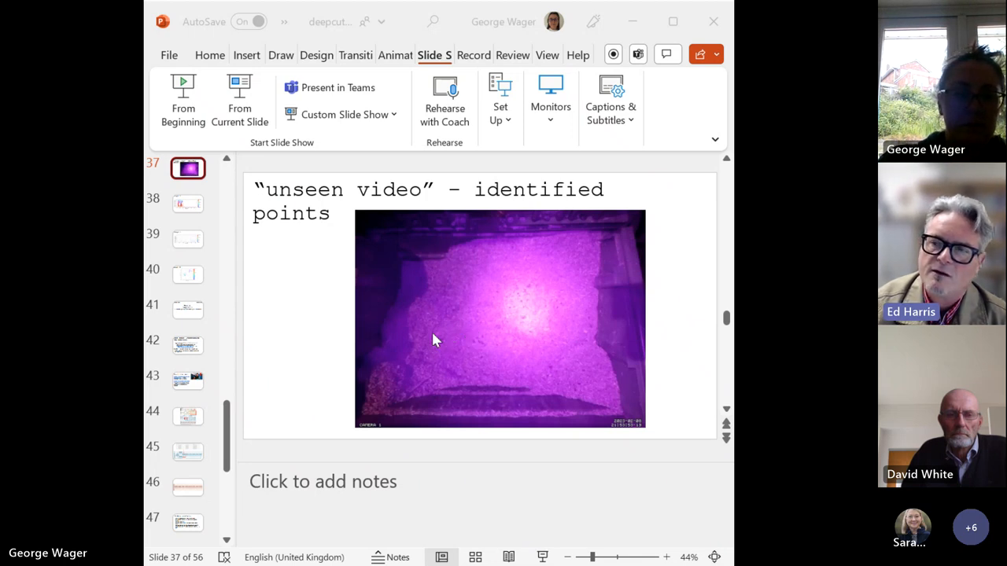
mouse_move(430, 342)
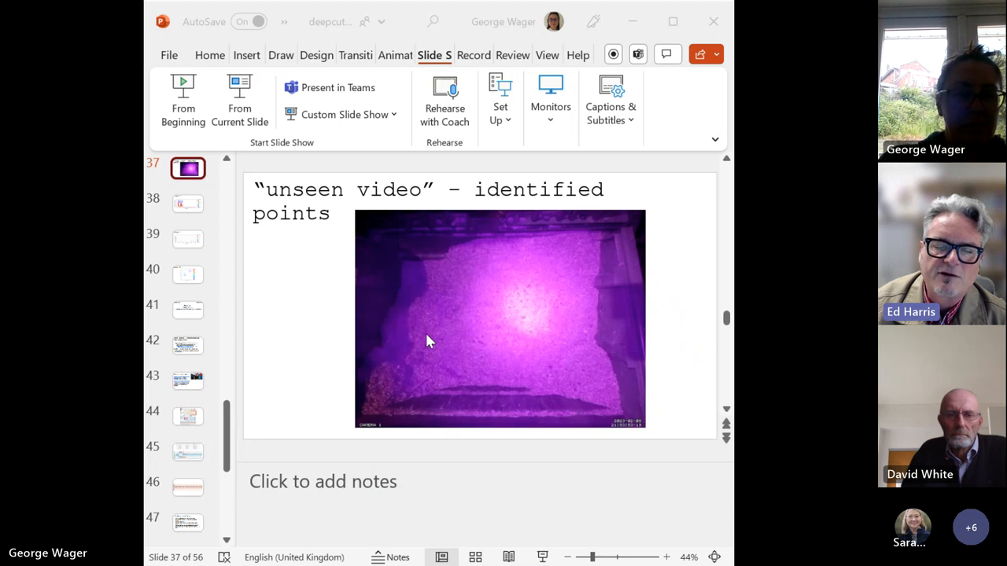
mouse_move(149, 132)
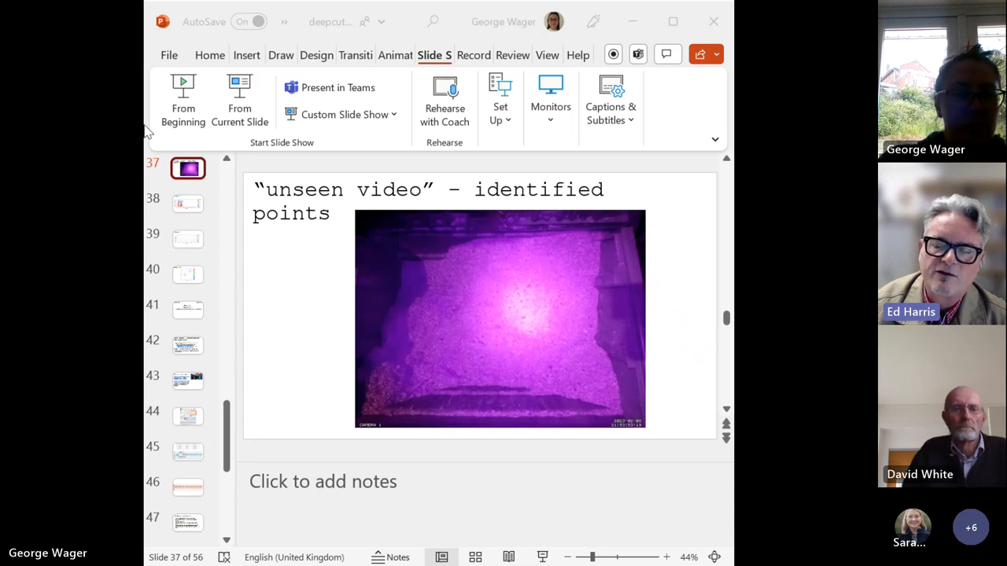
mouse_move(416, 276)
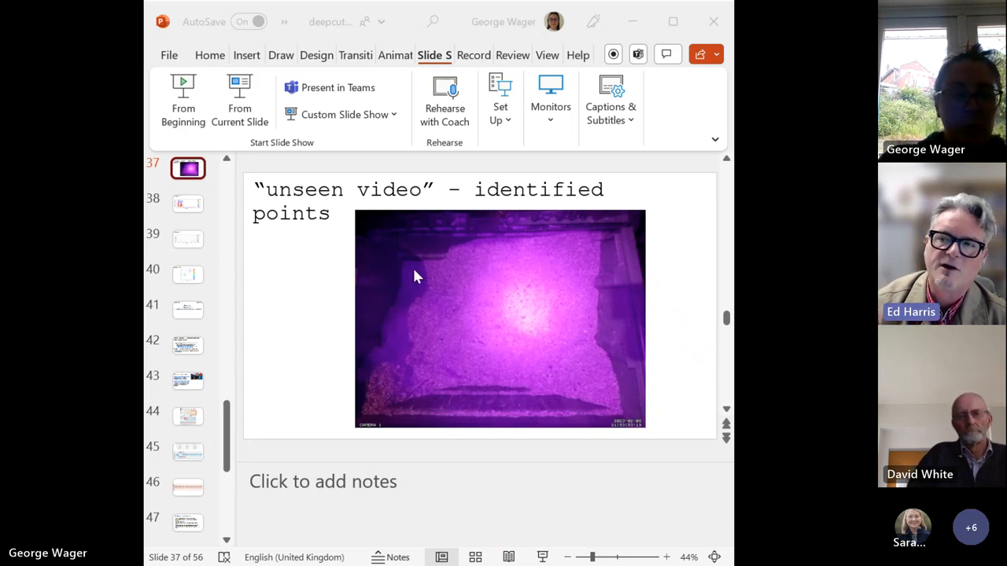
mouse_move(444, 267)
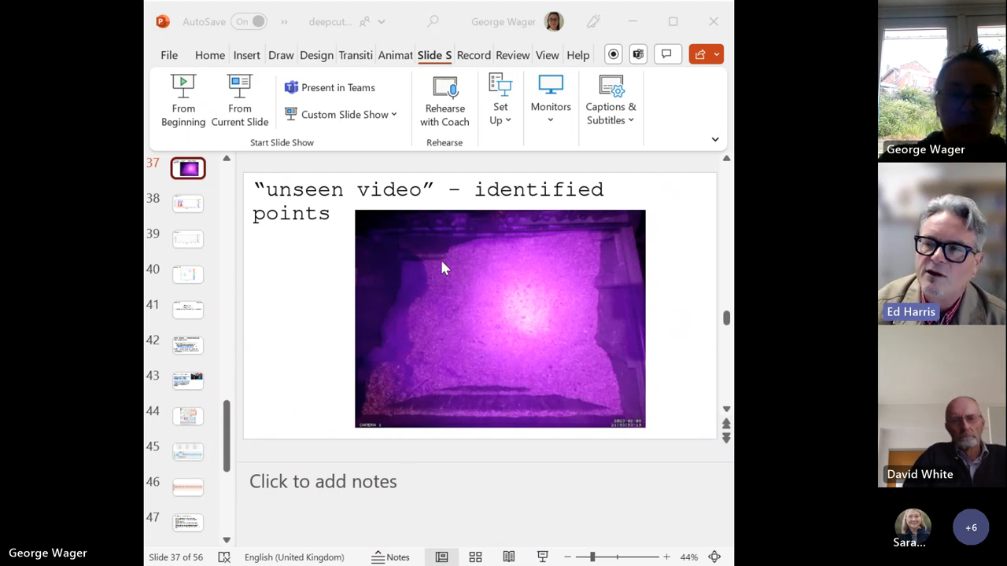
mouse_move(540, 164)
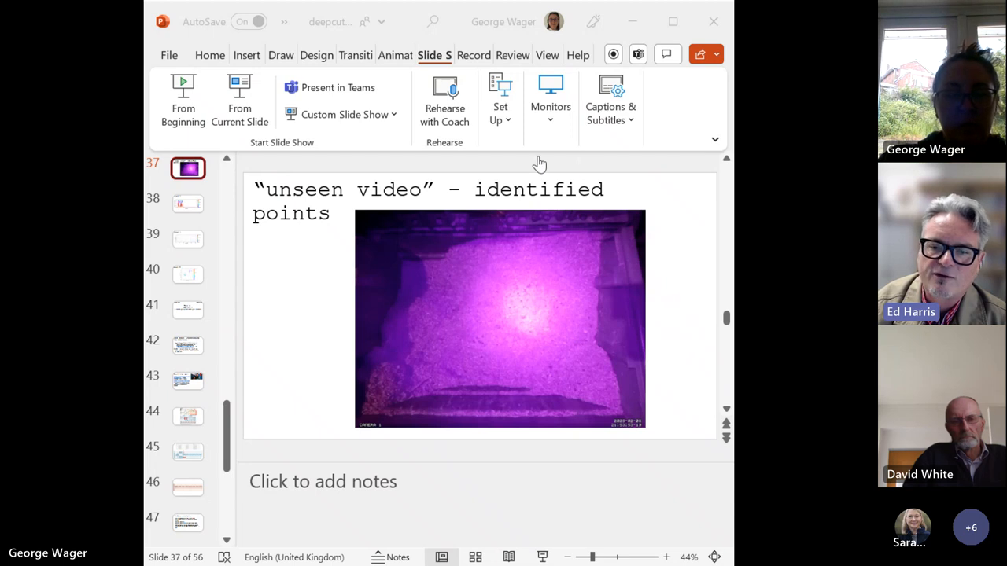
mouse_move(423, 168)
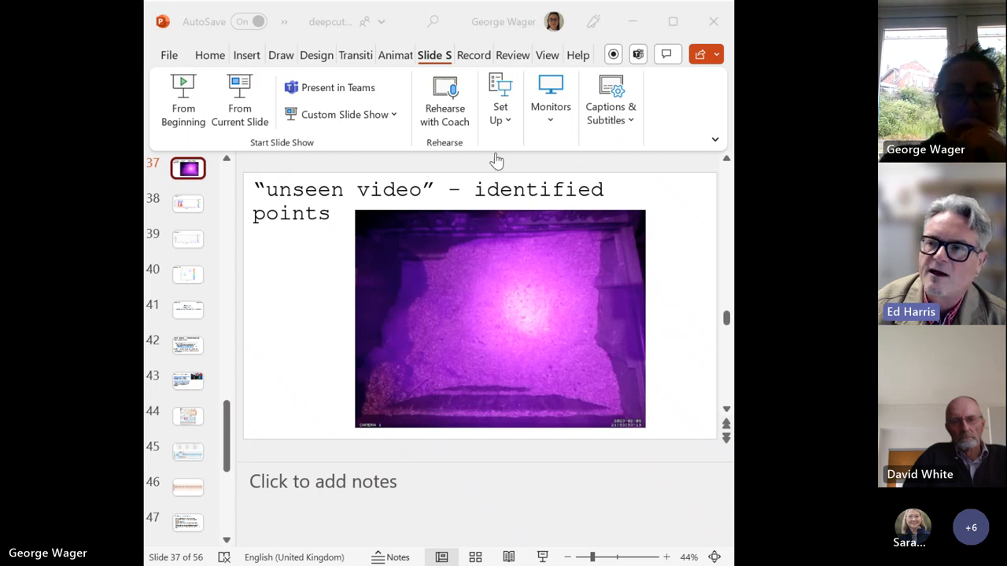
mouse_move(641, 314)
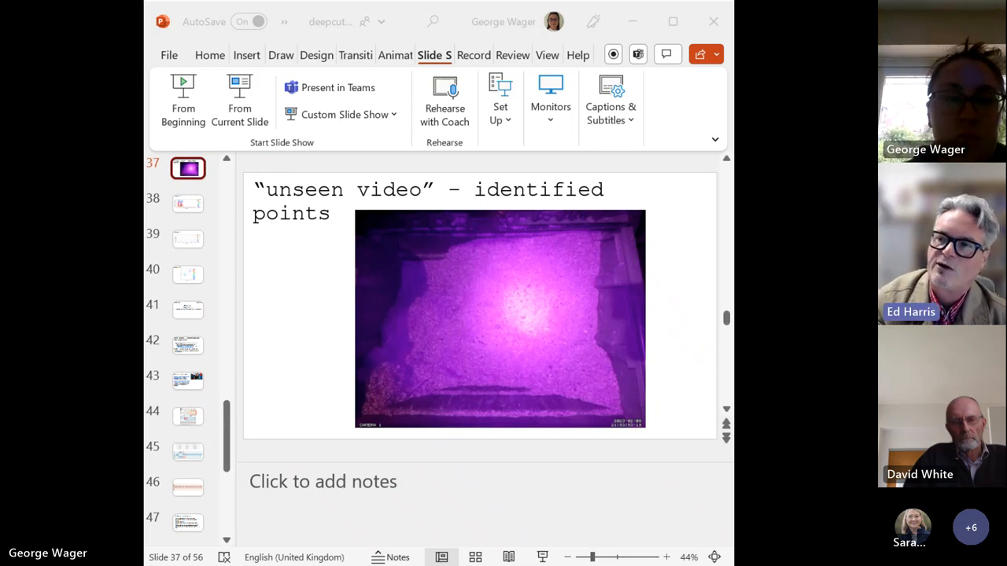
mouse_move(429, 273)
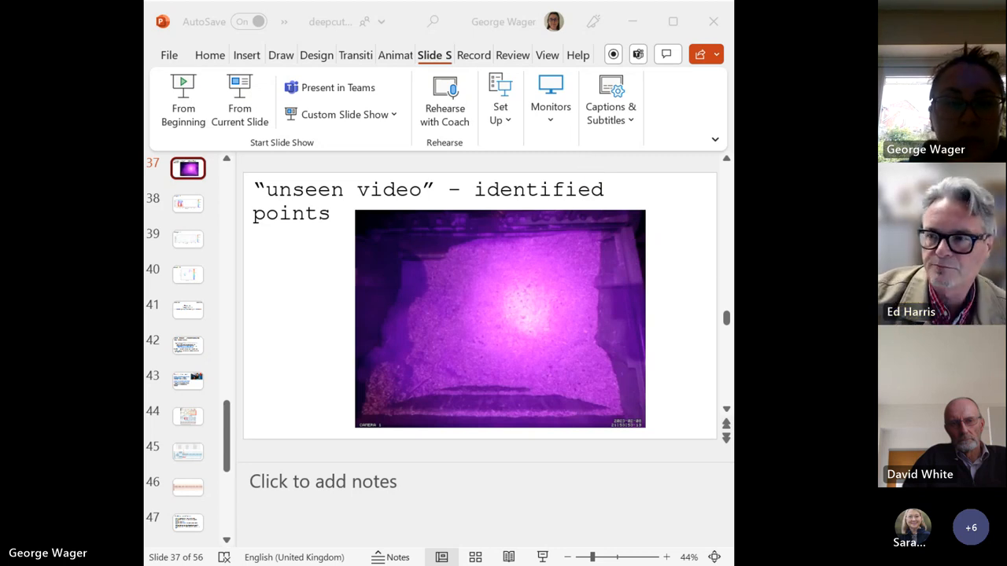
mouse_move(622, 330)
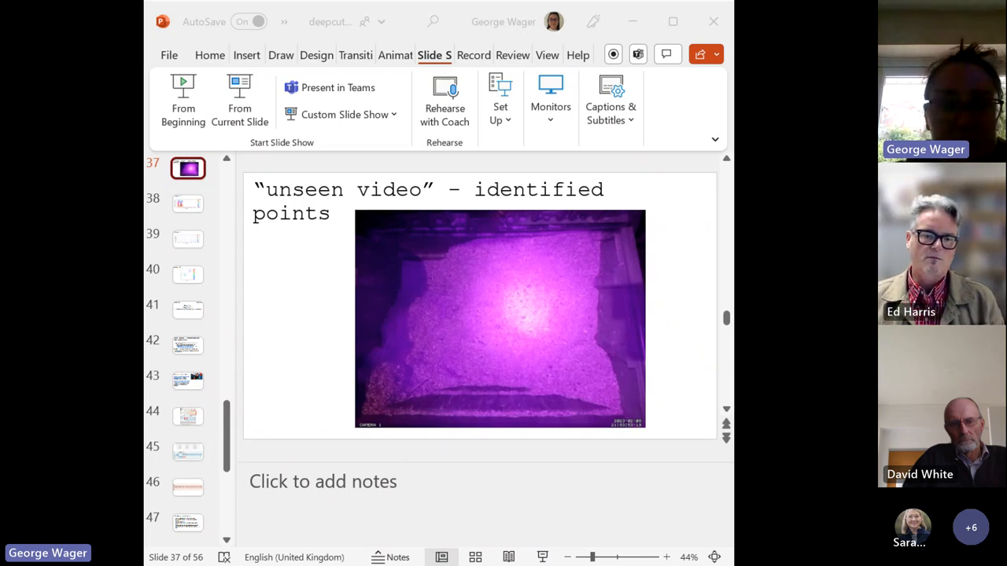
mouse_move(689, 344)
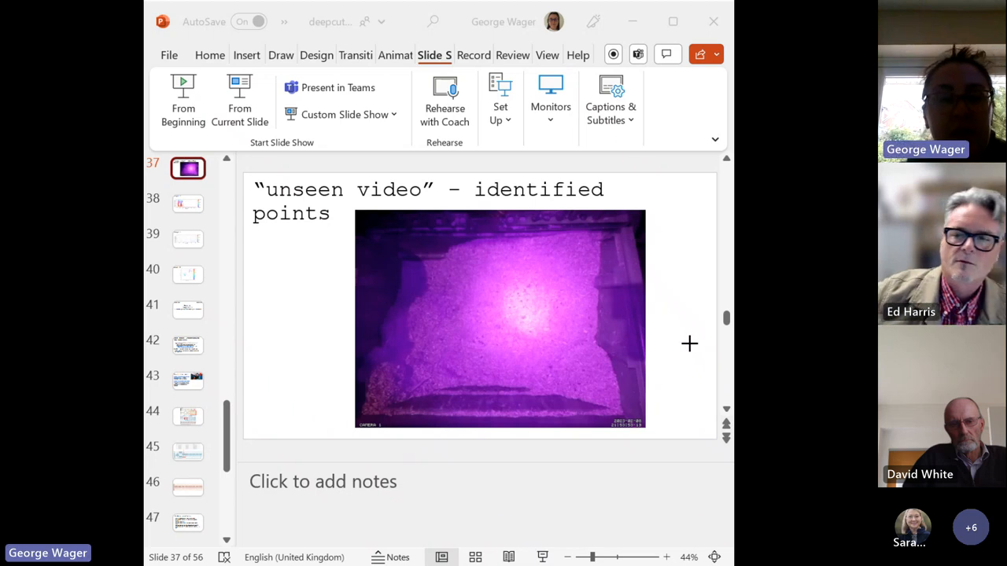
mouse_move(450, 396)
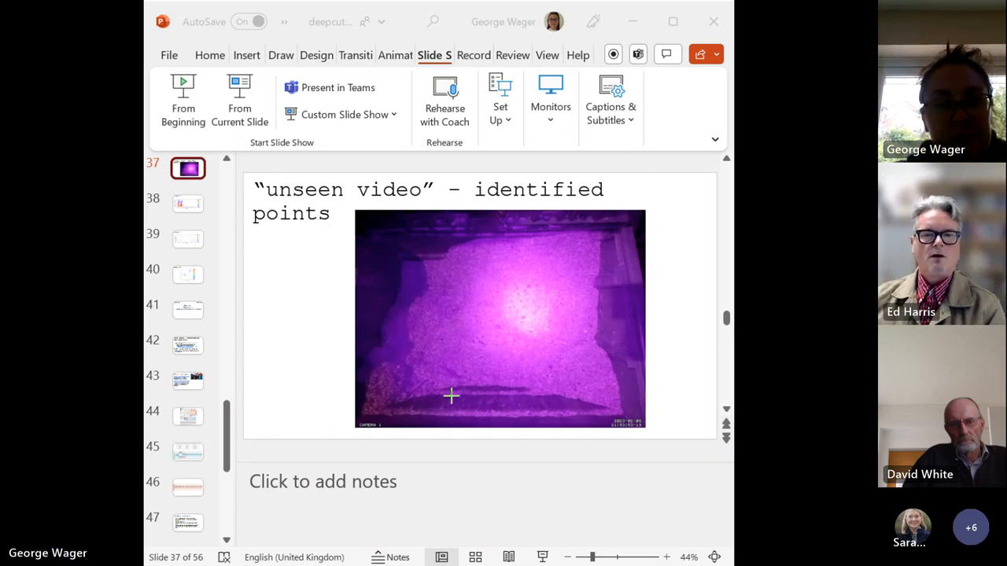
mouse_move(477, 367)
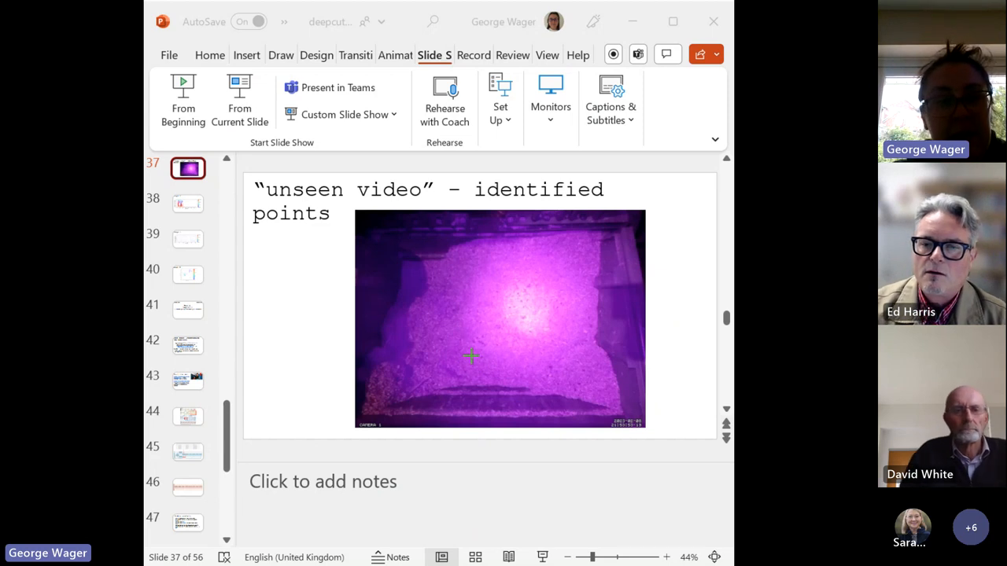
mouse_move(519, 324)
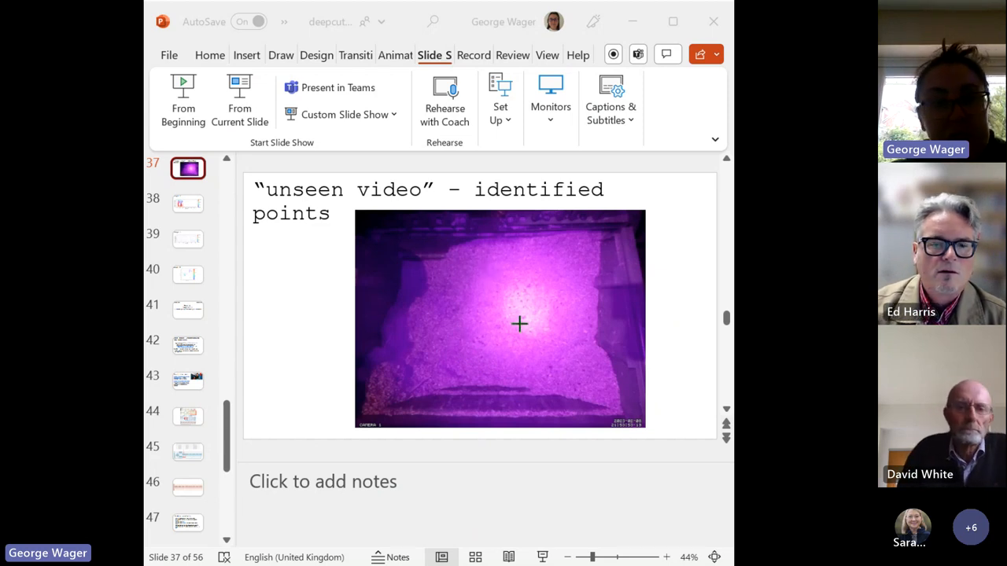
mouse_move(549, 209)
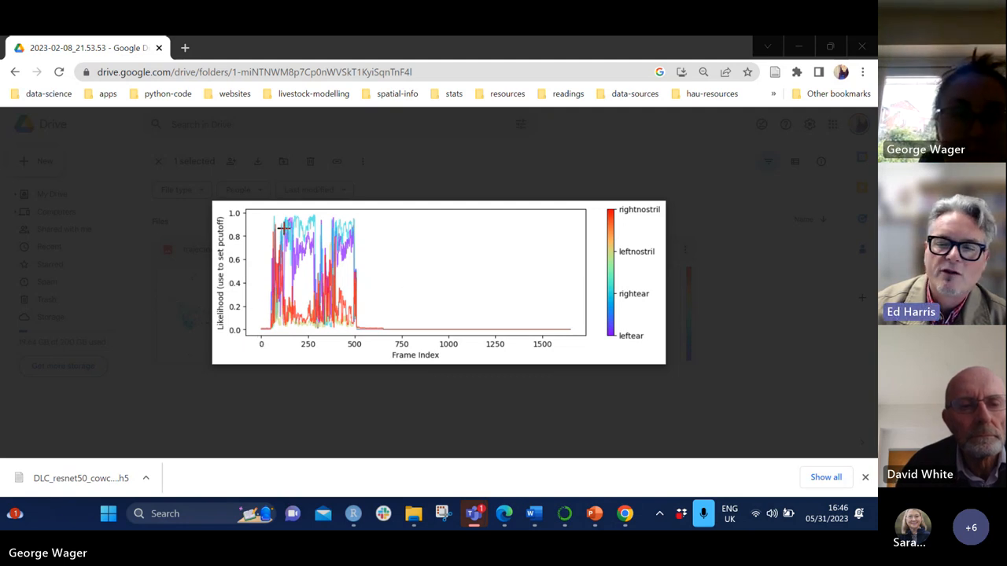
mouse_move(311, 235)
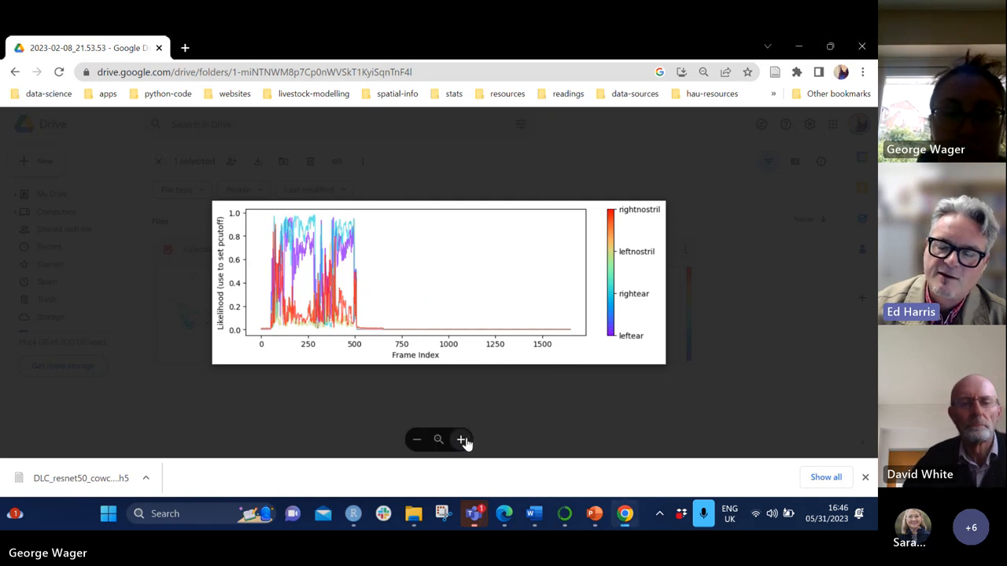
mouse_move(541, 423)
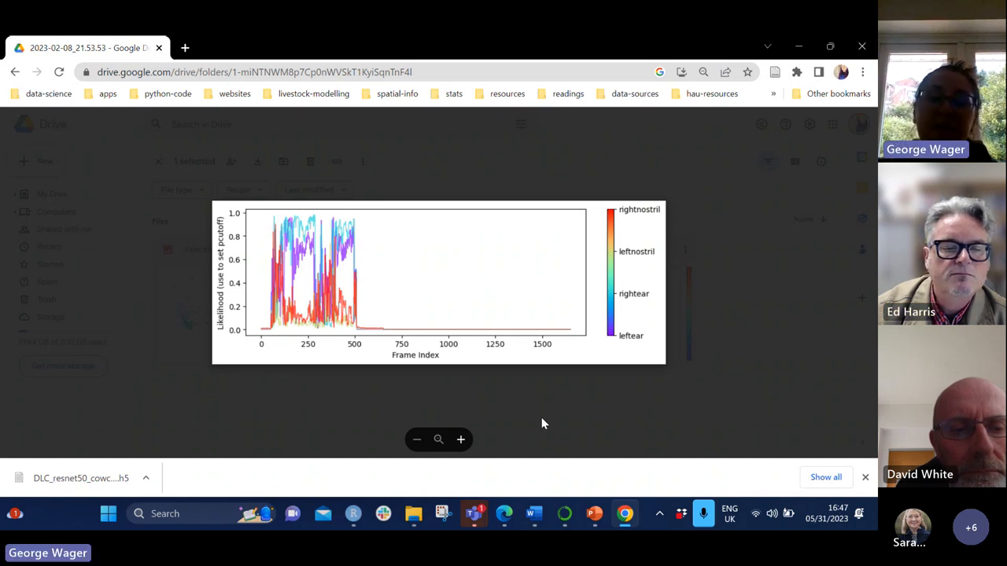
mouse_move(387, 309)
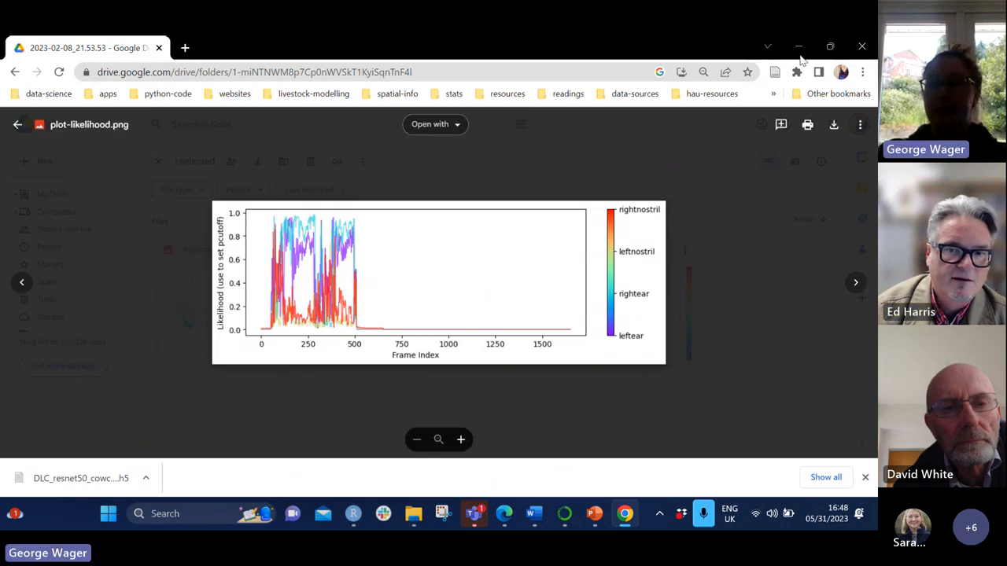
Step: Select sec_data_labels.xlsx from File Explorer's Home recent files
left_click(413, 513)
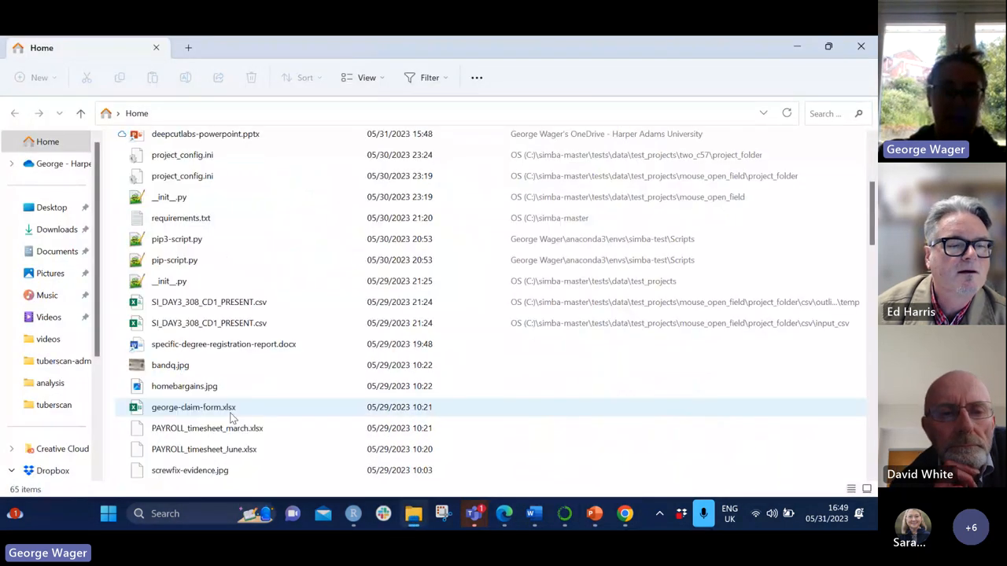
scroll("down", 3)
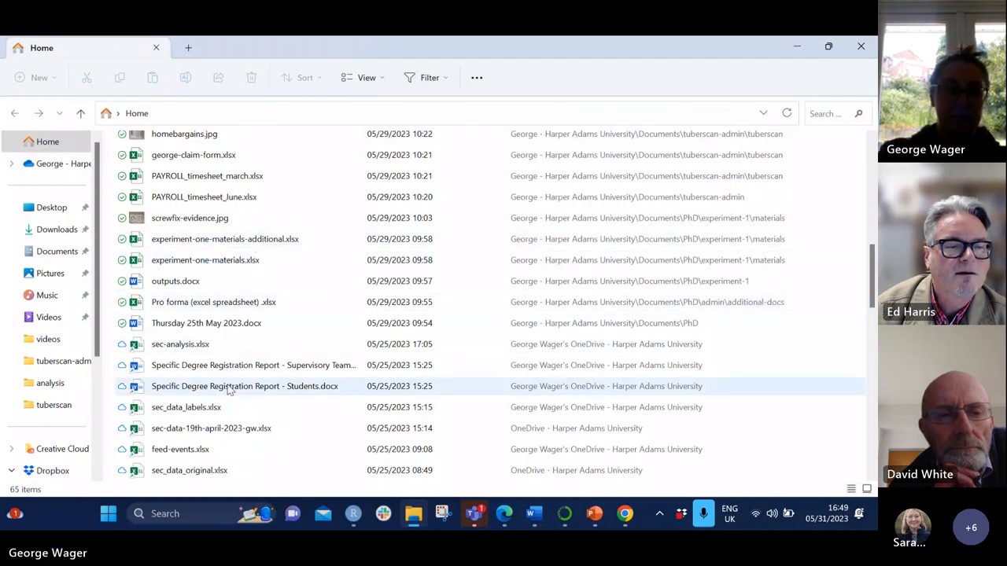
left_click(187, 407)
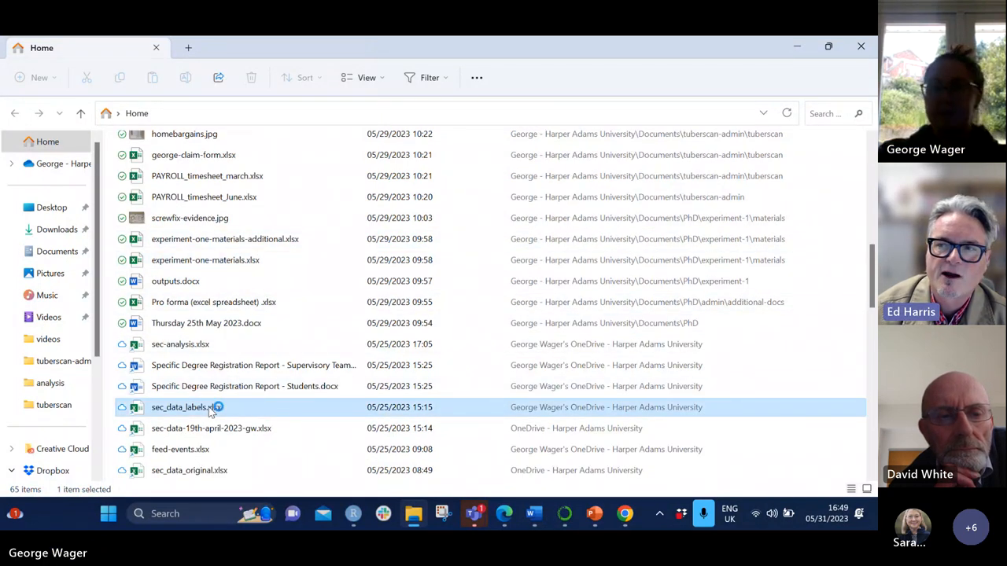
Step: Try opening sec_data_labels.xlsx, dismiss both file-not-found errors, then launch Excel from the jump list
double_click(179, 407)
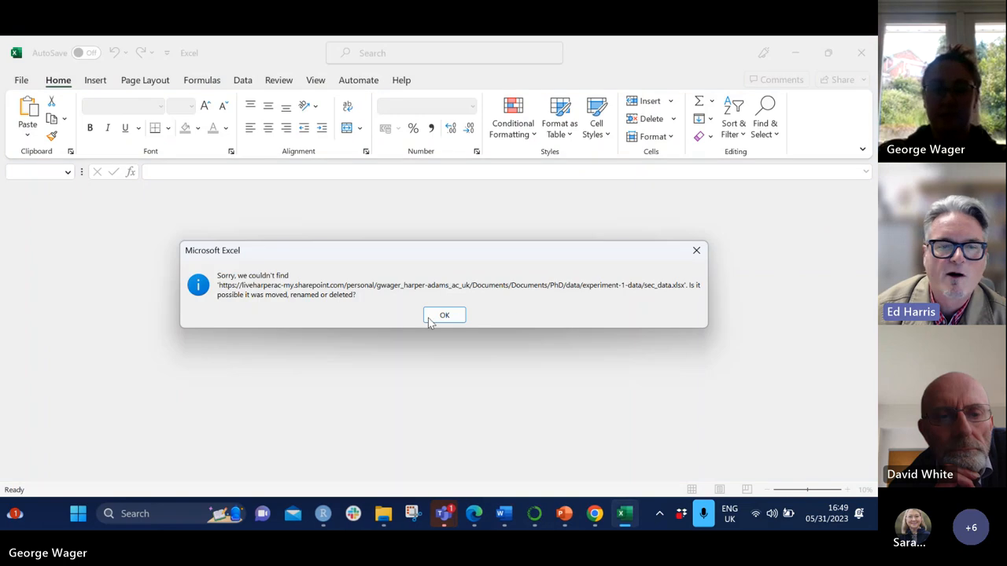
left_click(444, 315)
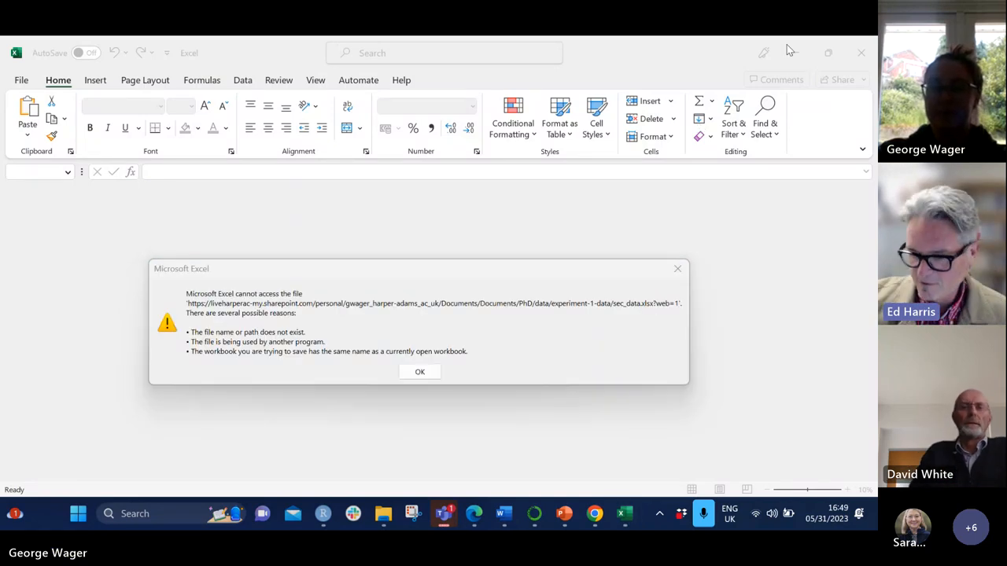
left_click(419, 372)
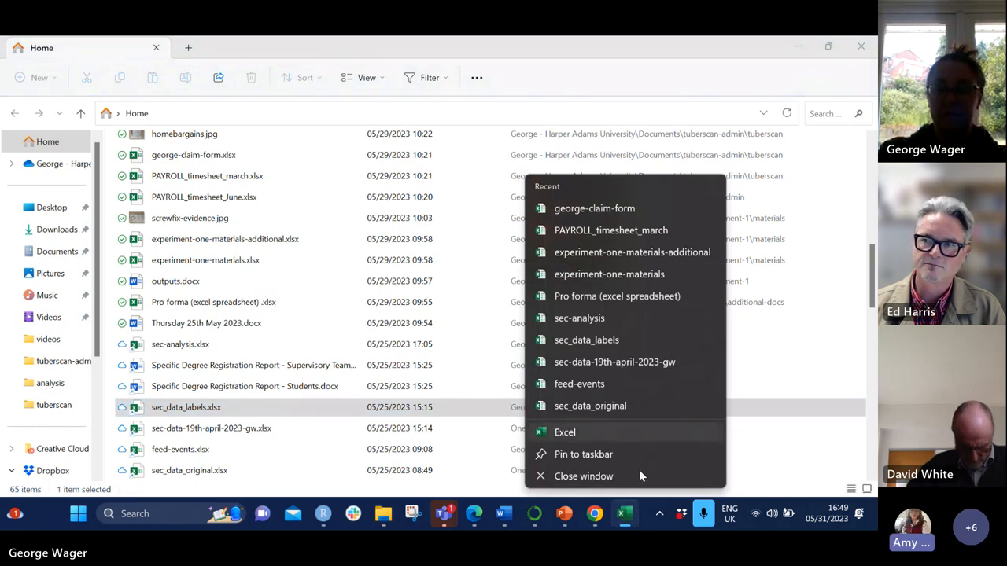
left_click(565, 432)
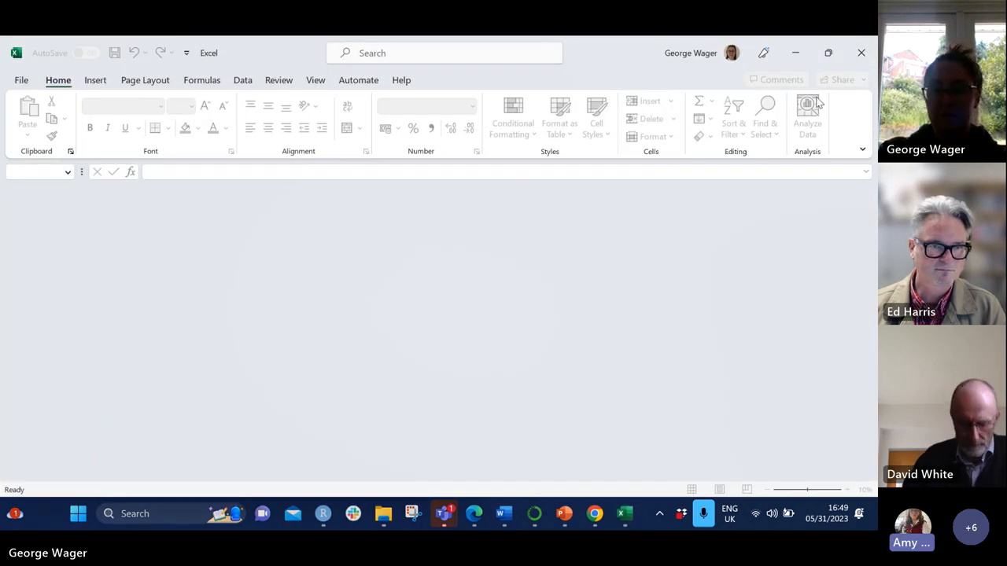